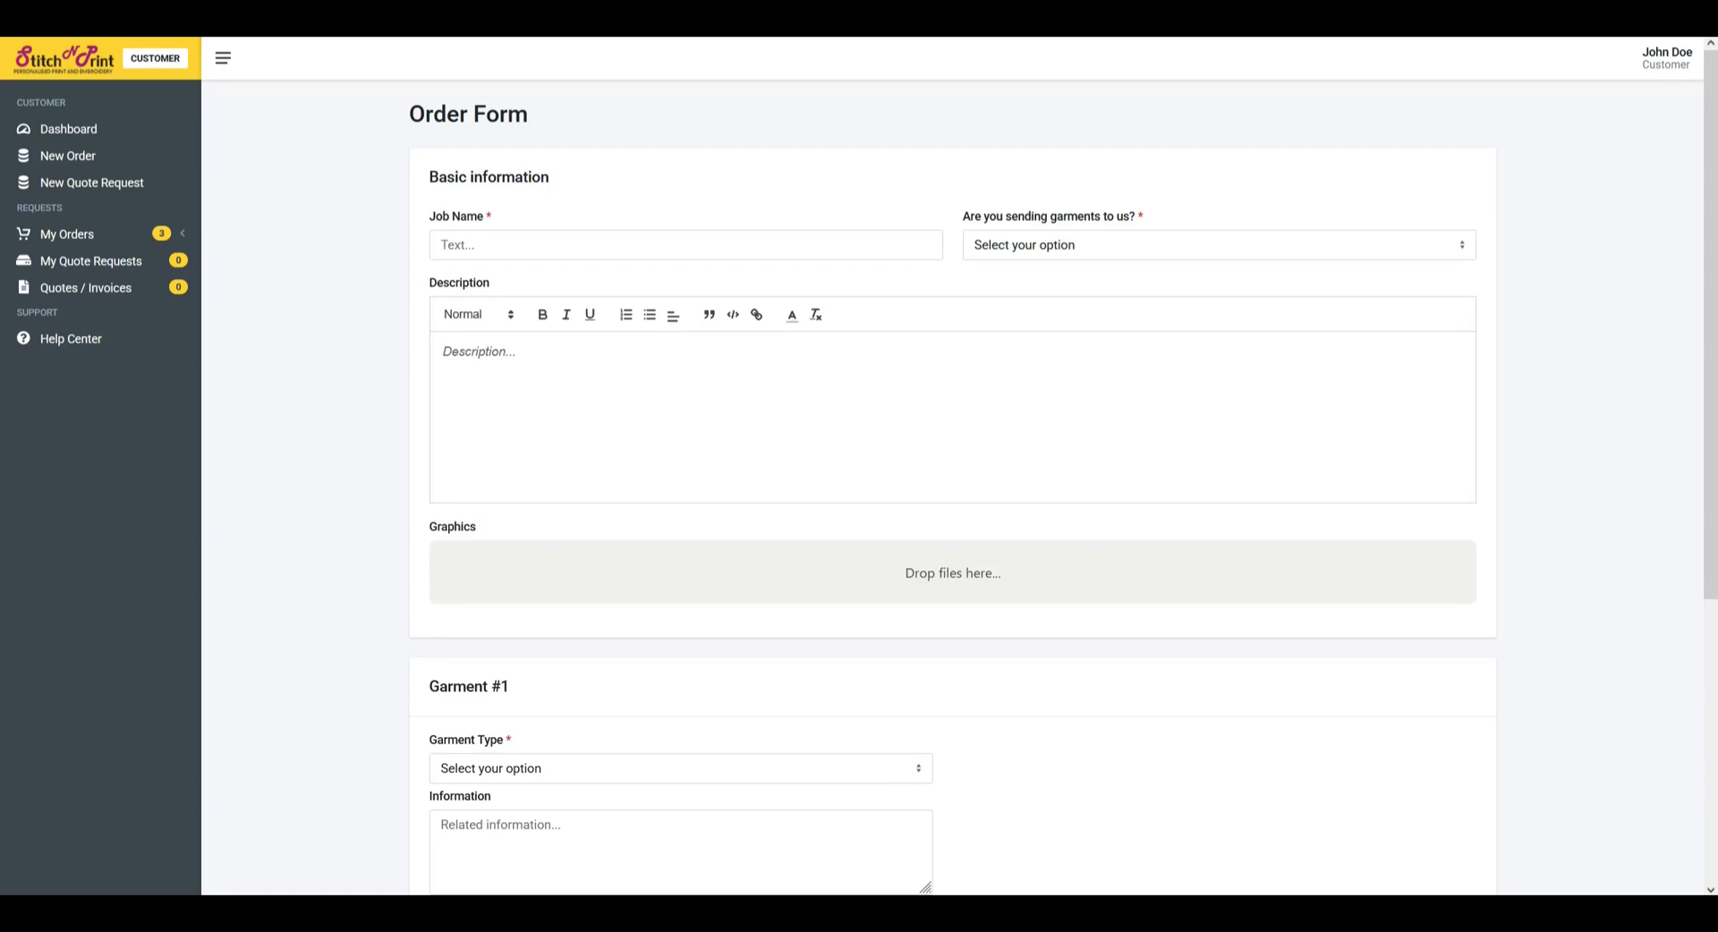
Mark garments as being sent in and upload solida-logo-black.png to the Graphics drop zone.
click(1217, 246)
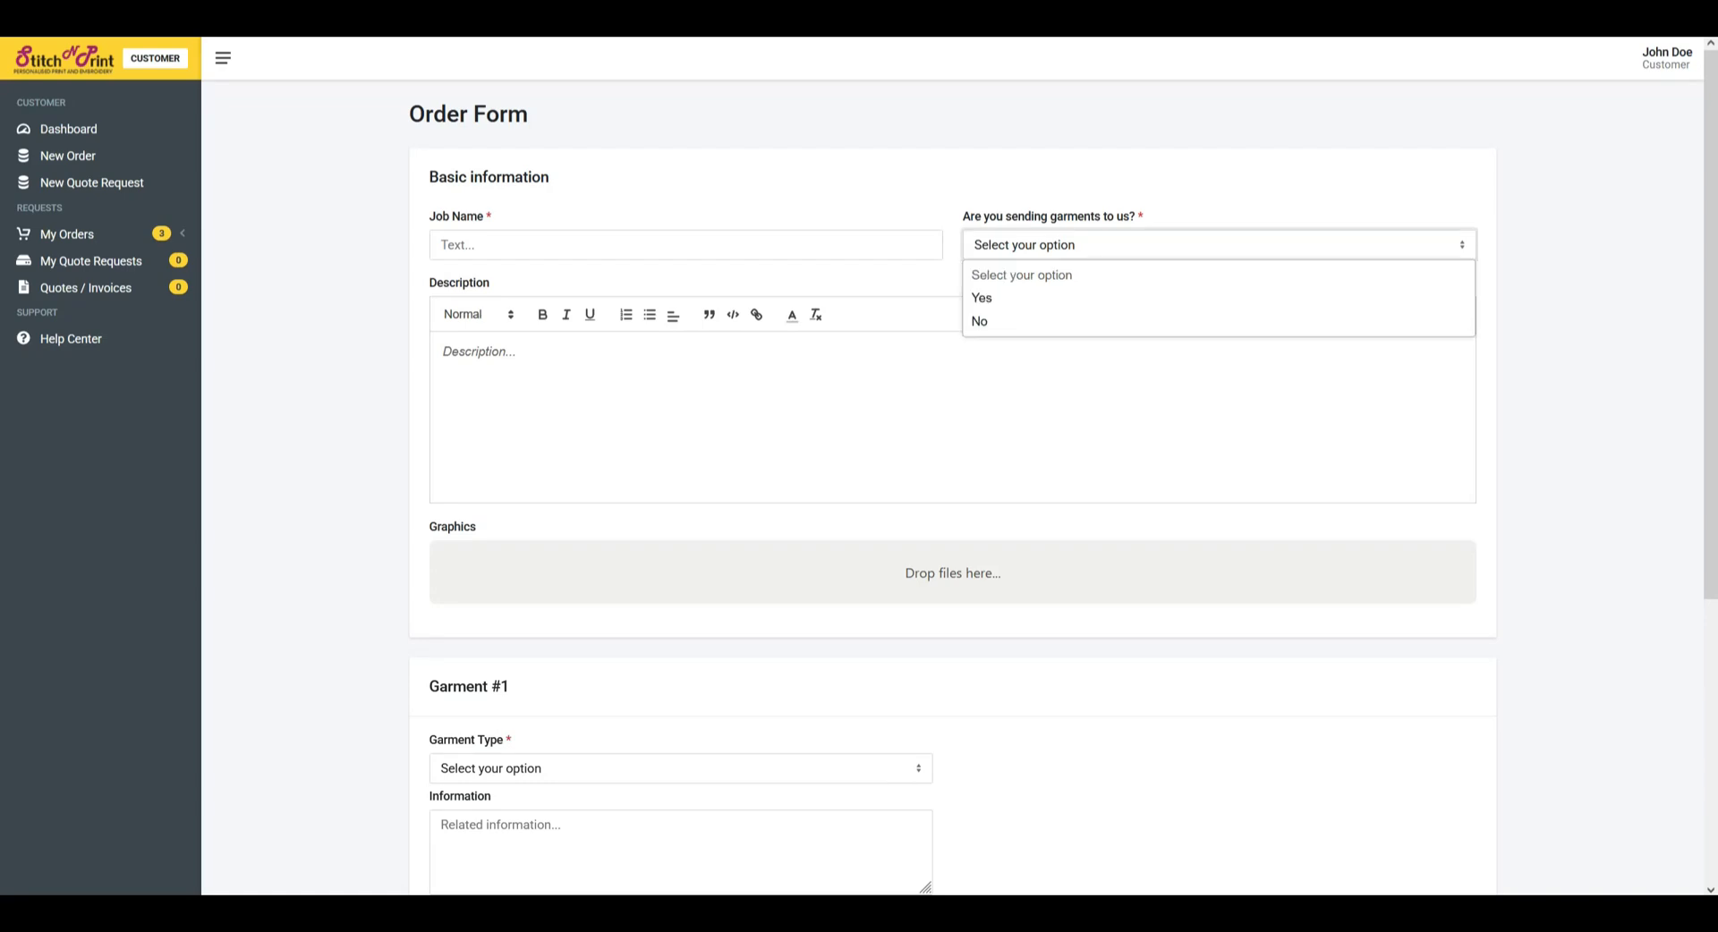
click(983, 298)
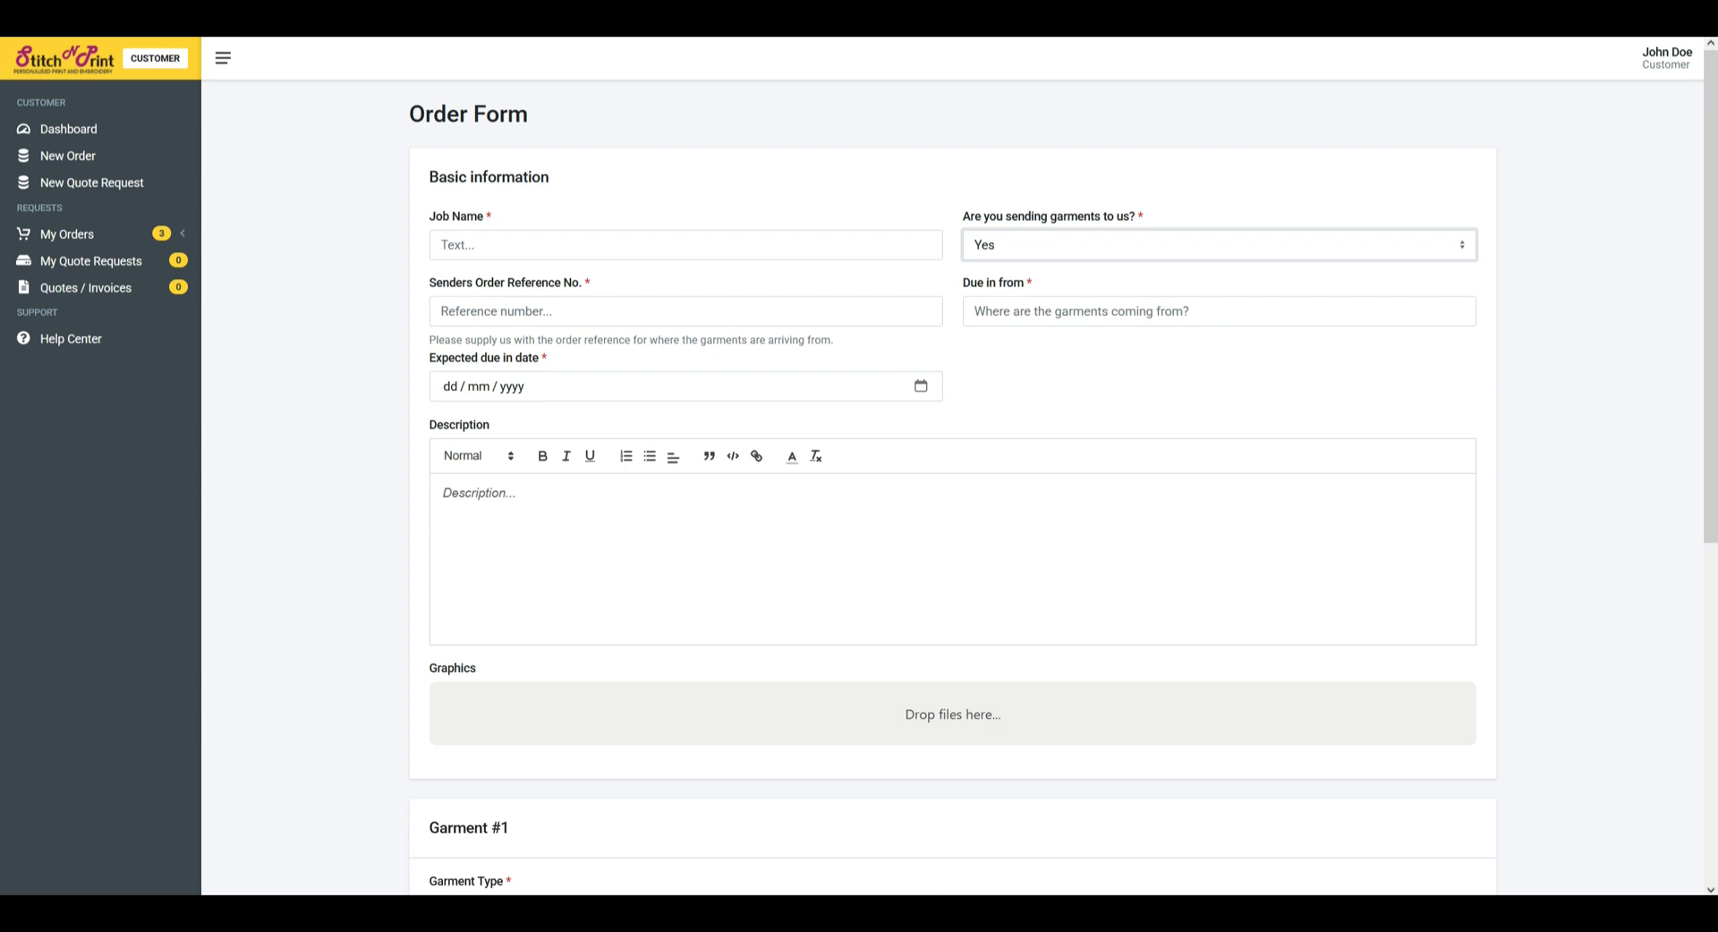
scroll(down, 3)
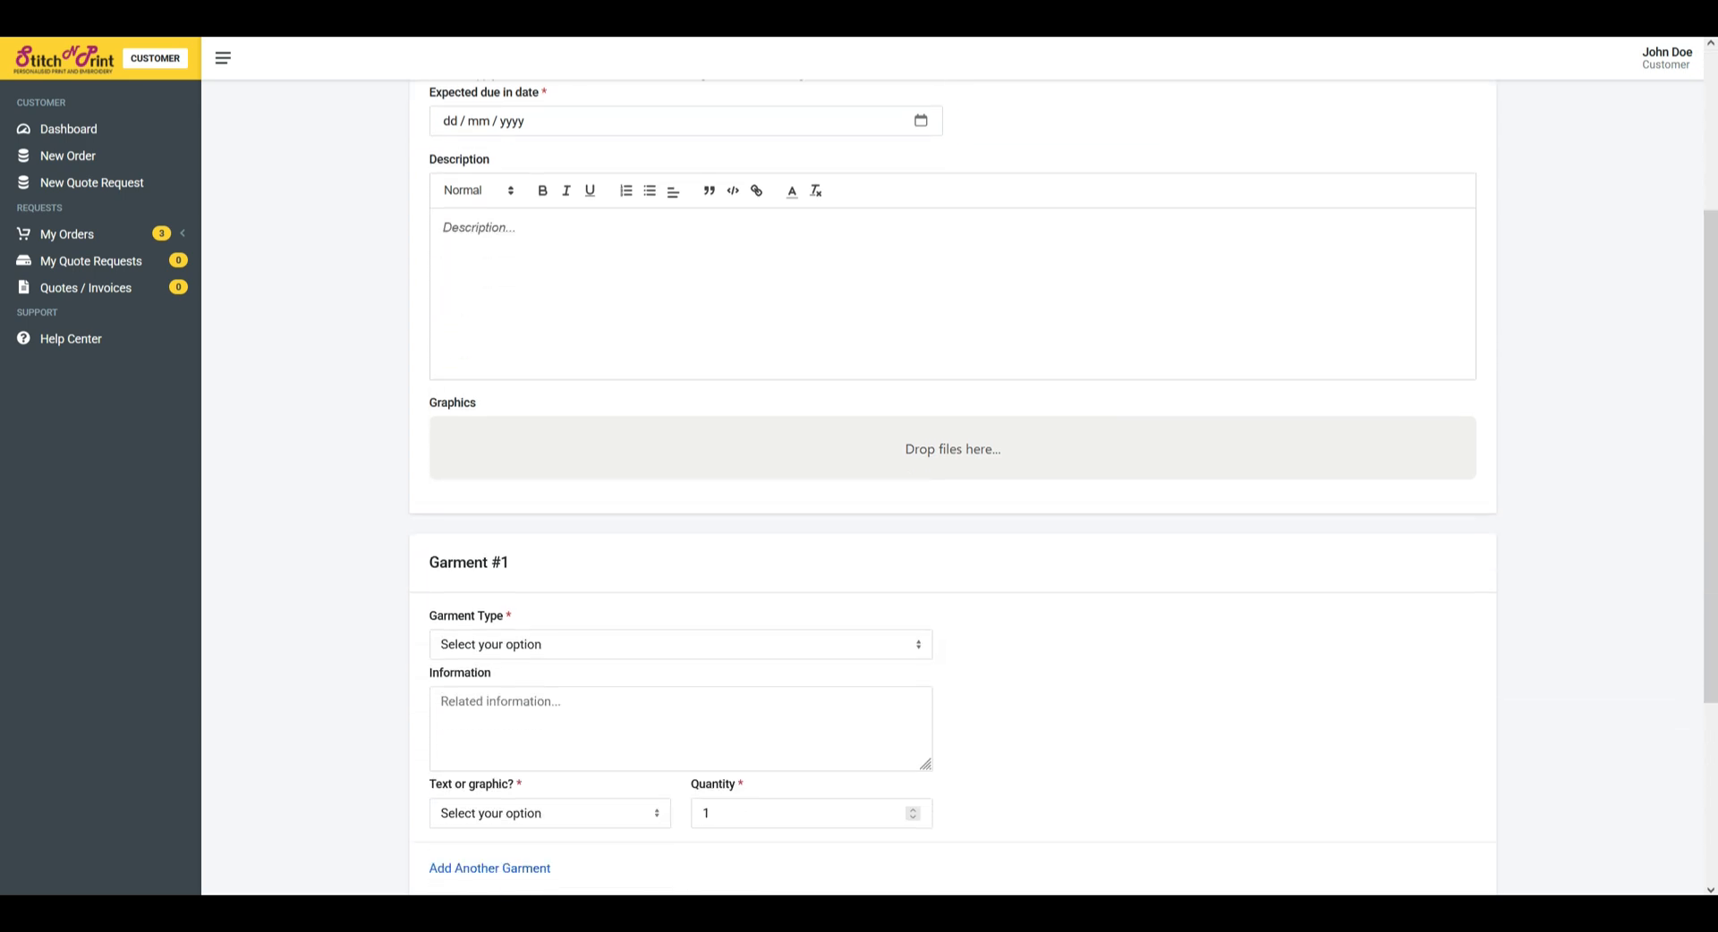
click(952, 448)
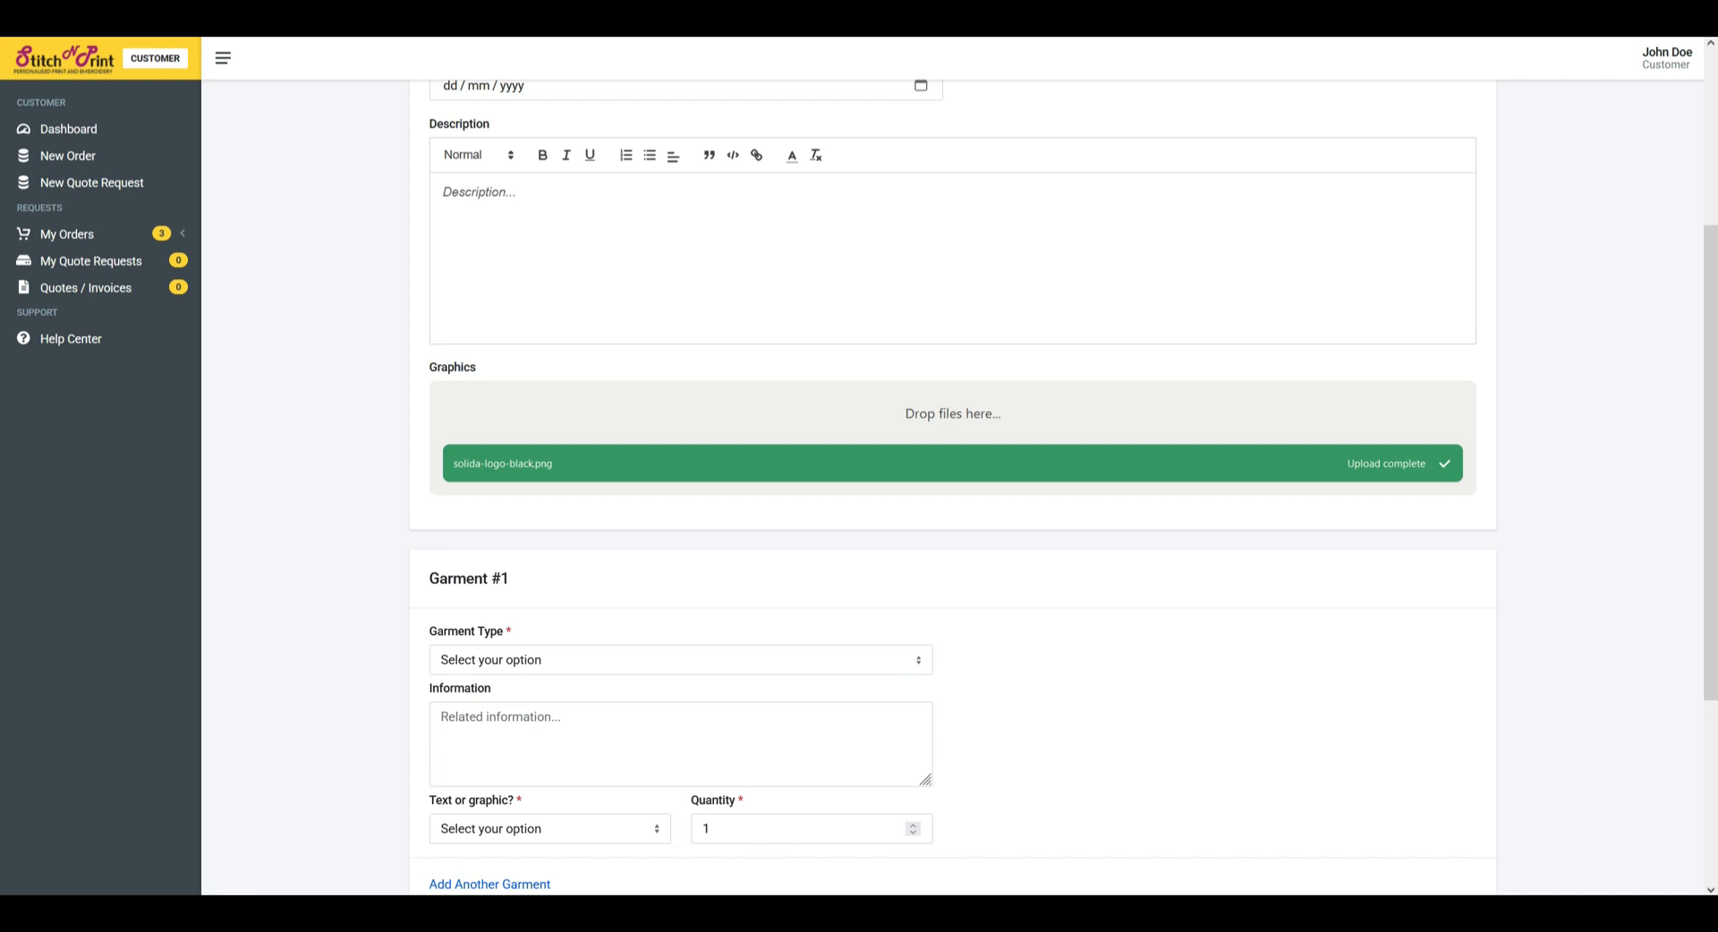
scroll(down, 3)
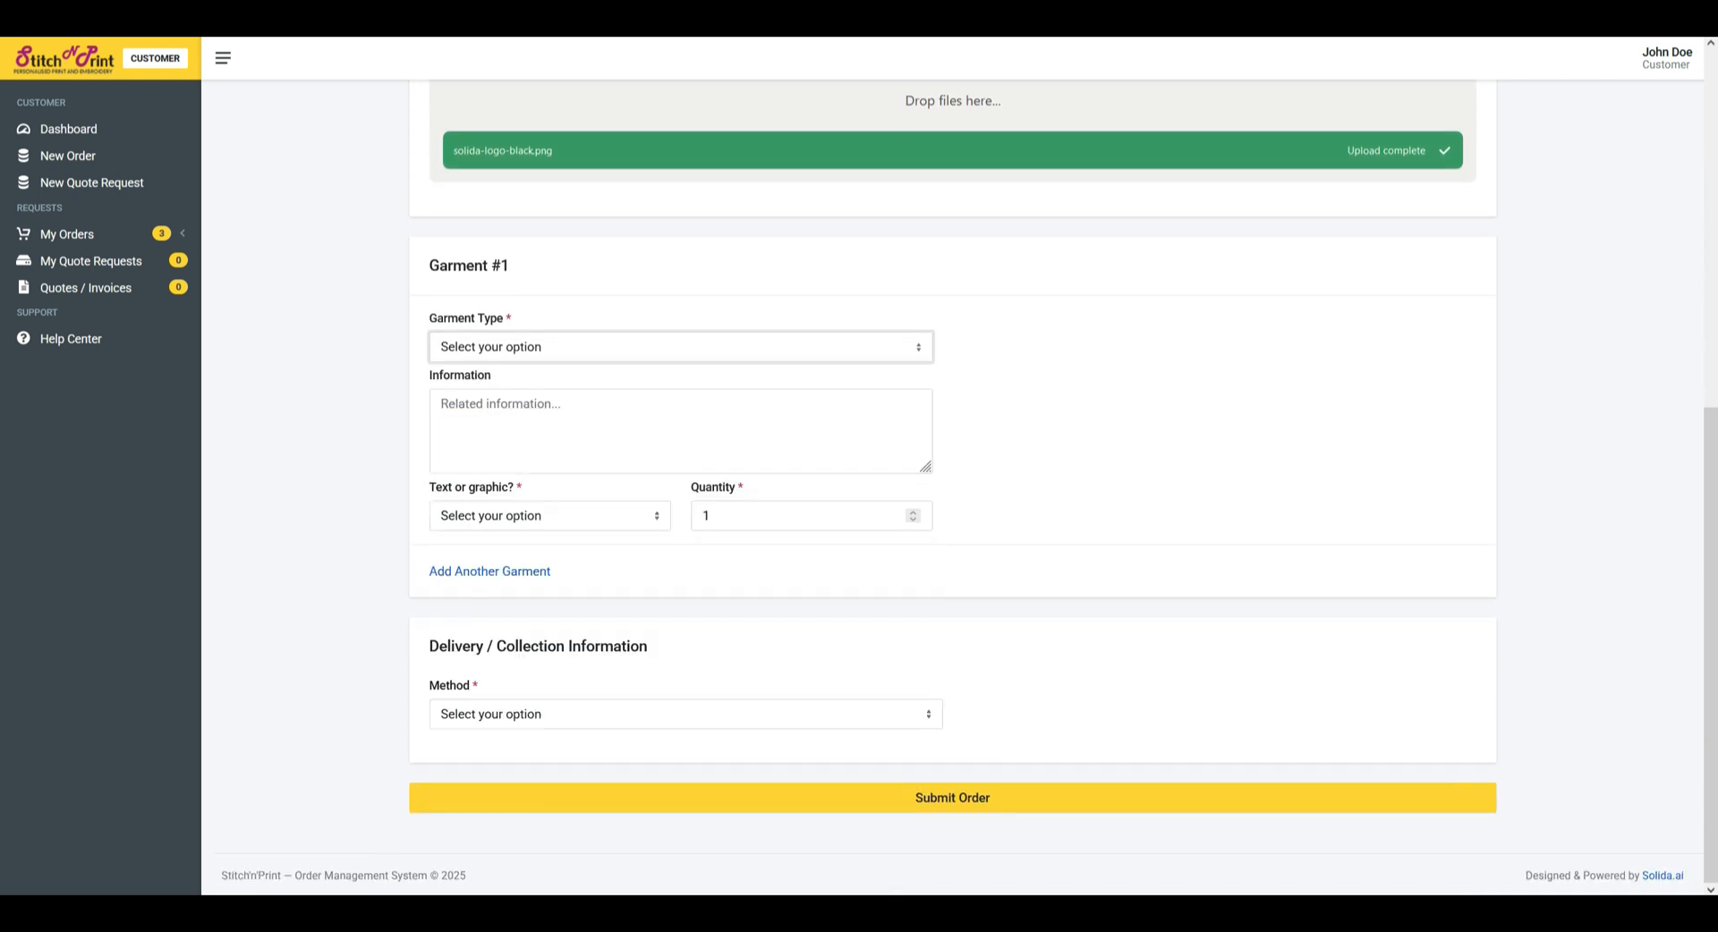
Configure Garment #1 as a T-shirt with the uploaded logo graphic printed on the front.
click(548, 516)
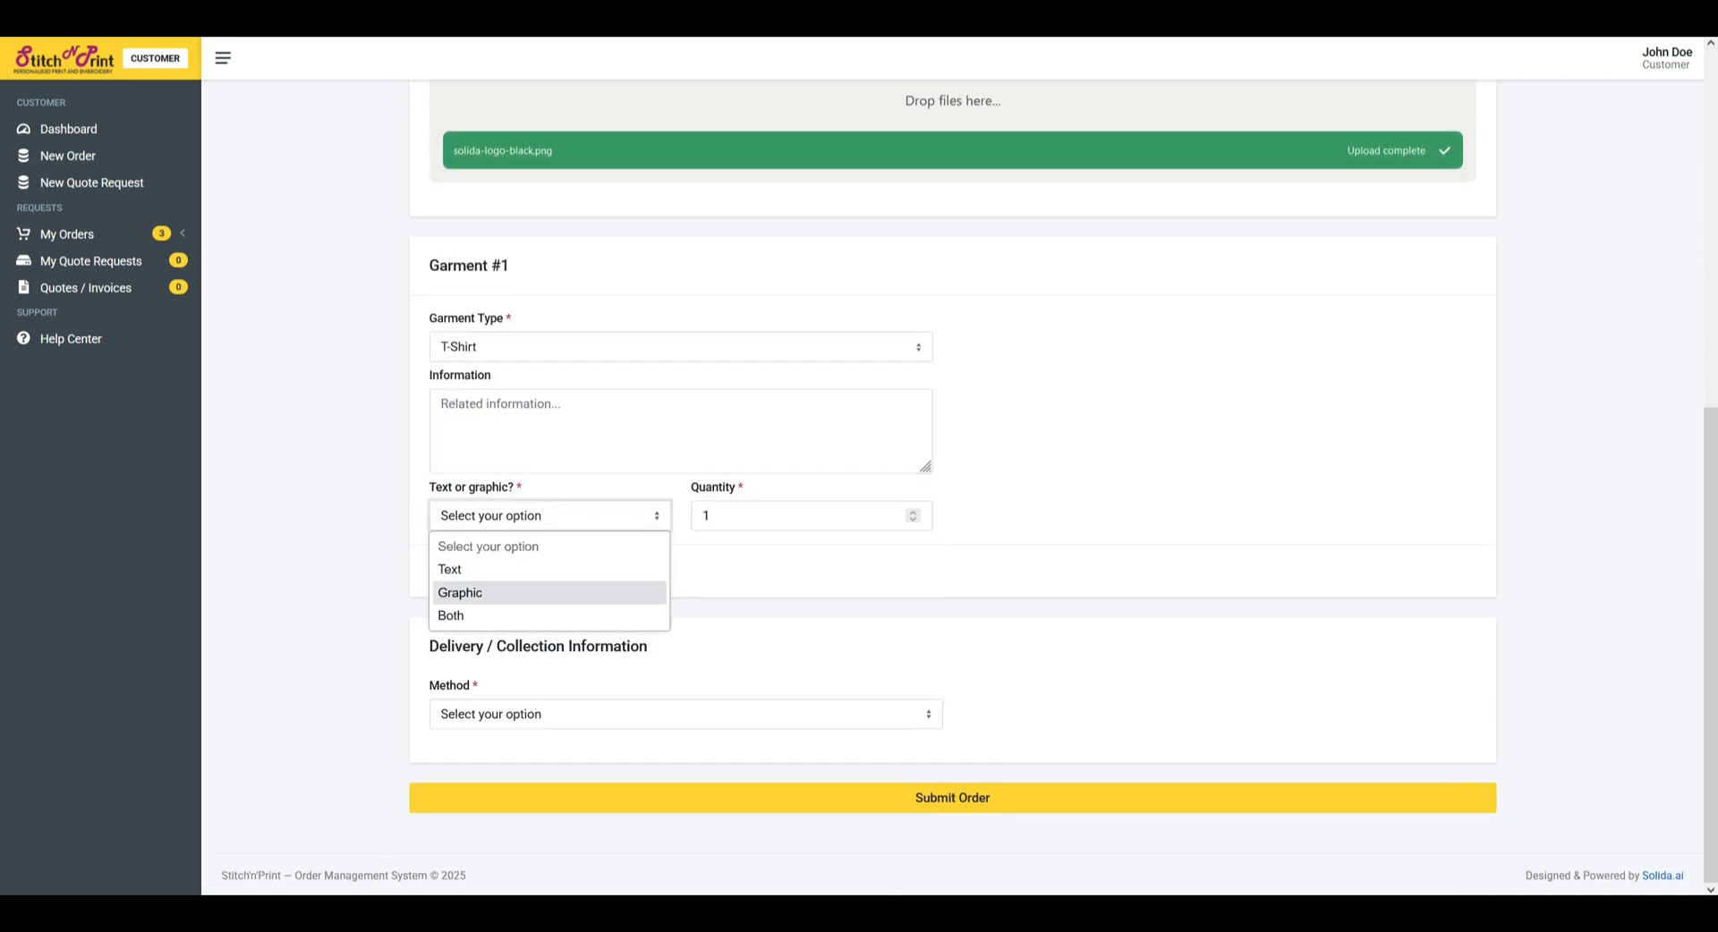
click(460, 592)
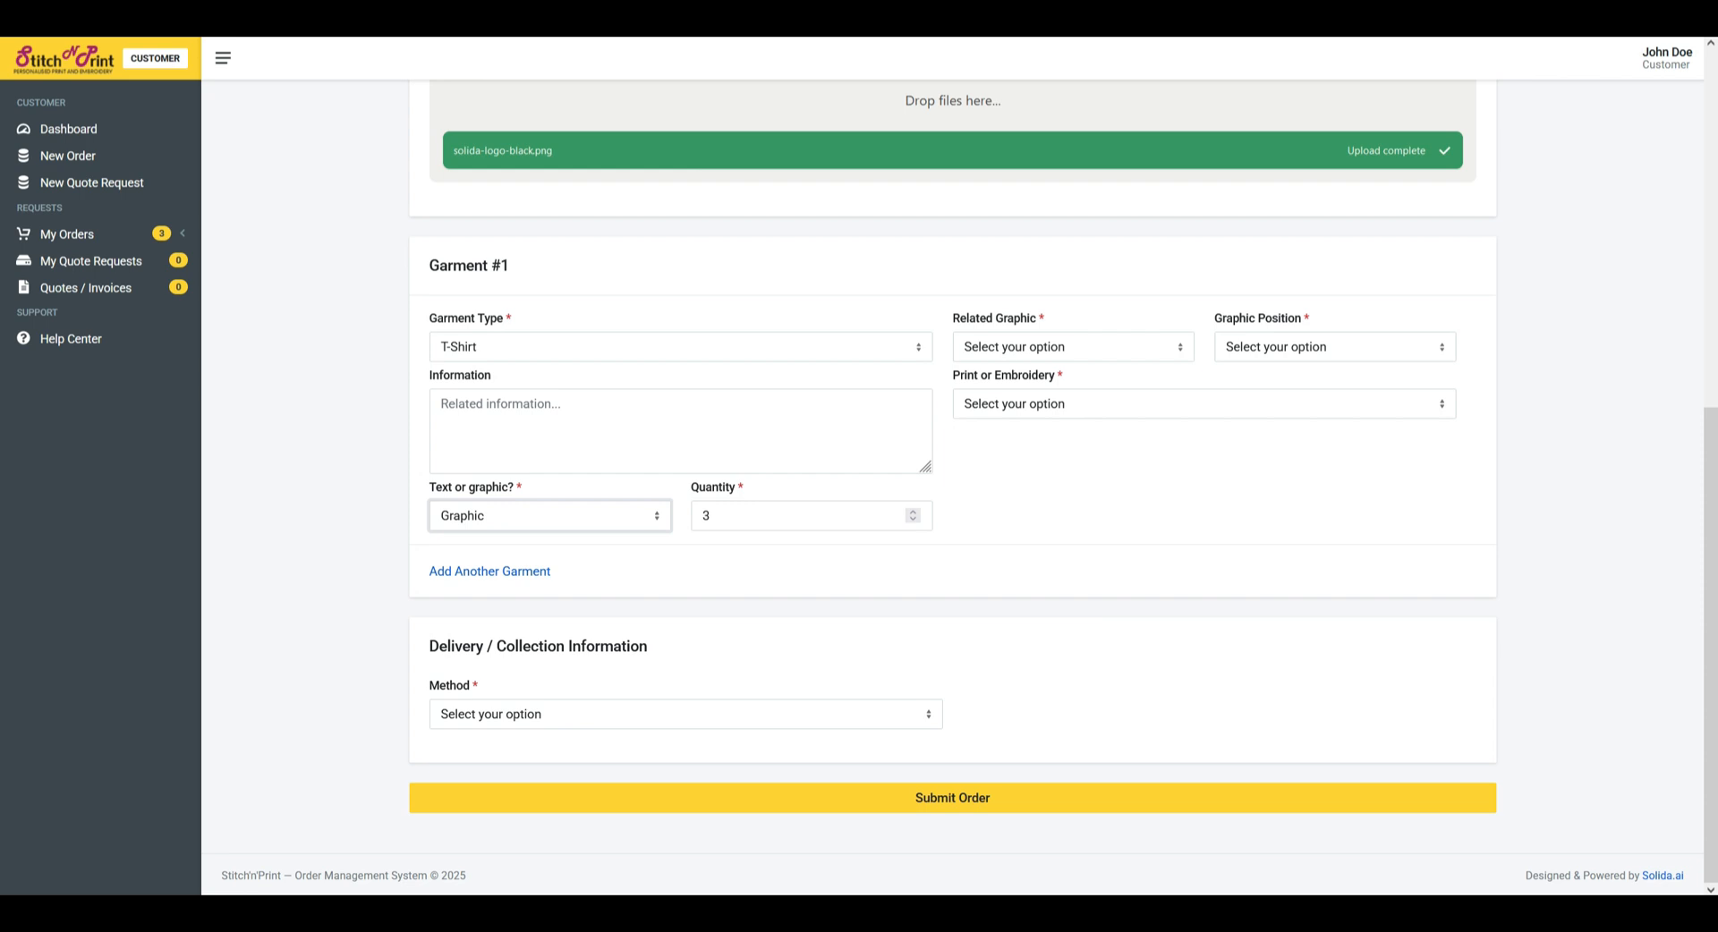
click(1071, 346)
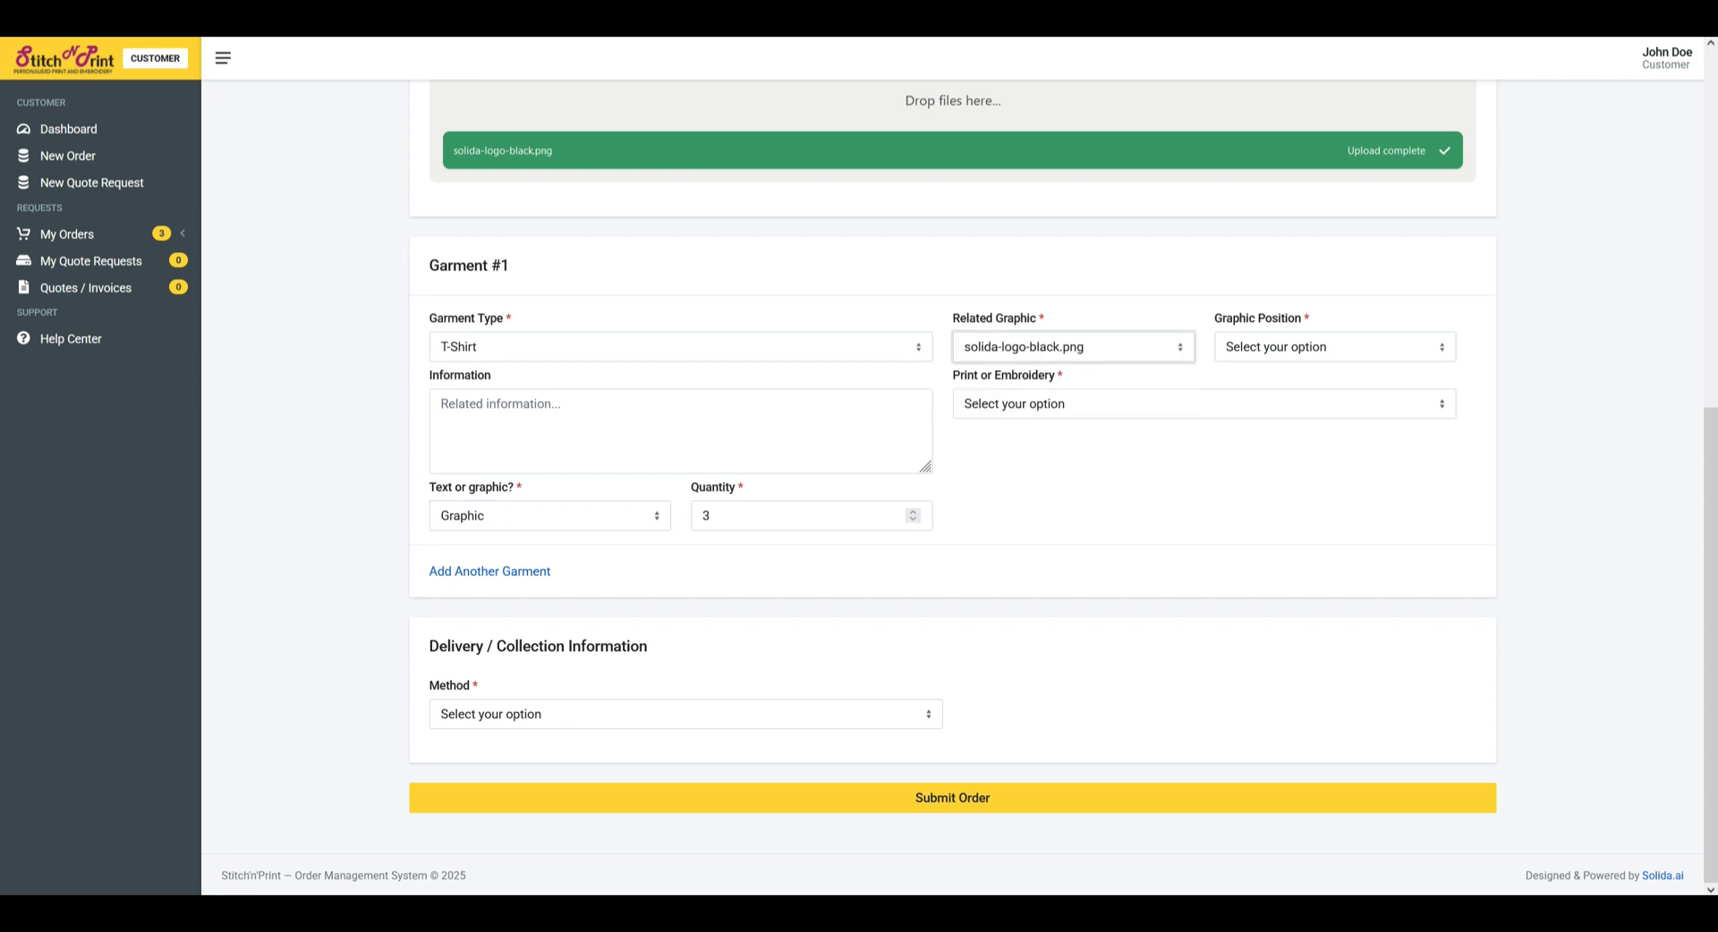
click(1333, 345)
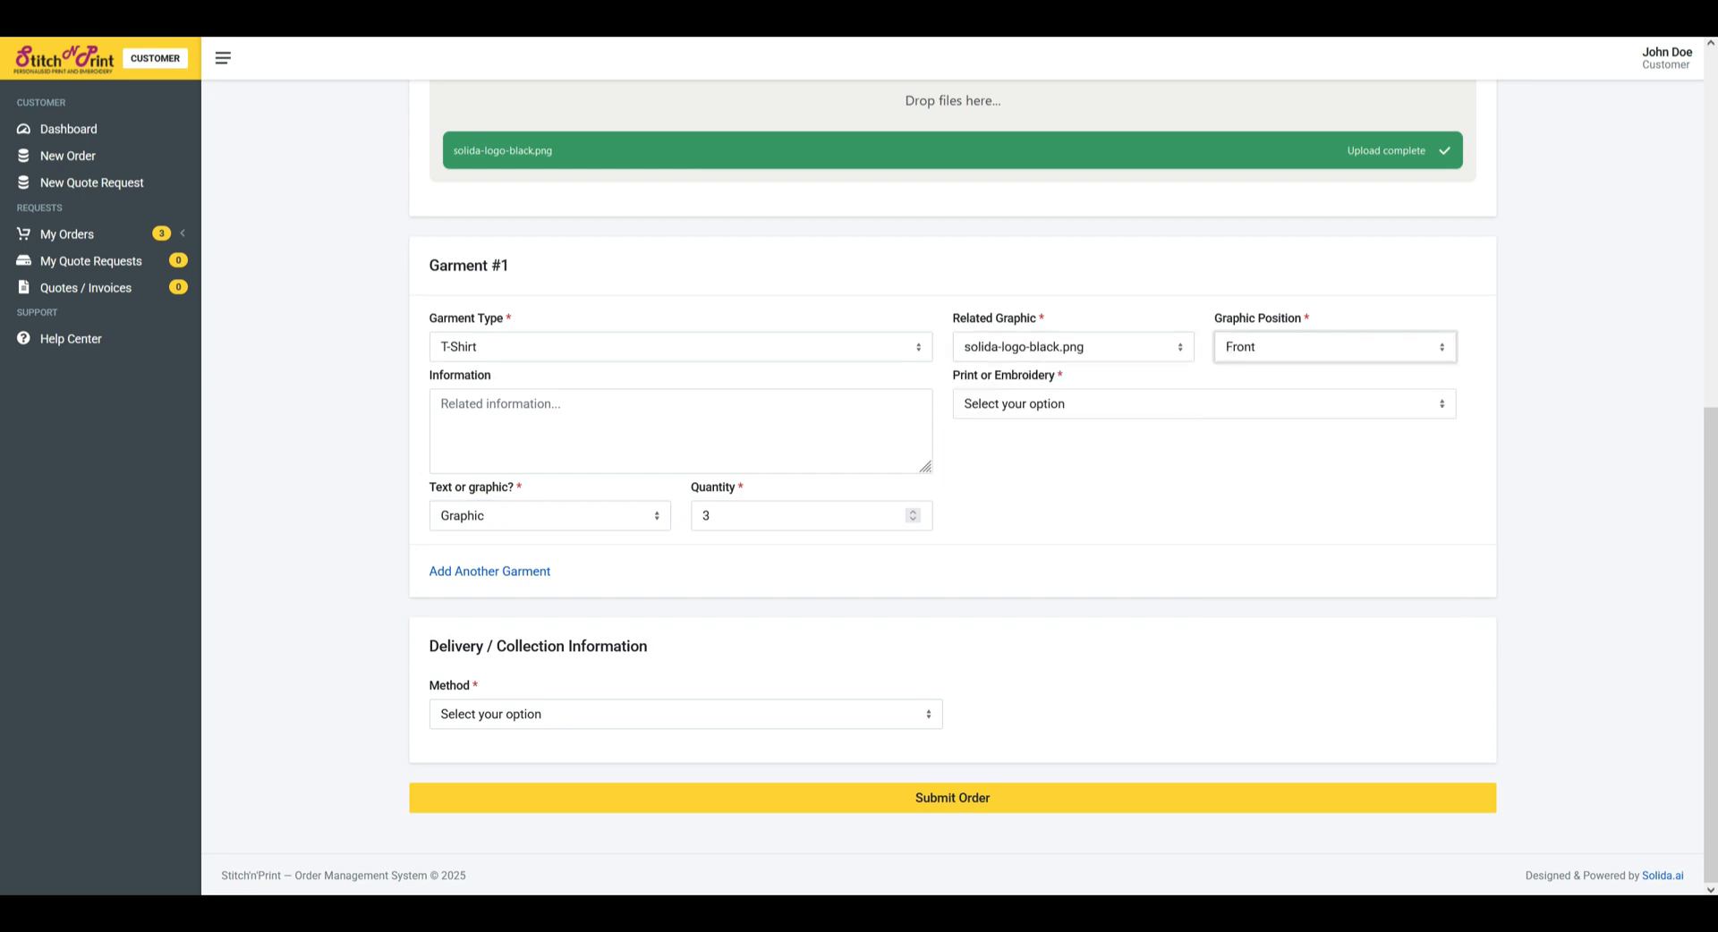
click(1202, 403)
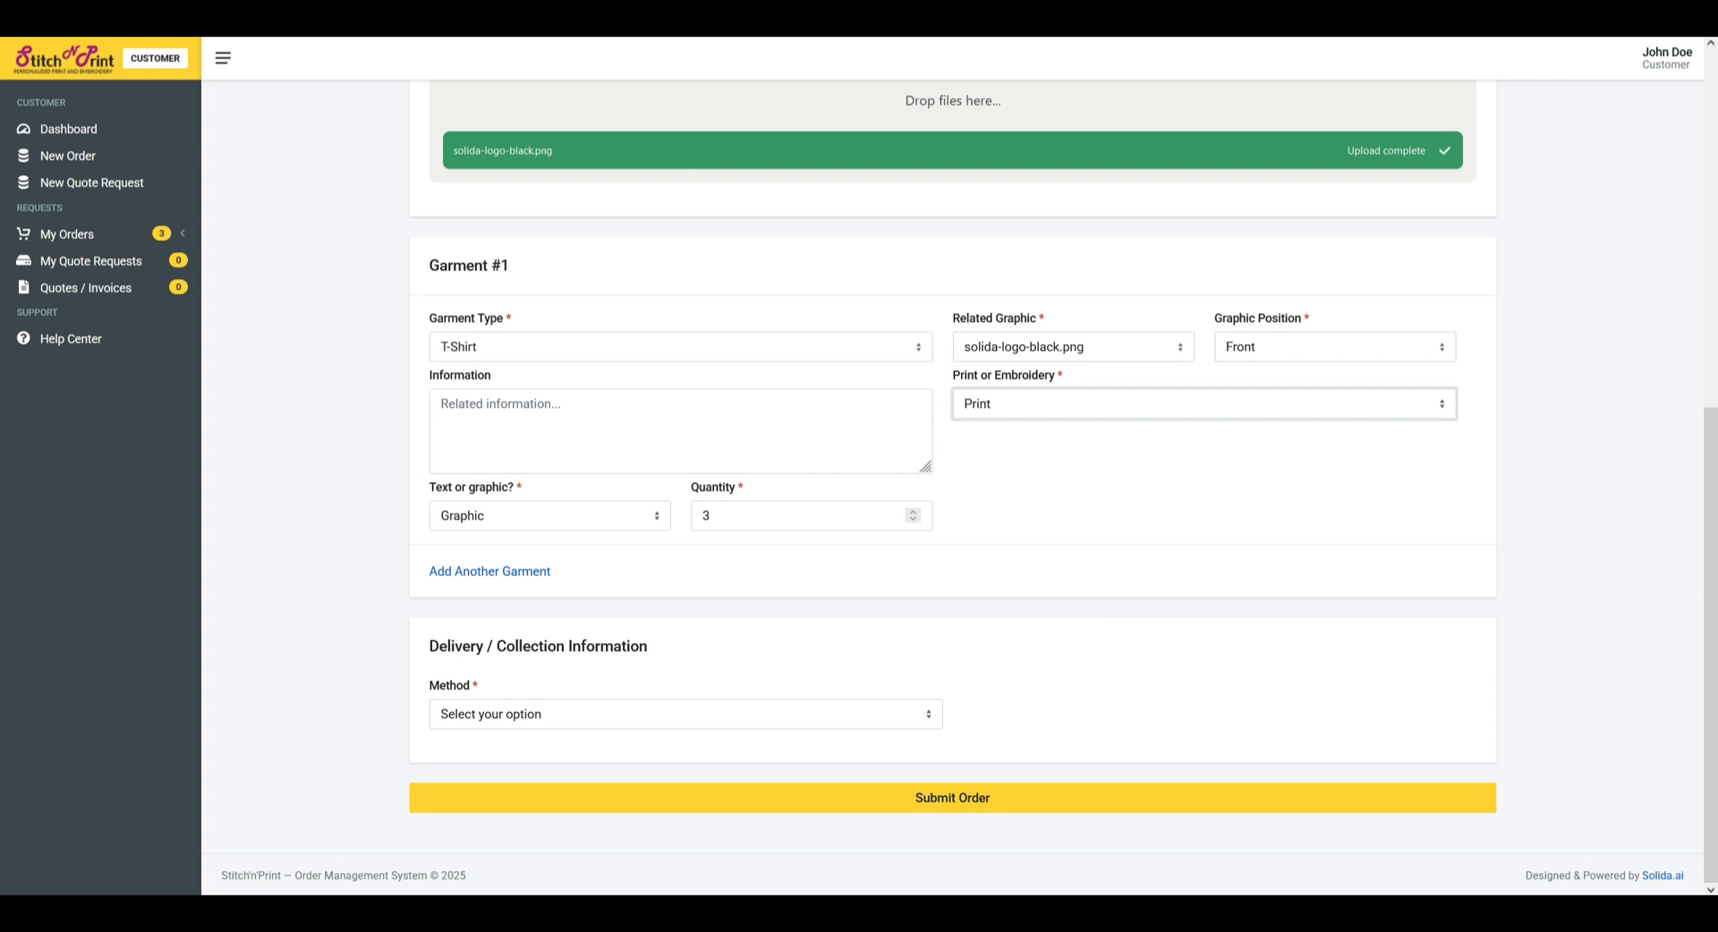
Set the method to Delivery and submit the order, landing on My Quote Requests.
click(685, 714)
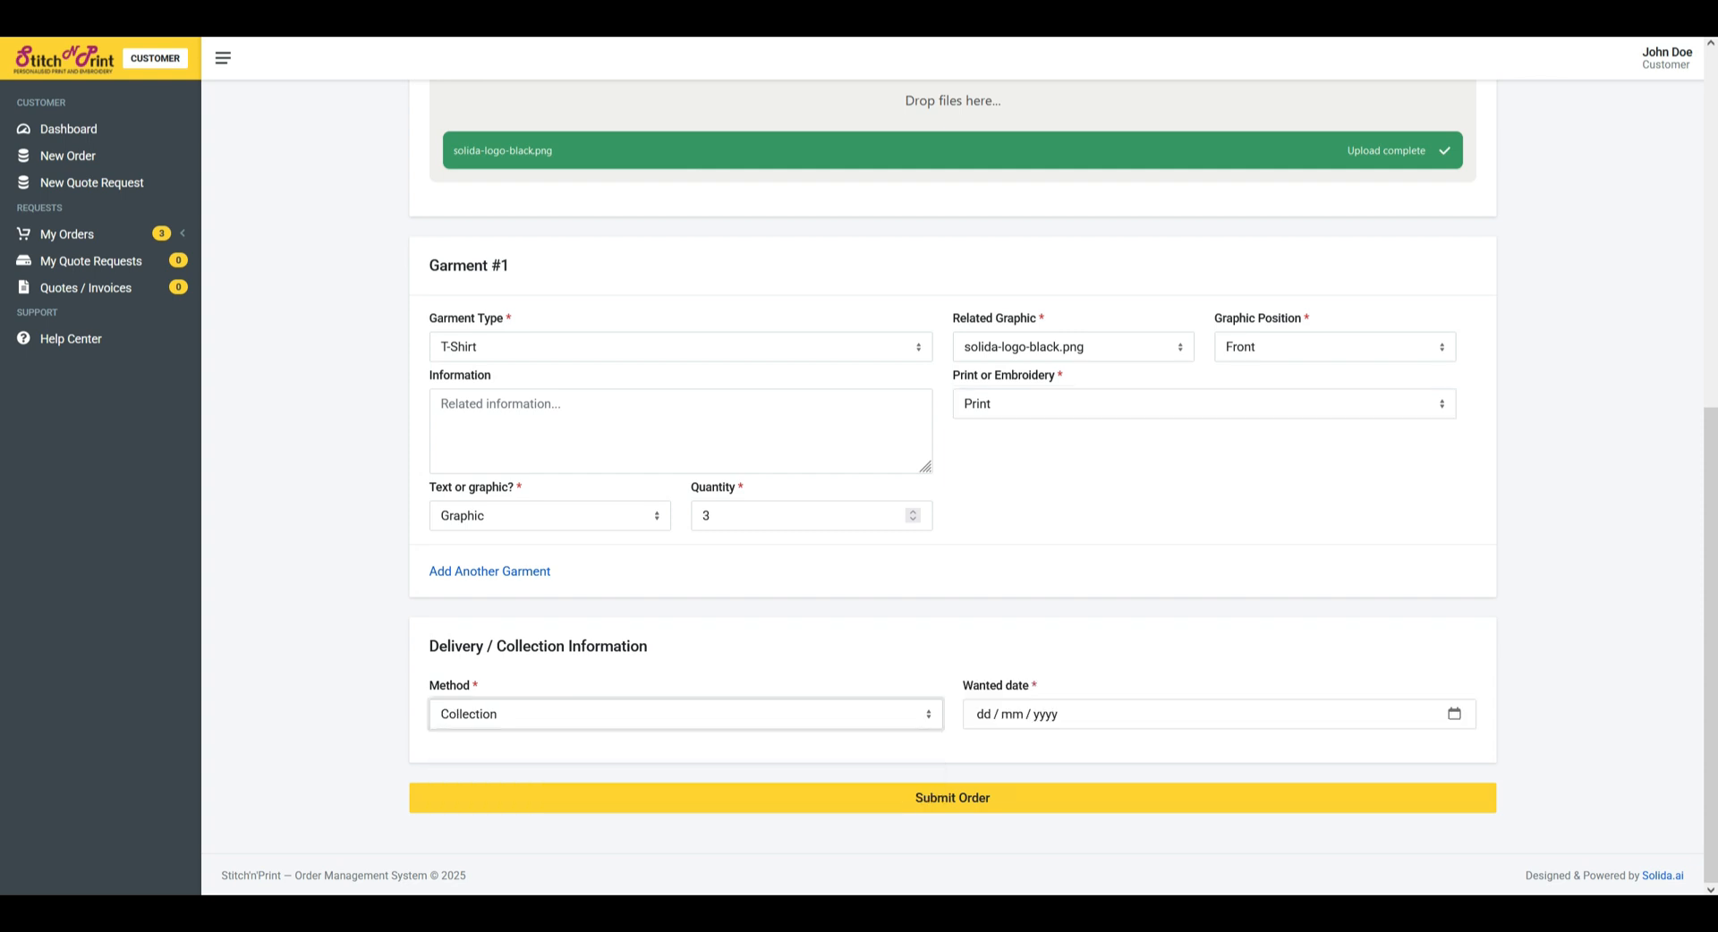
click(686, 713)
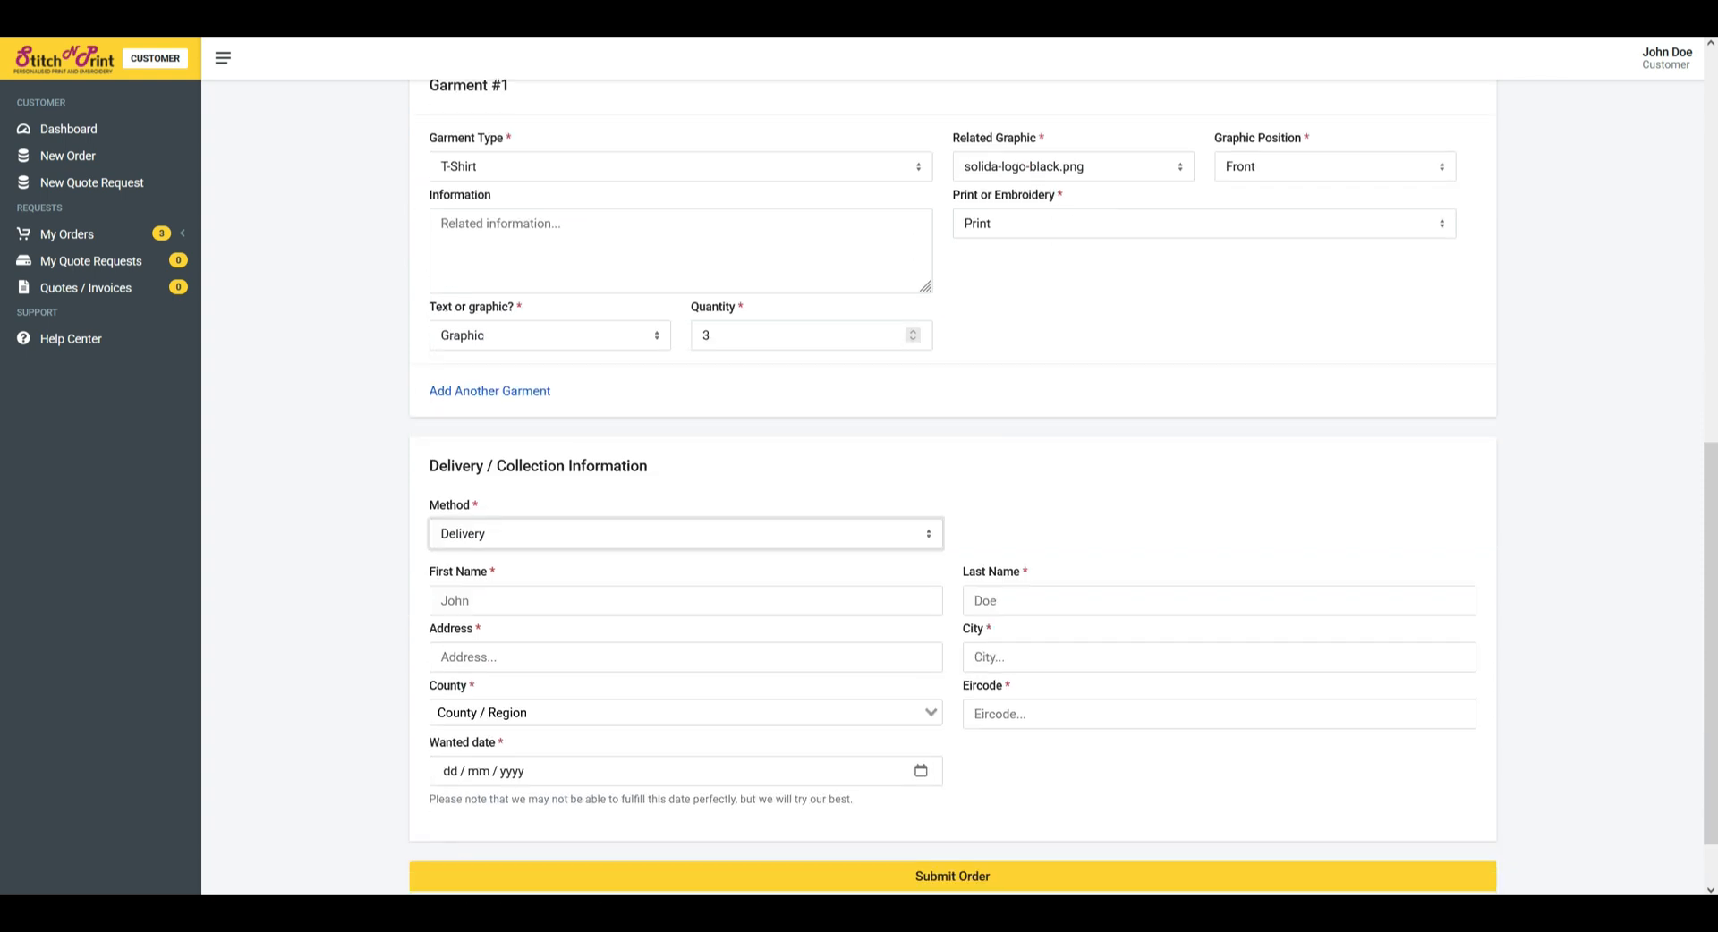
scroll(down, 3)
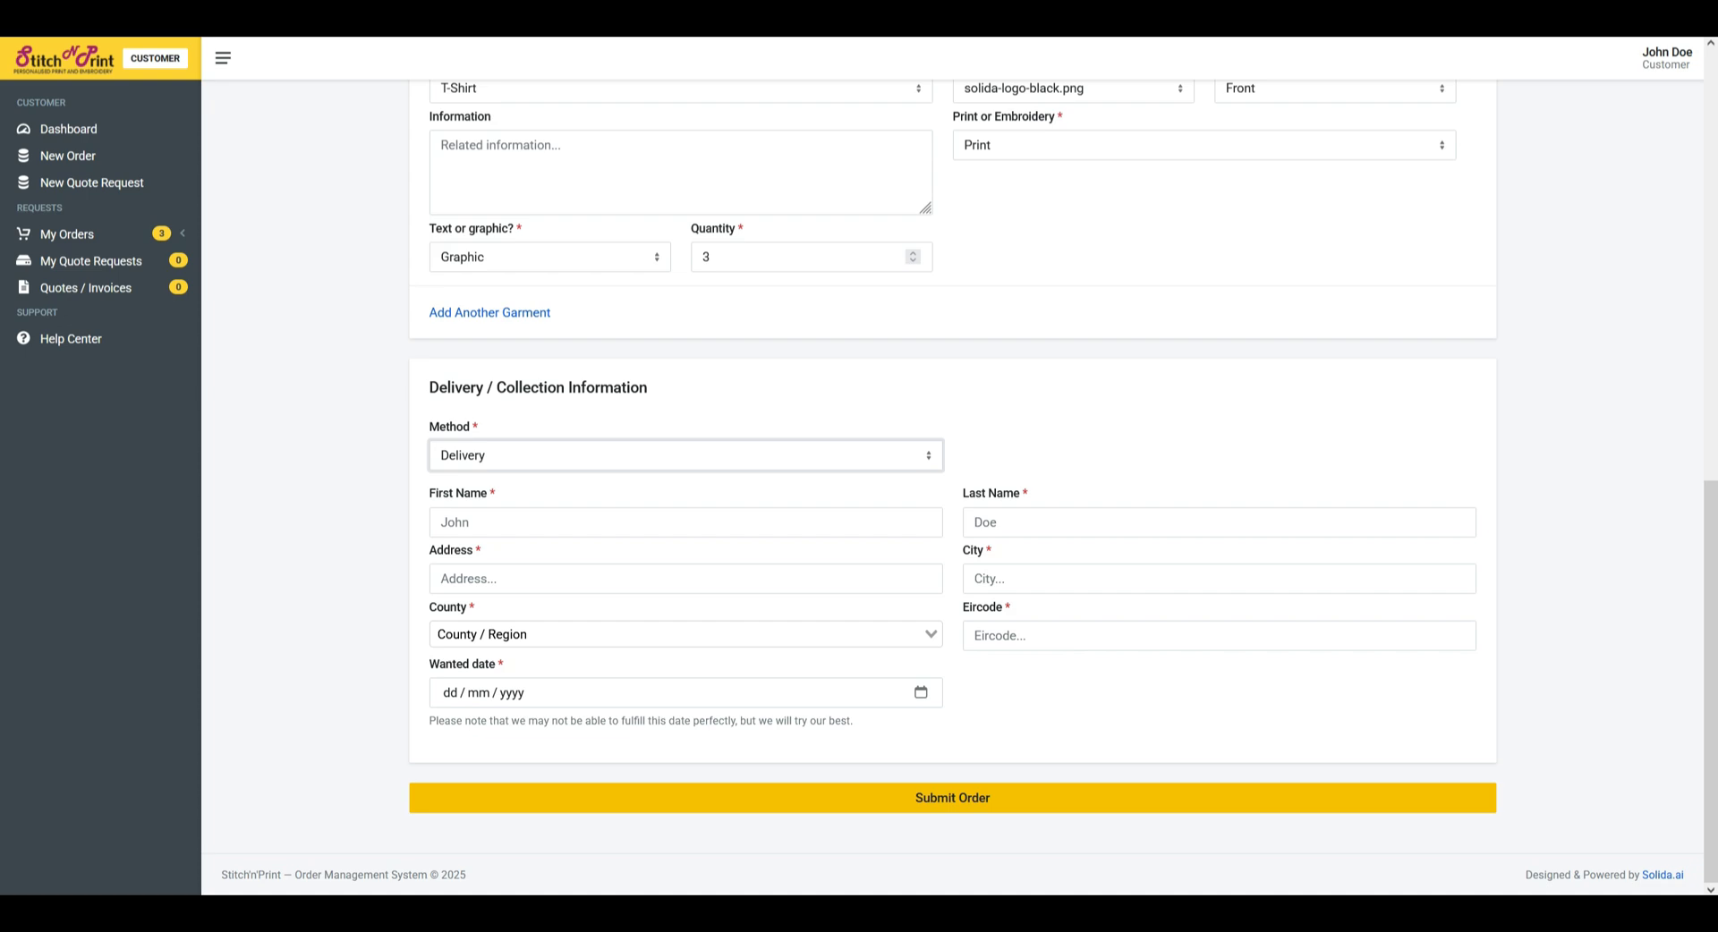
click(950, 798)
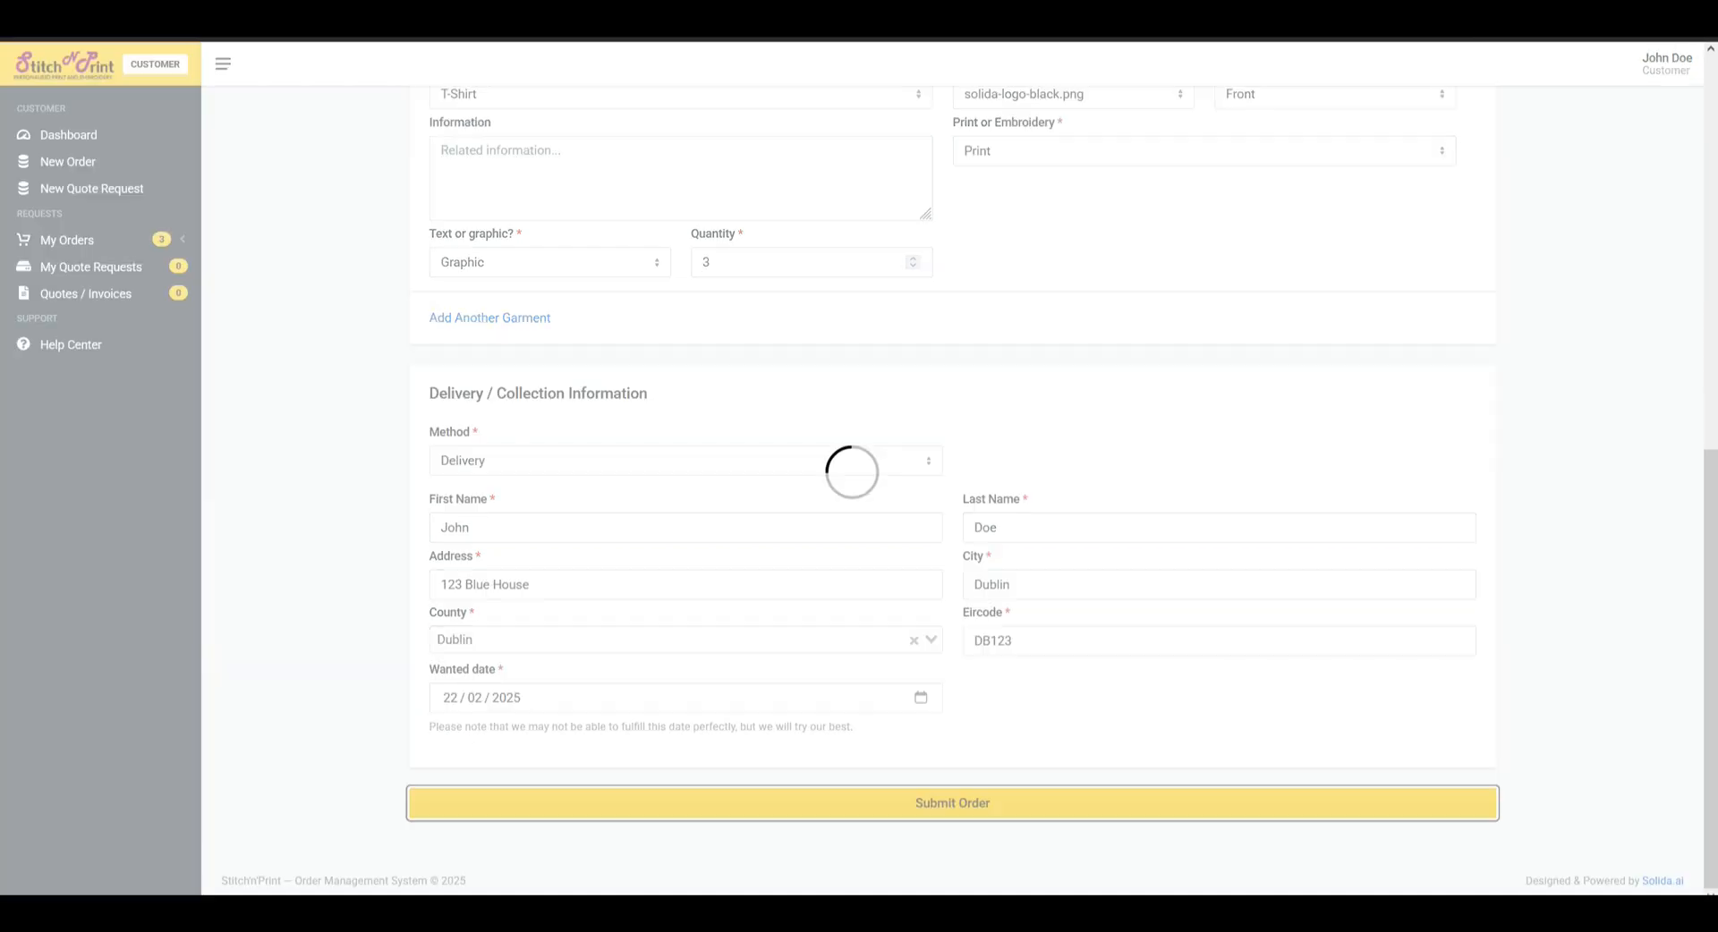
click(950, 802)
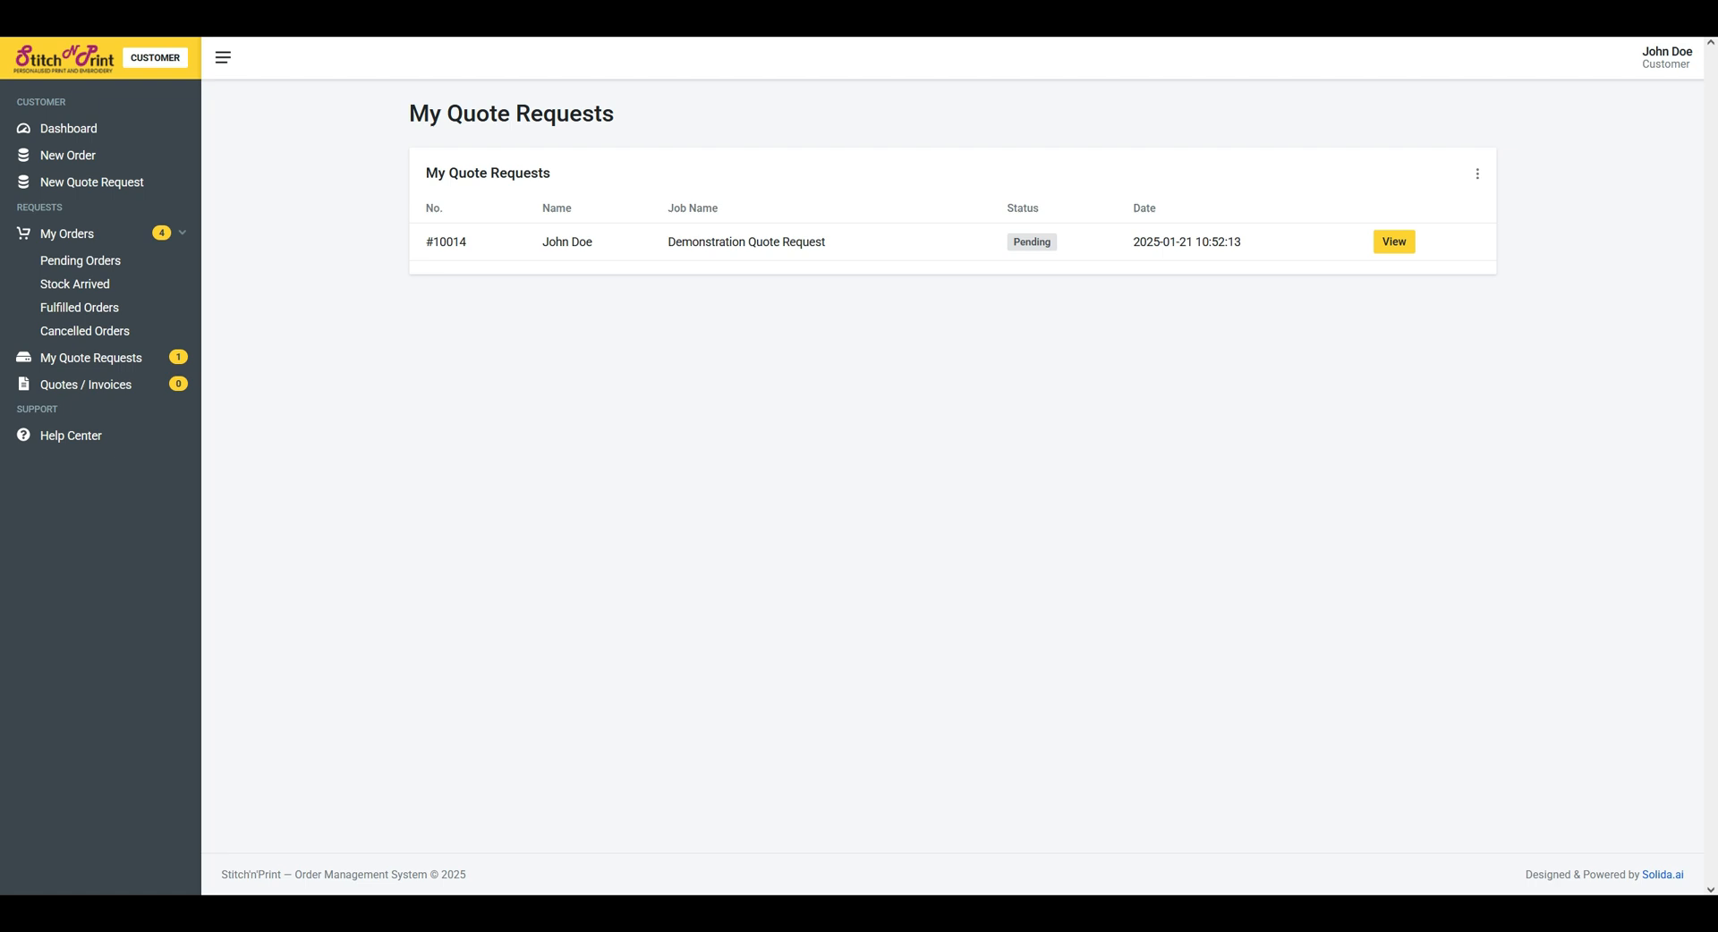
mouse_move(1392, 242)
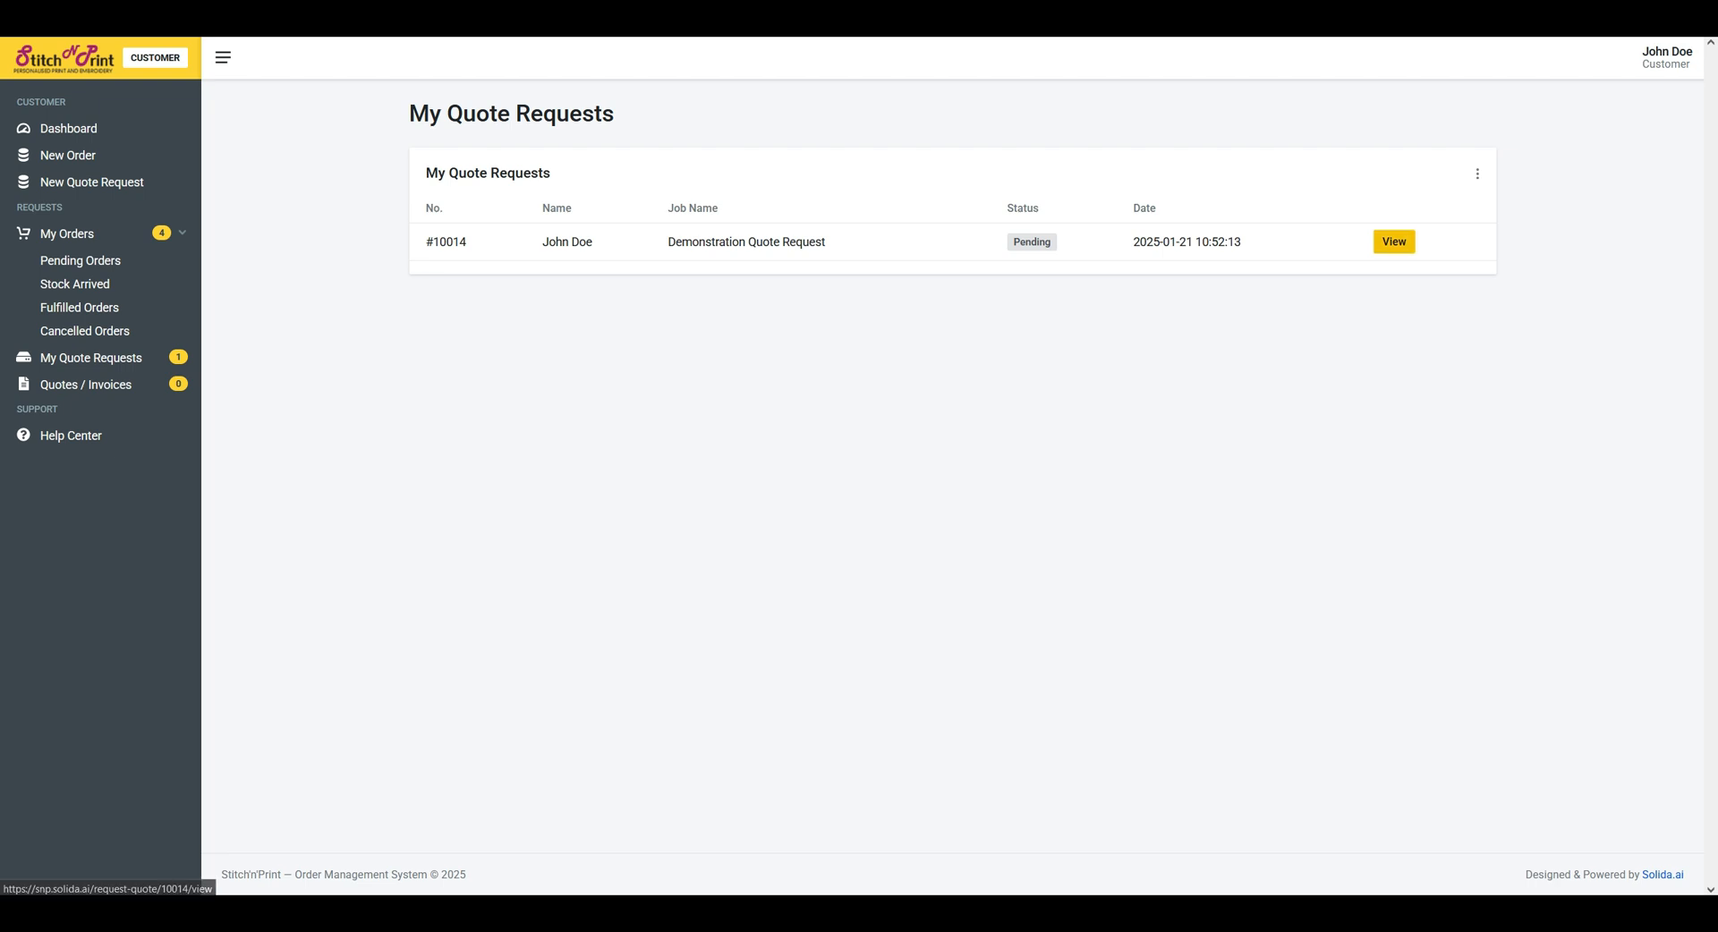
Go to Quotes / Invoices to see accepted quote #10000 for order #10011.
click(1392, 241)
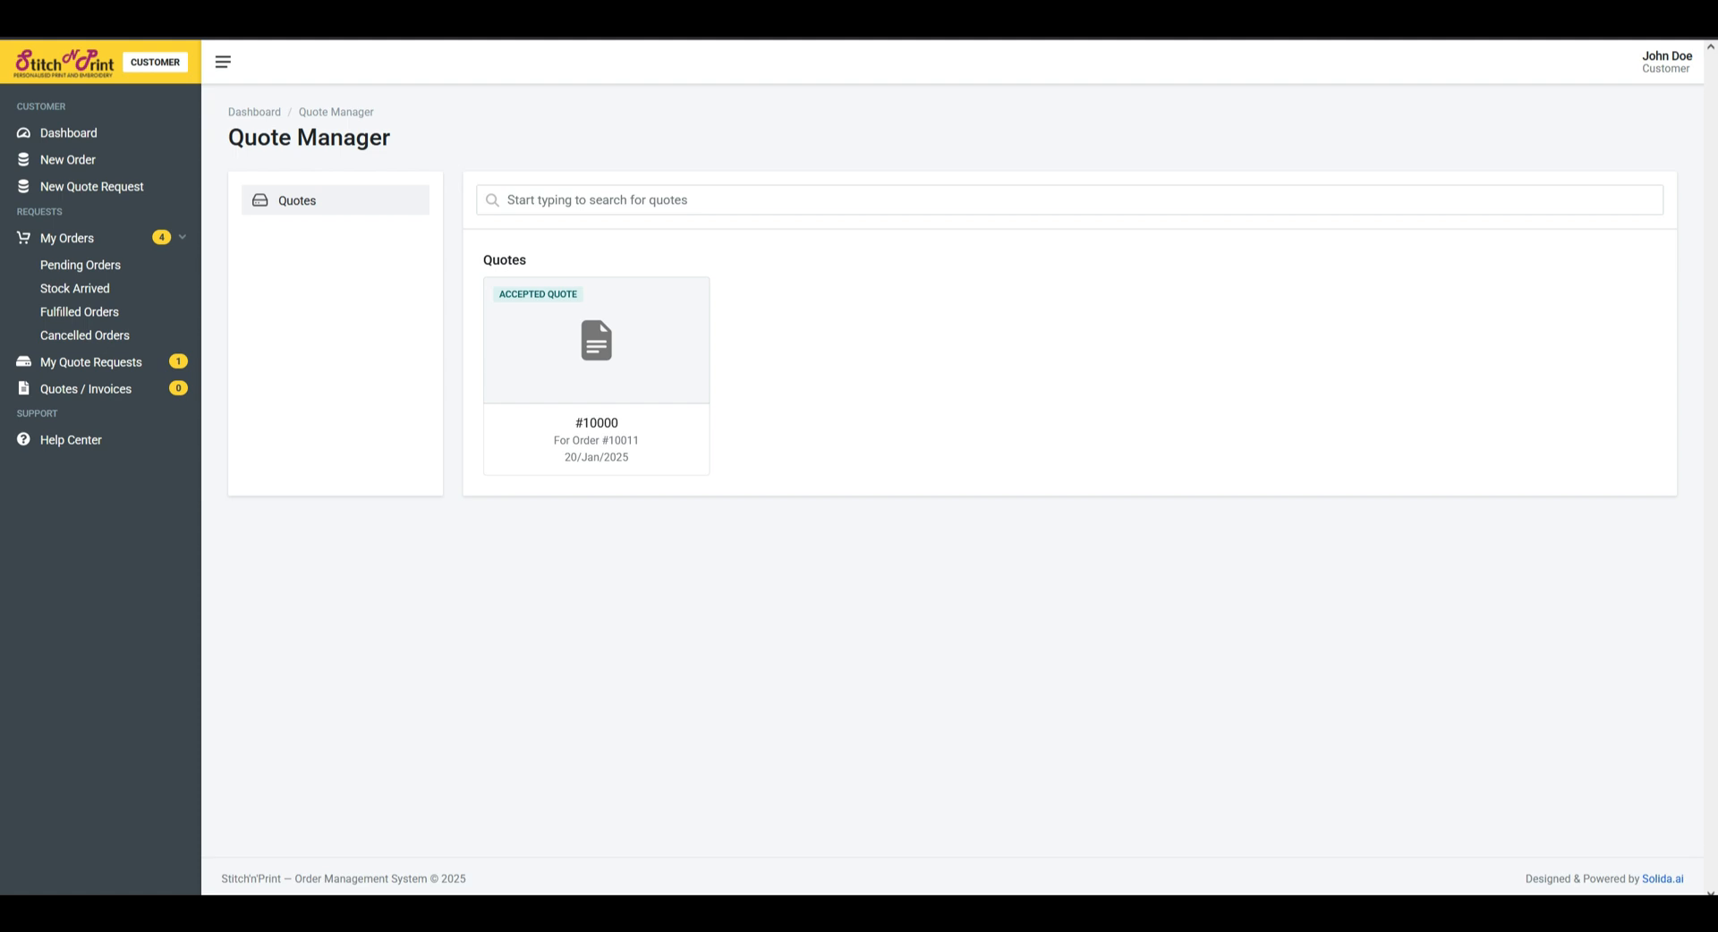
View quote #10000's details, then show the Pending Orders list with #10013 on top.
click(596, 340)
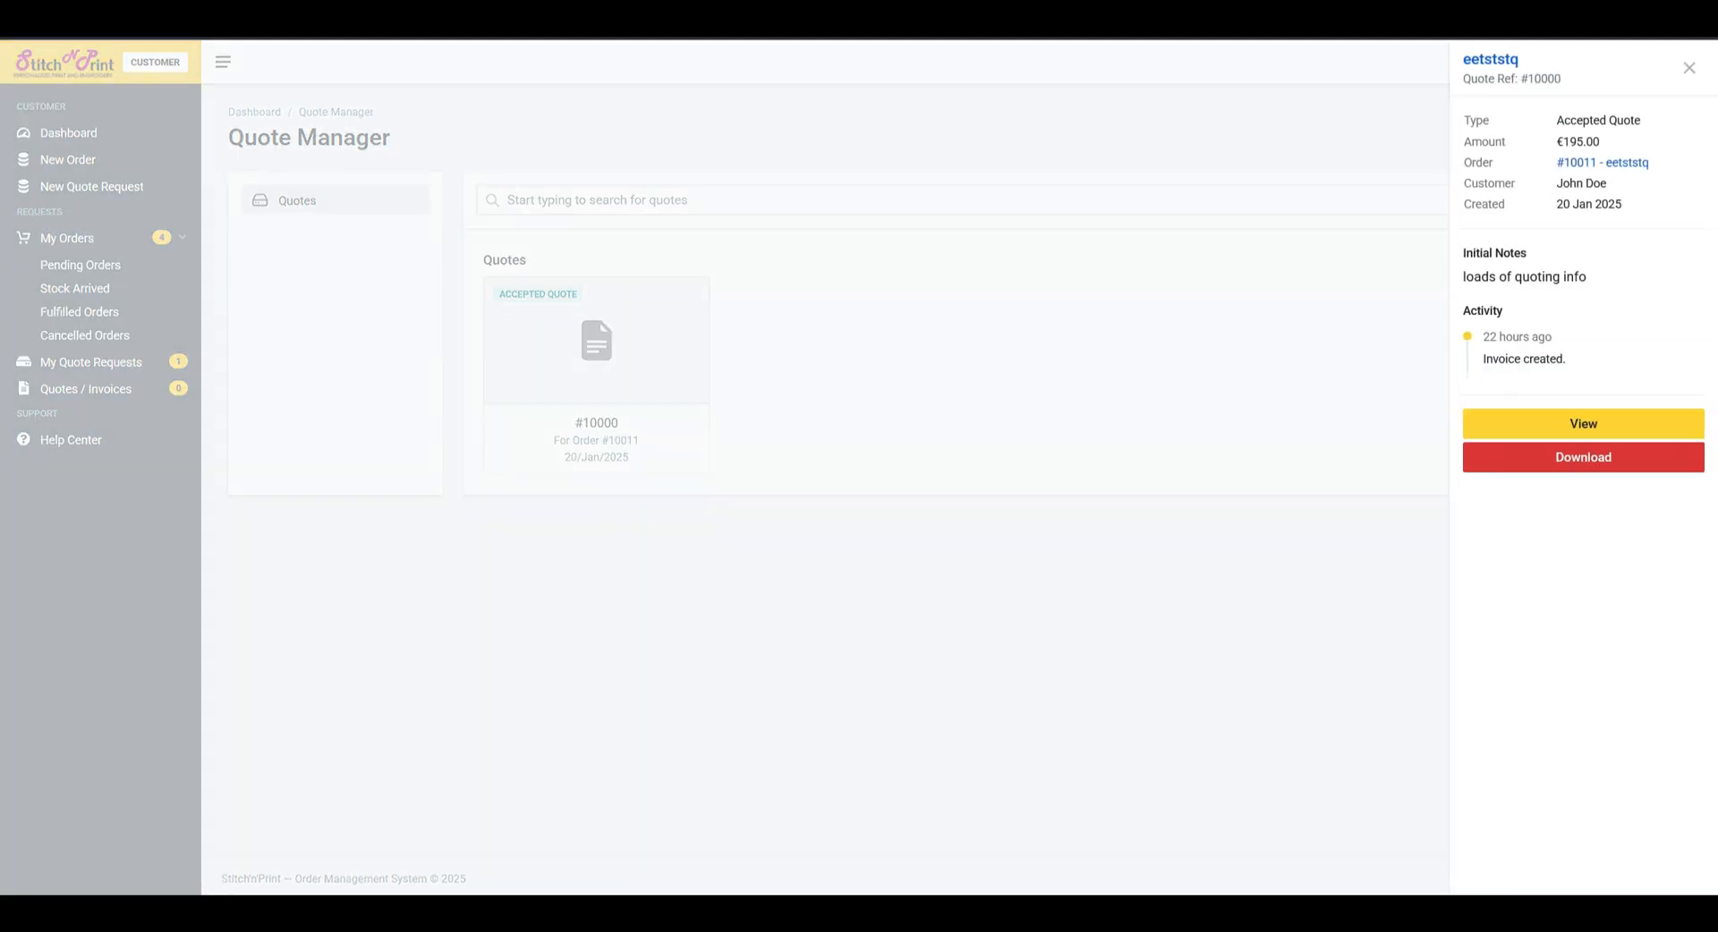
mouse_move(1581, 424)
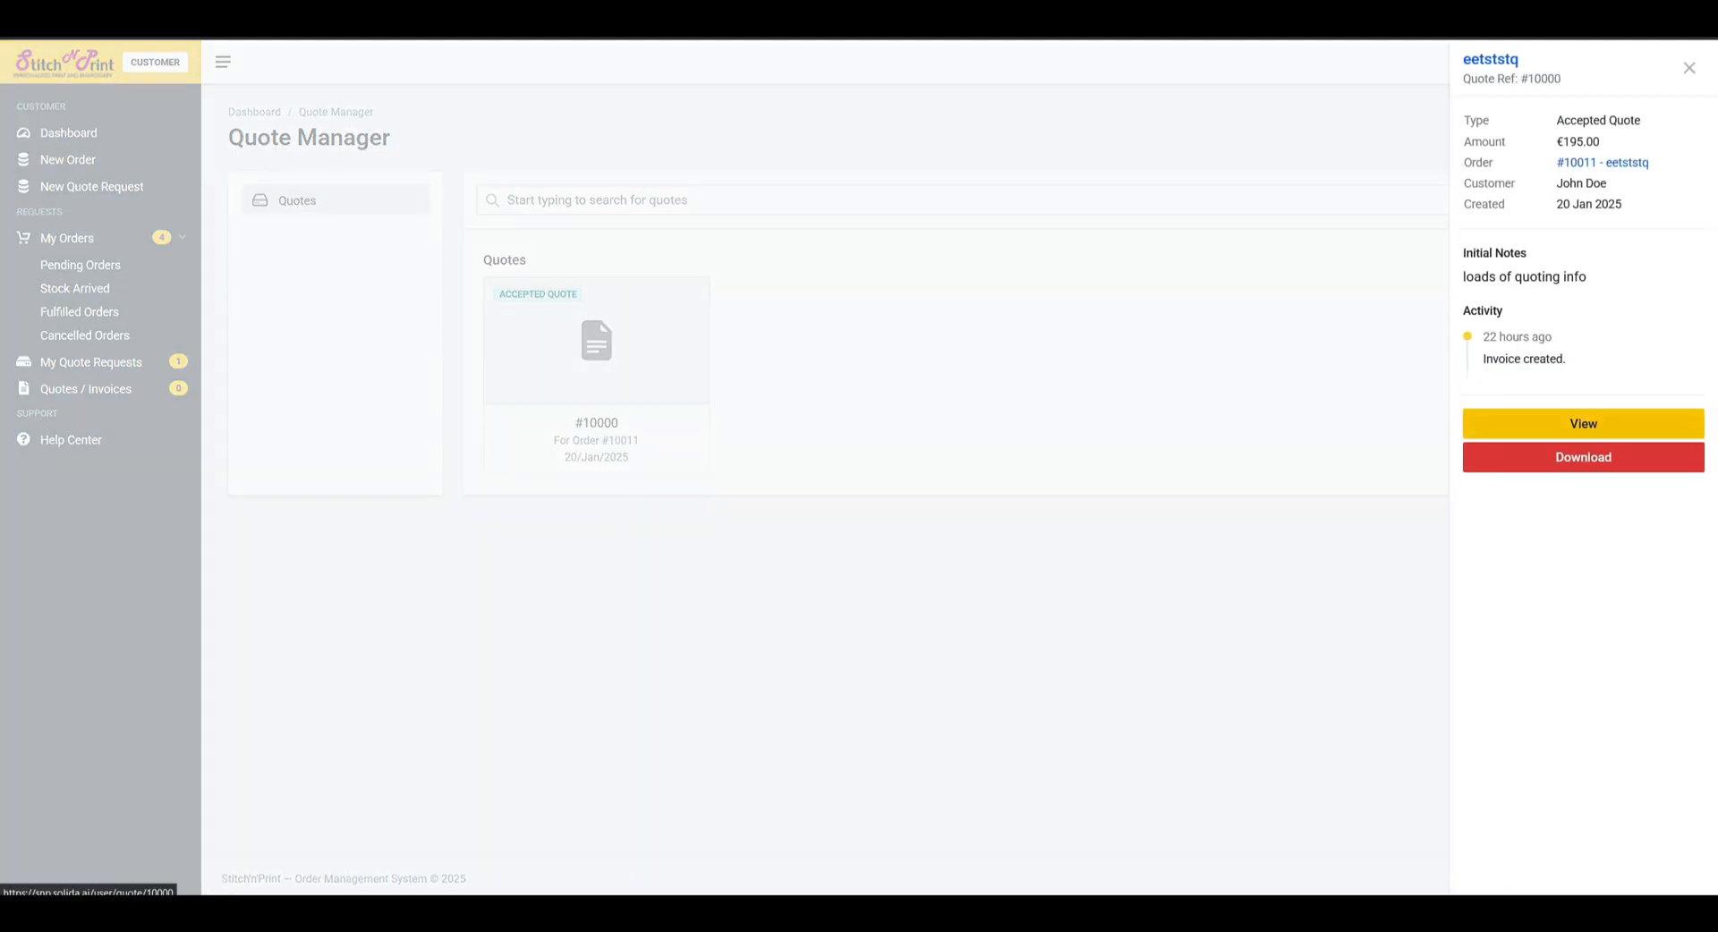
click(1582, 424)
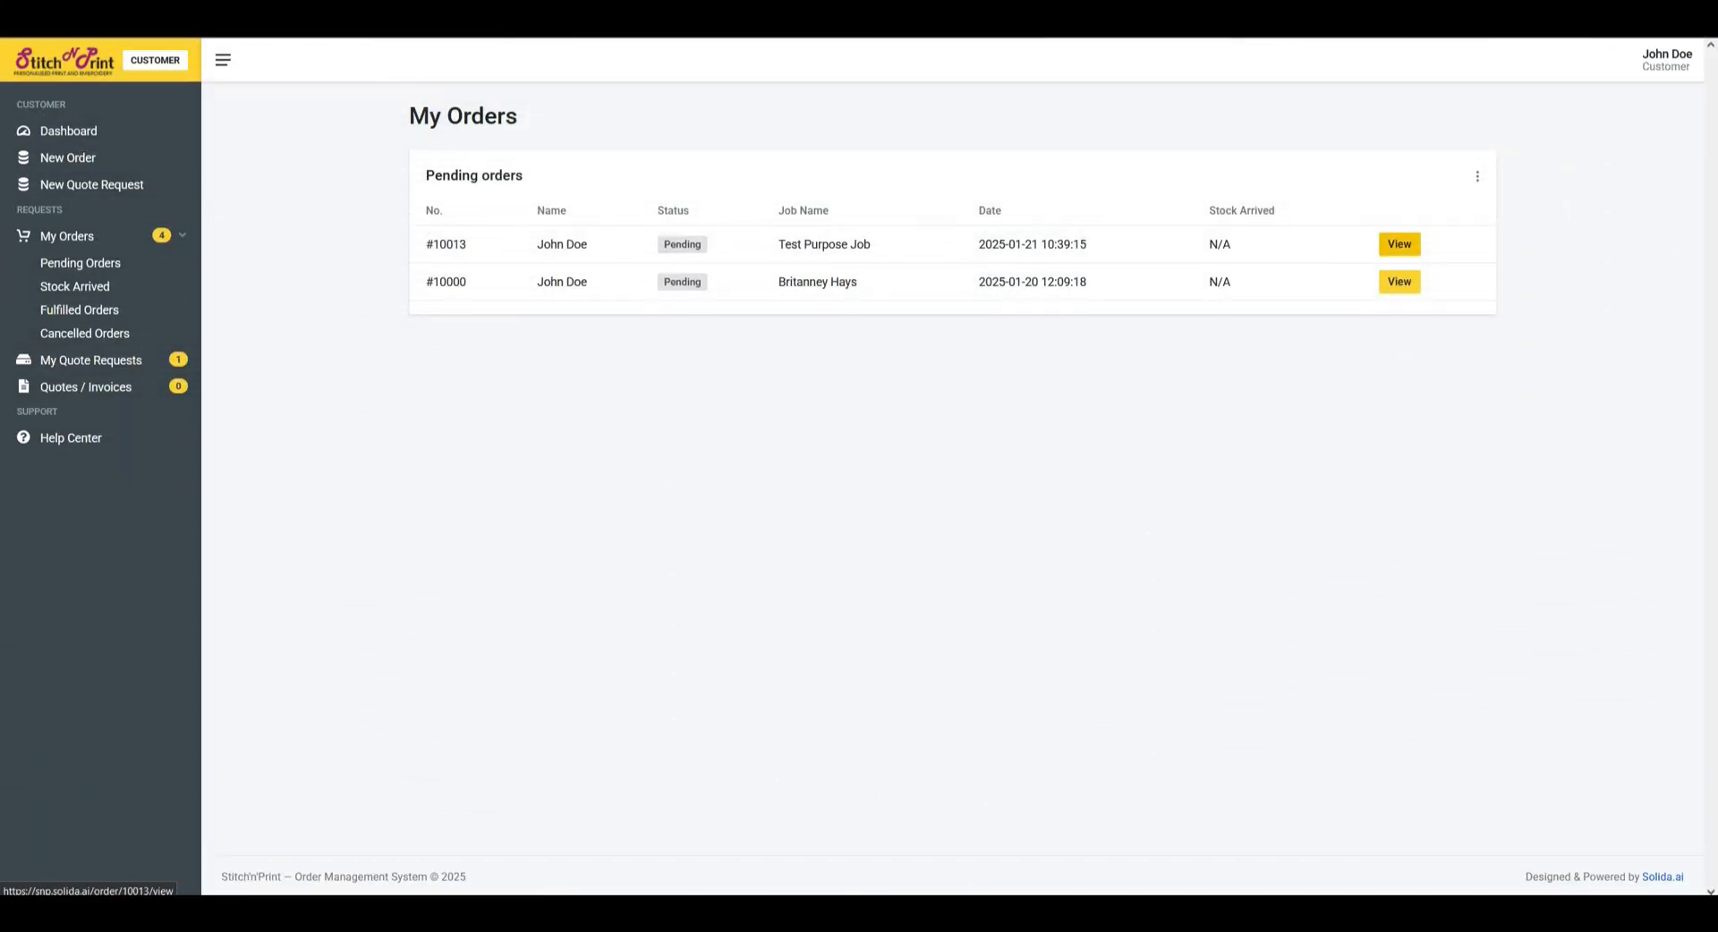
View order #10013's T-shirt item, then list orders whose stock has arrived.
click(1400, 245)
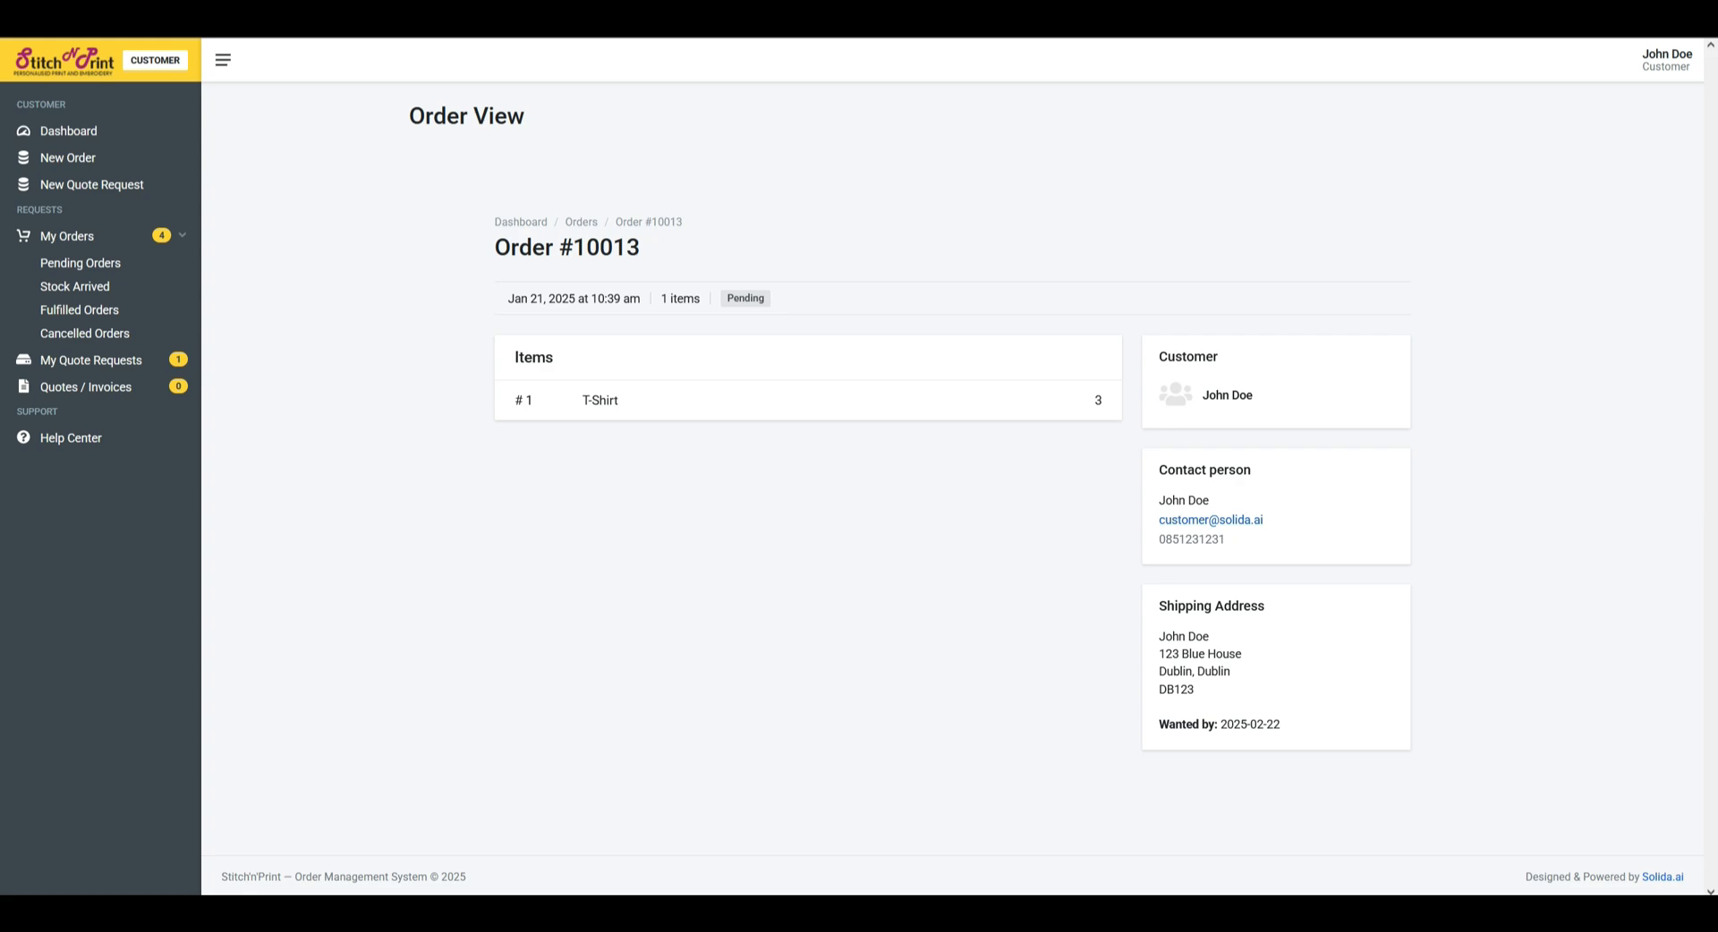
click(600, 399)
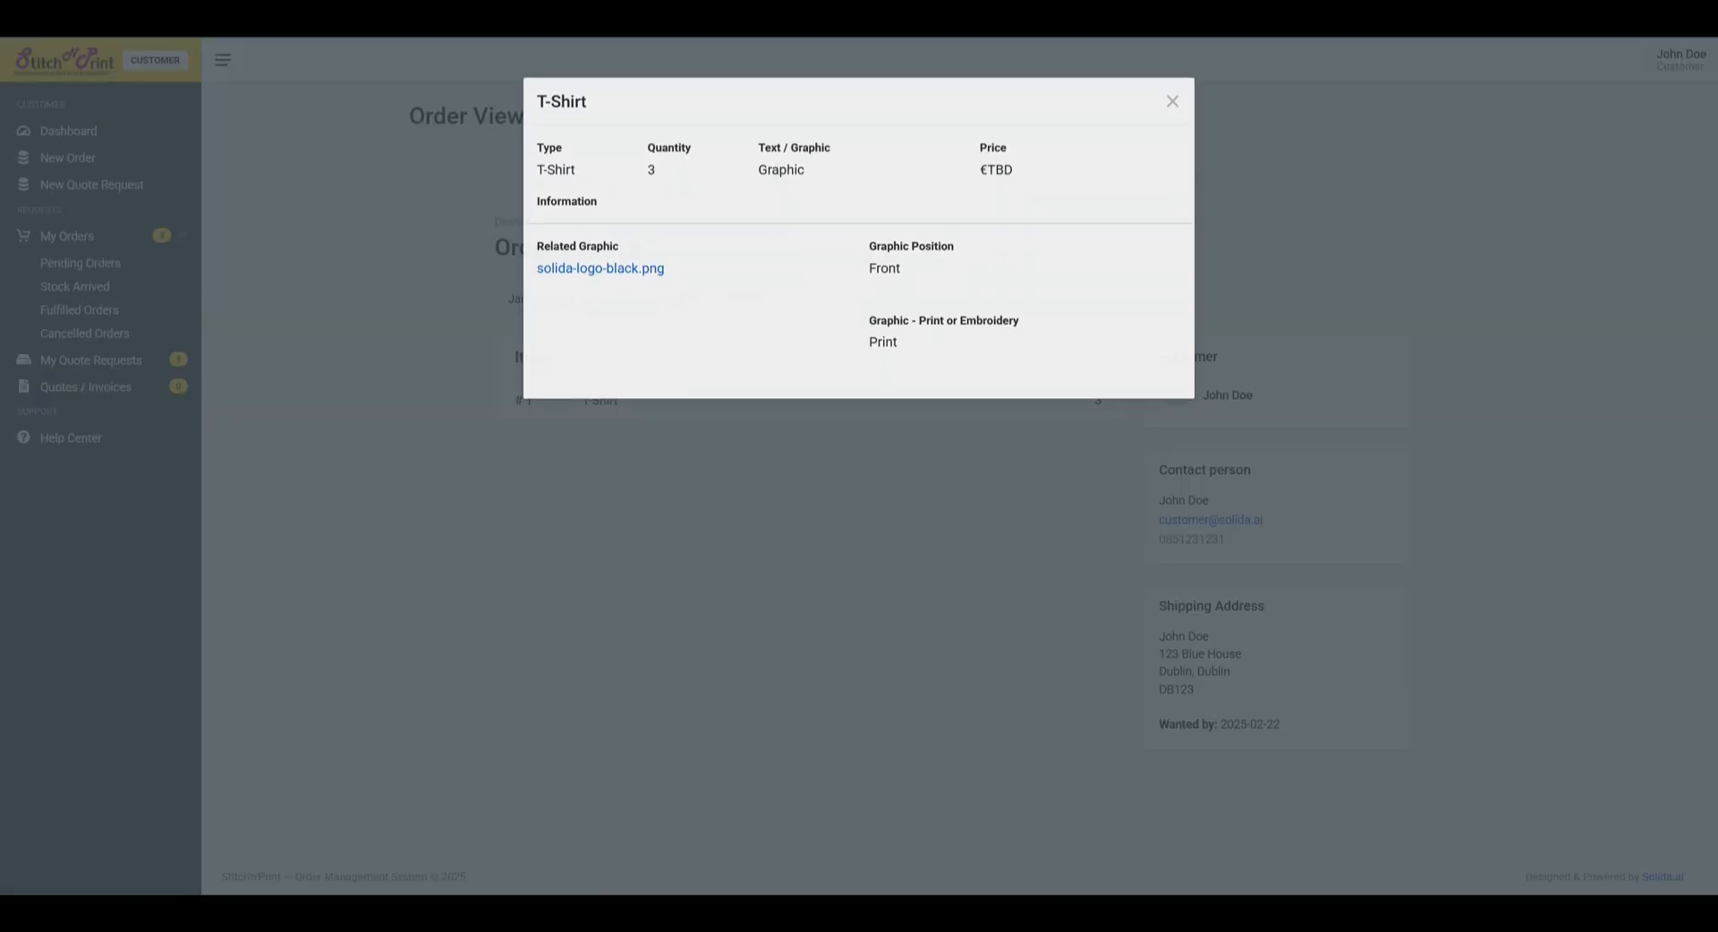
click(1170, 102)
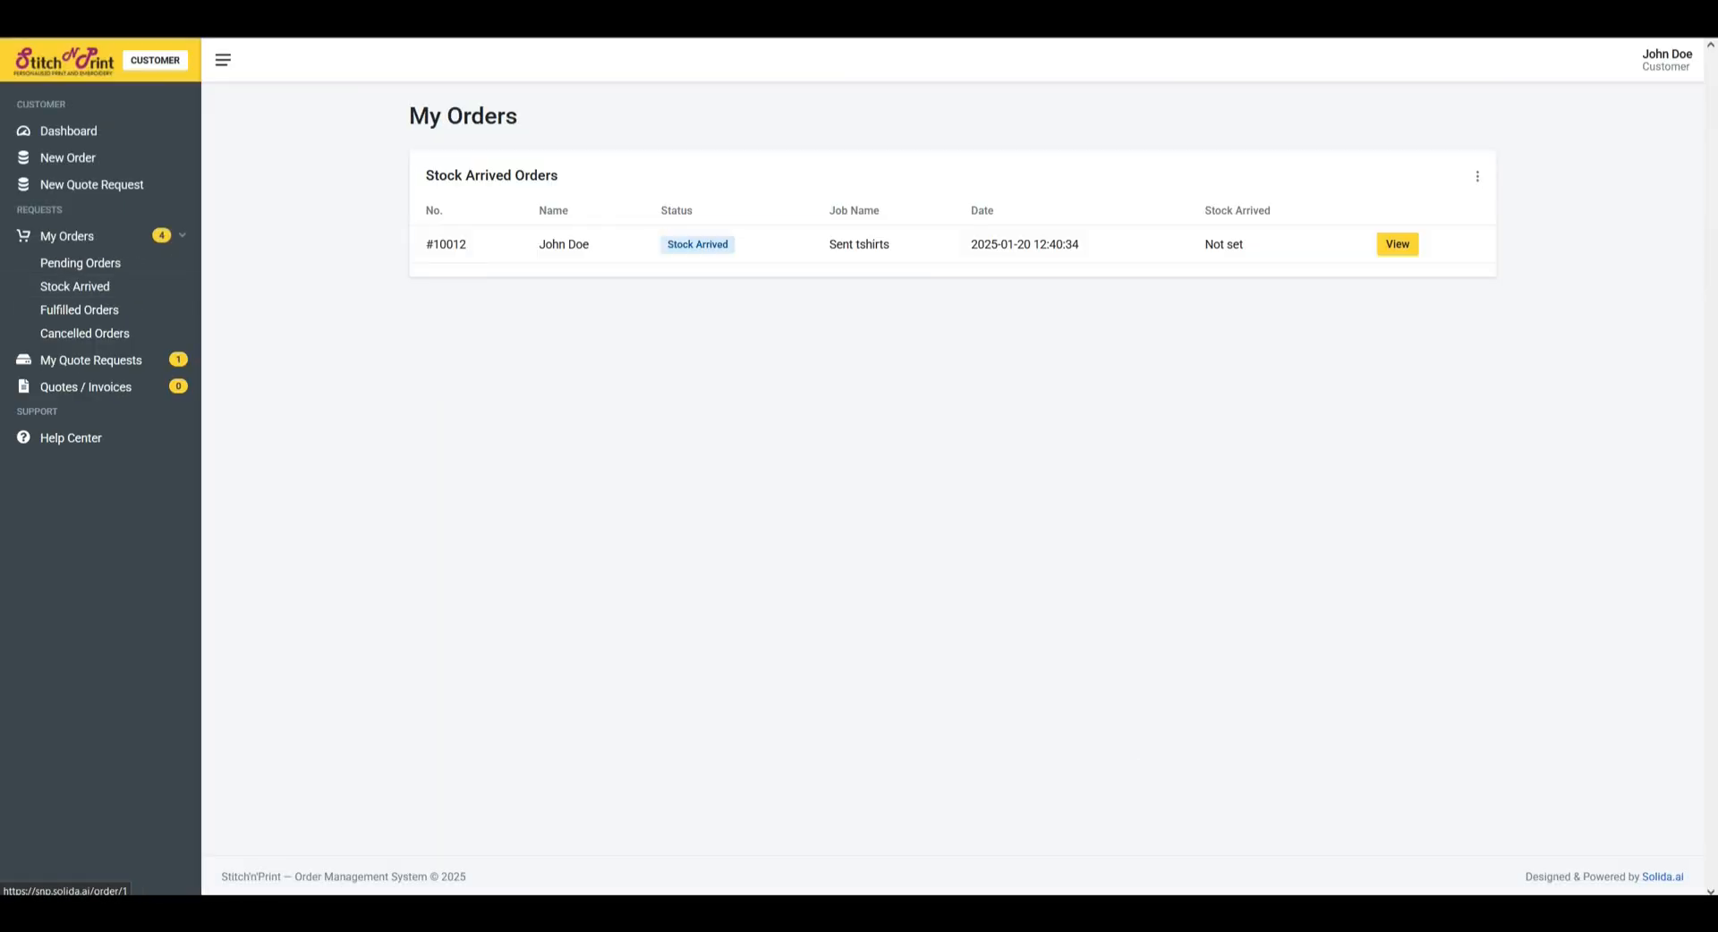
Browse Fulfilled Orders and Cancelled Orders, which shows only #10001 Test Shirt.
click(1395, 245)
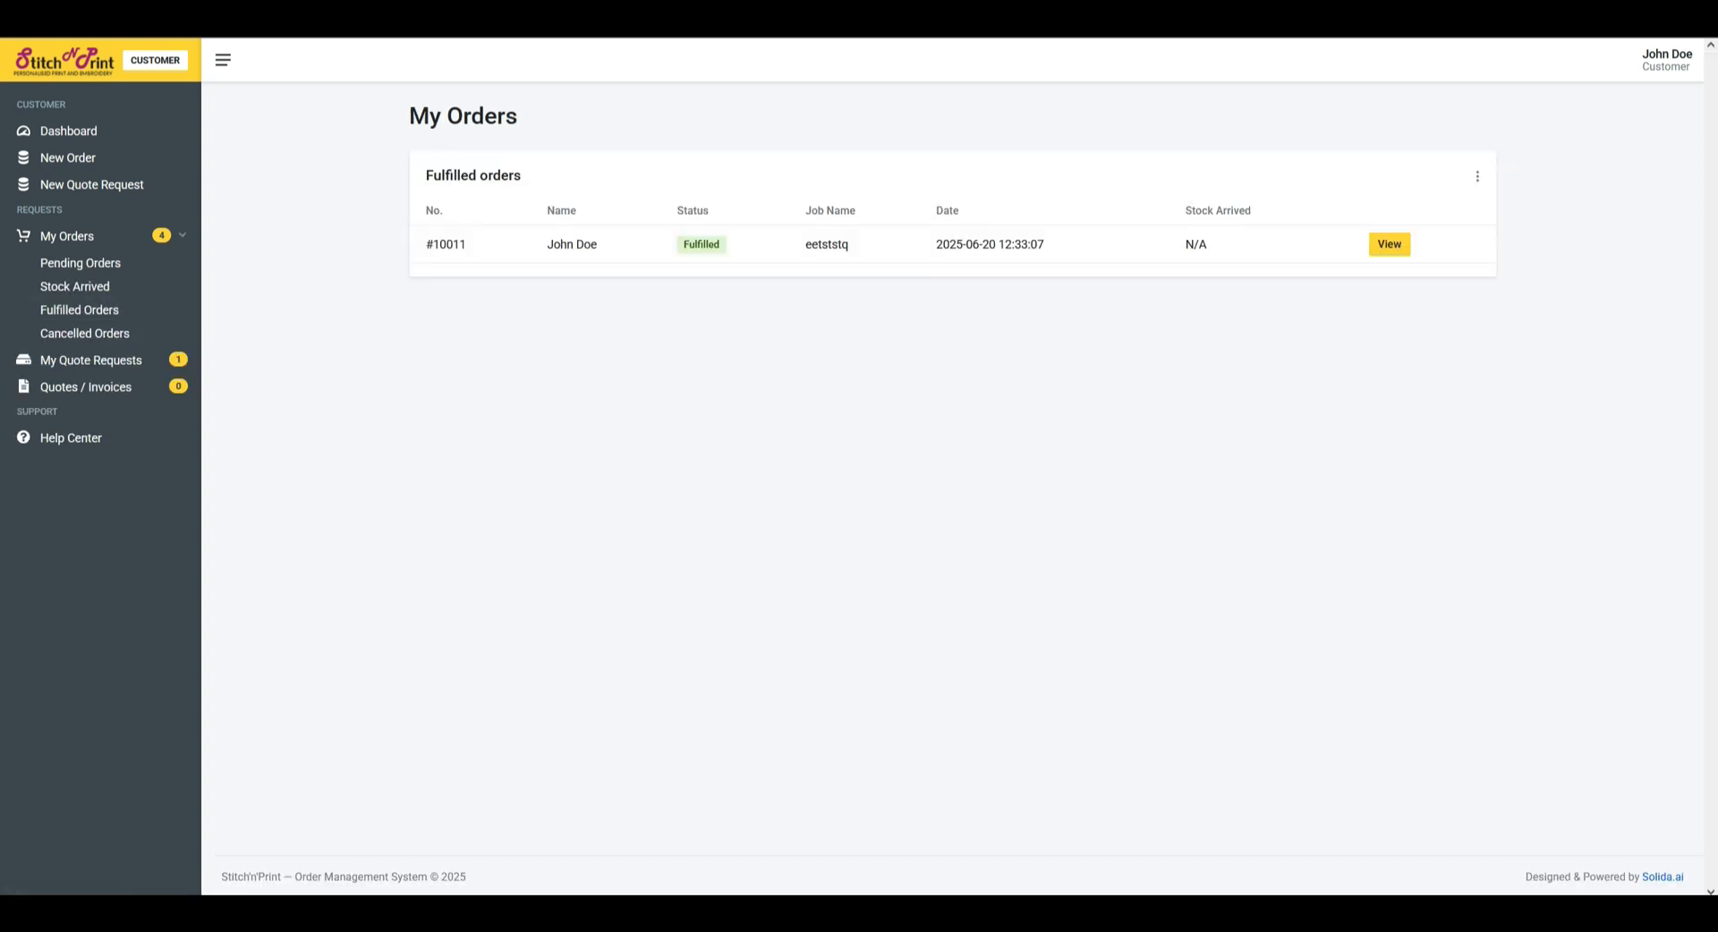
click(1388, 244)
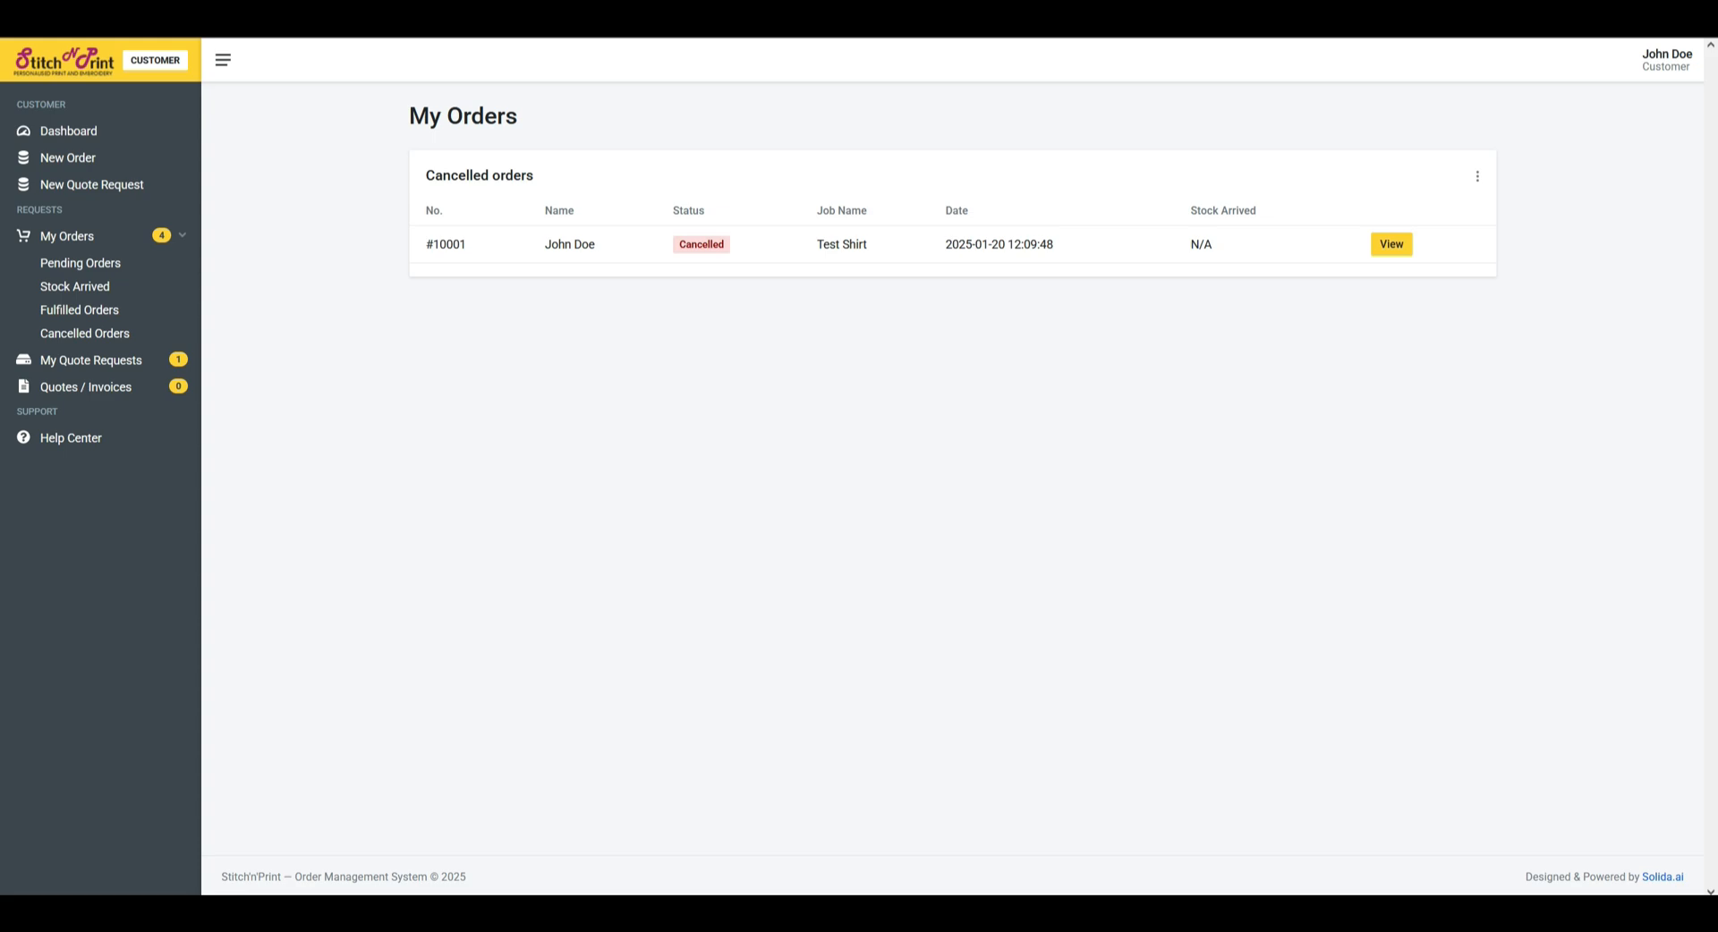
click(1390, 243)
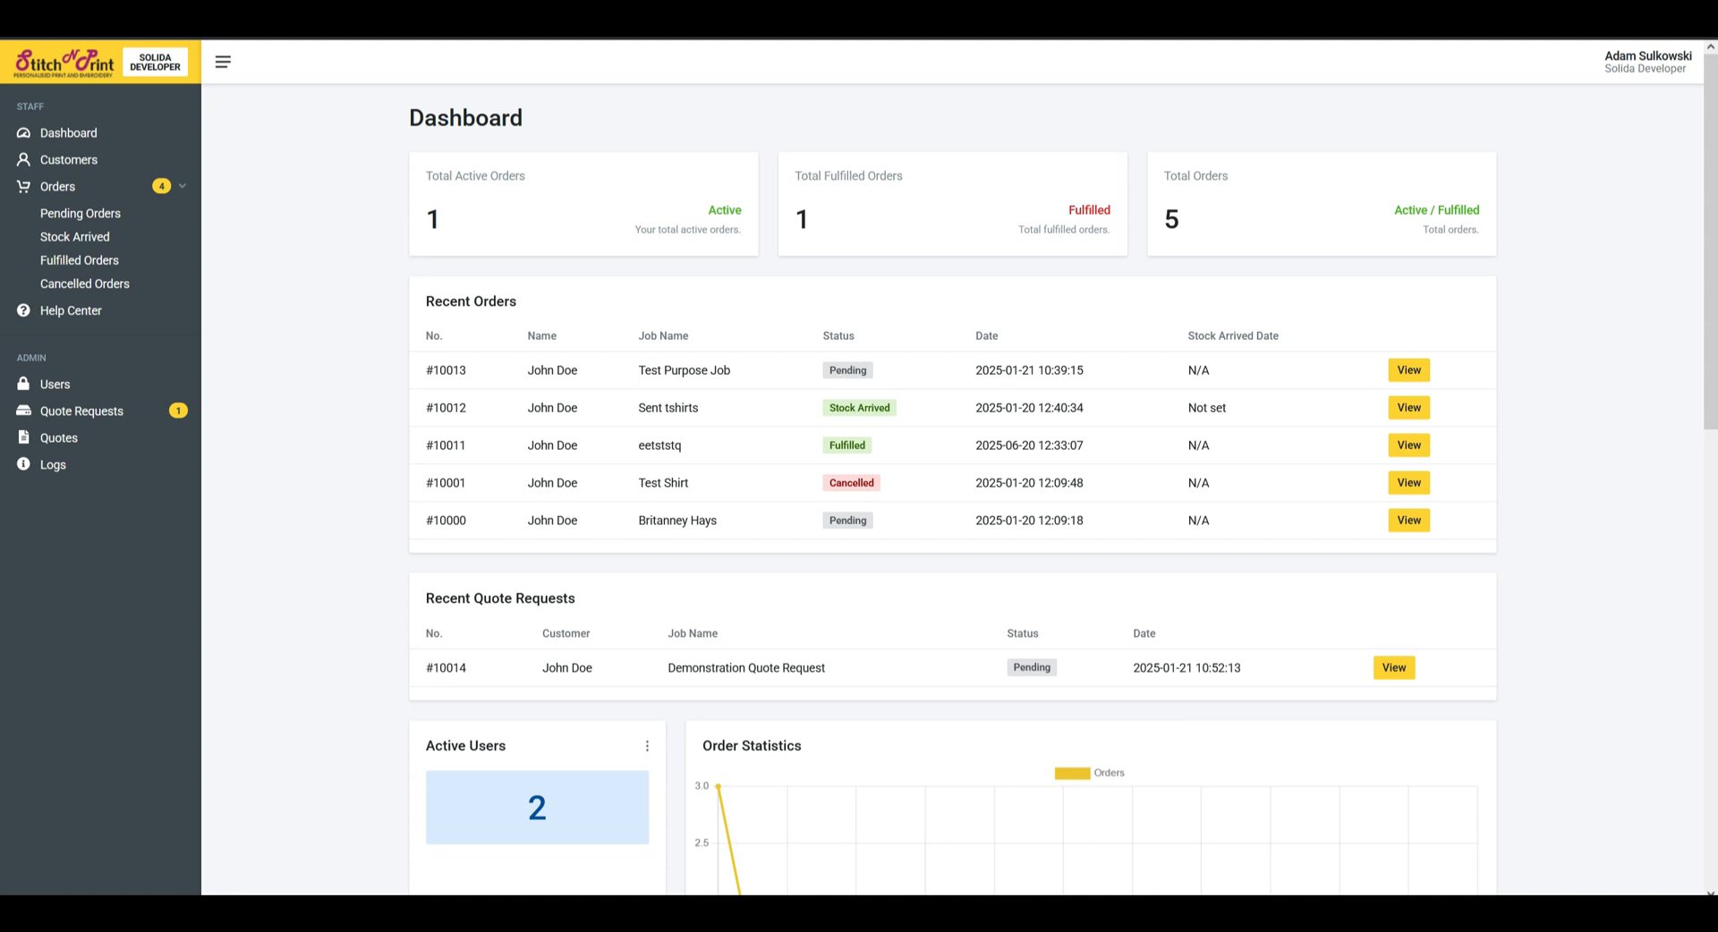
Review the staff Dashboard stats and view order #10013 with three T-shirts priced TBD.
scroll(down, 3)
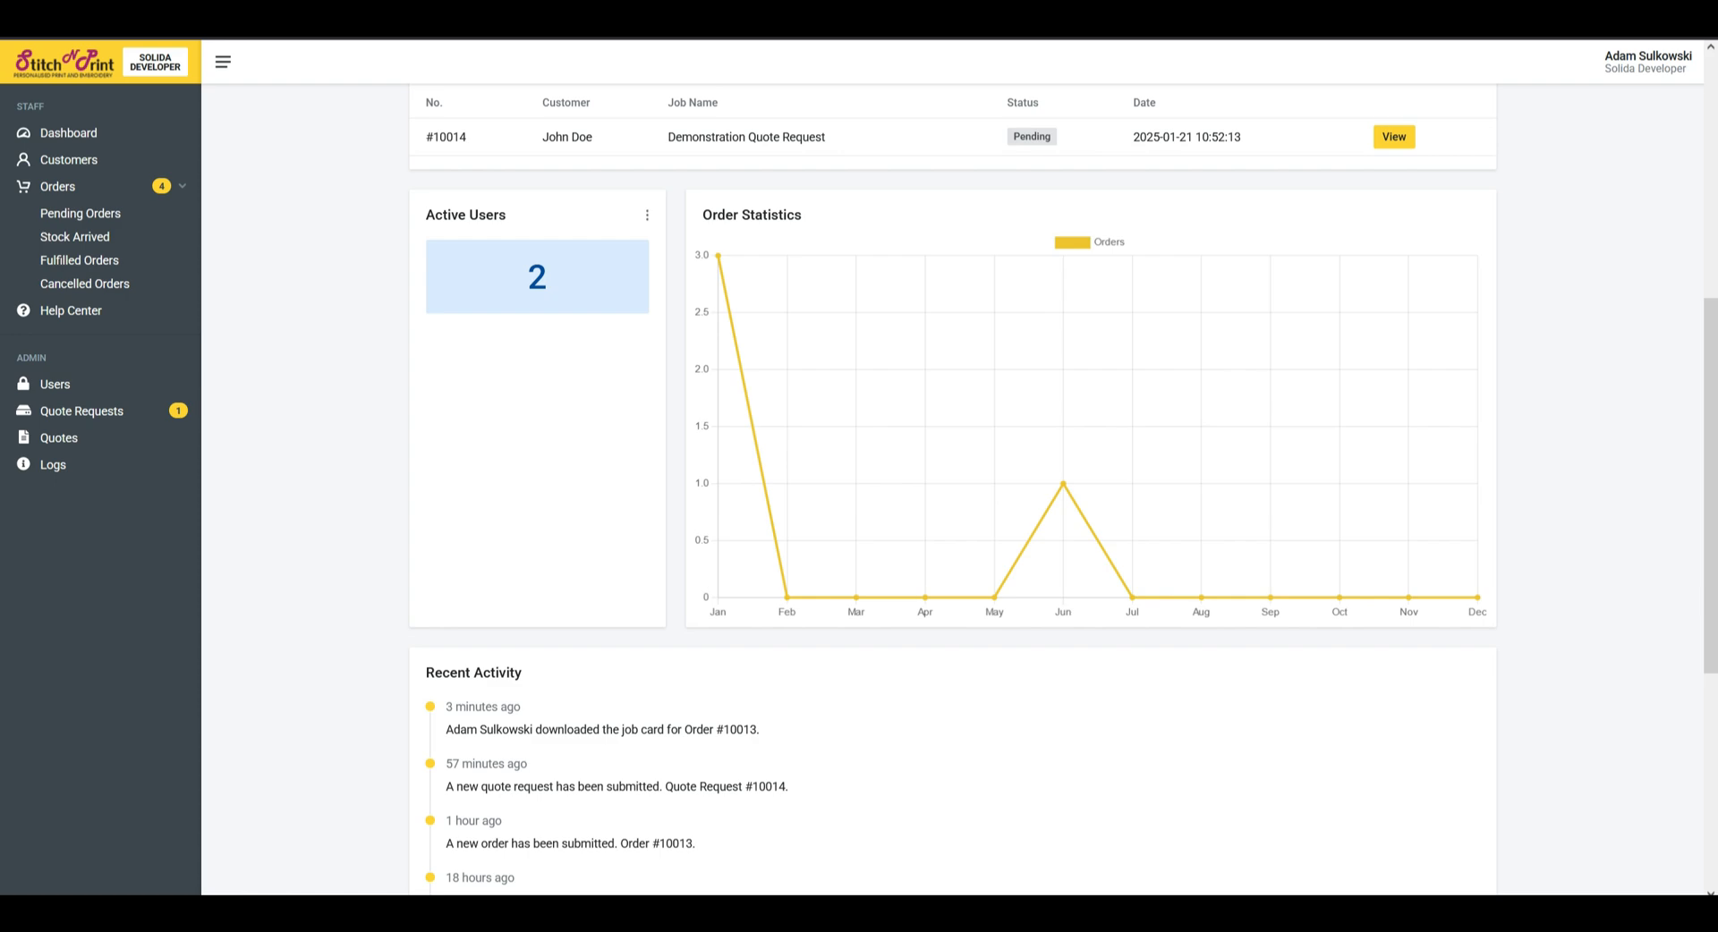
scroll(down, 3)
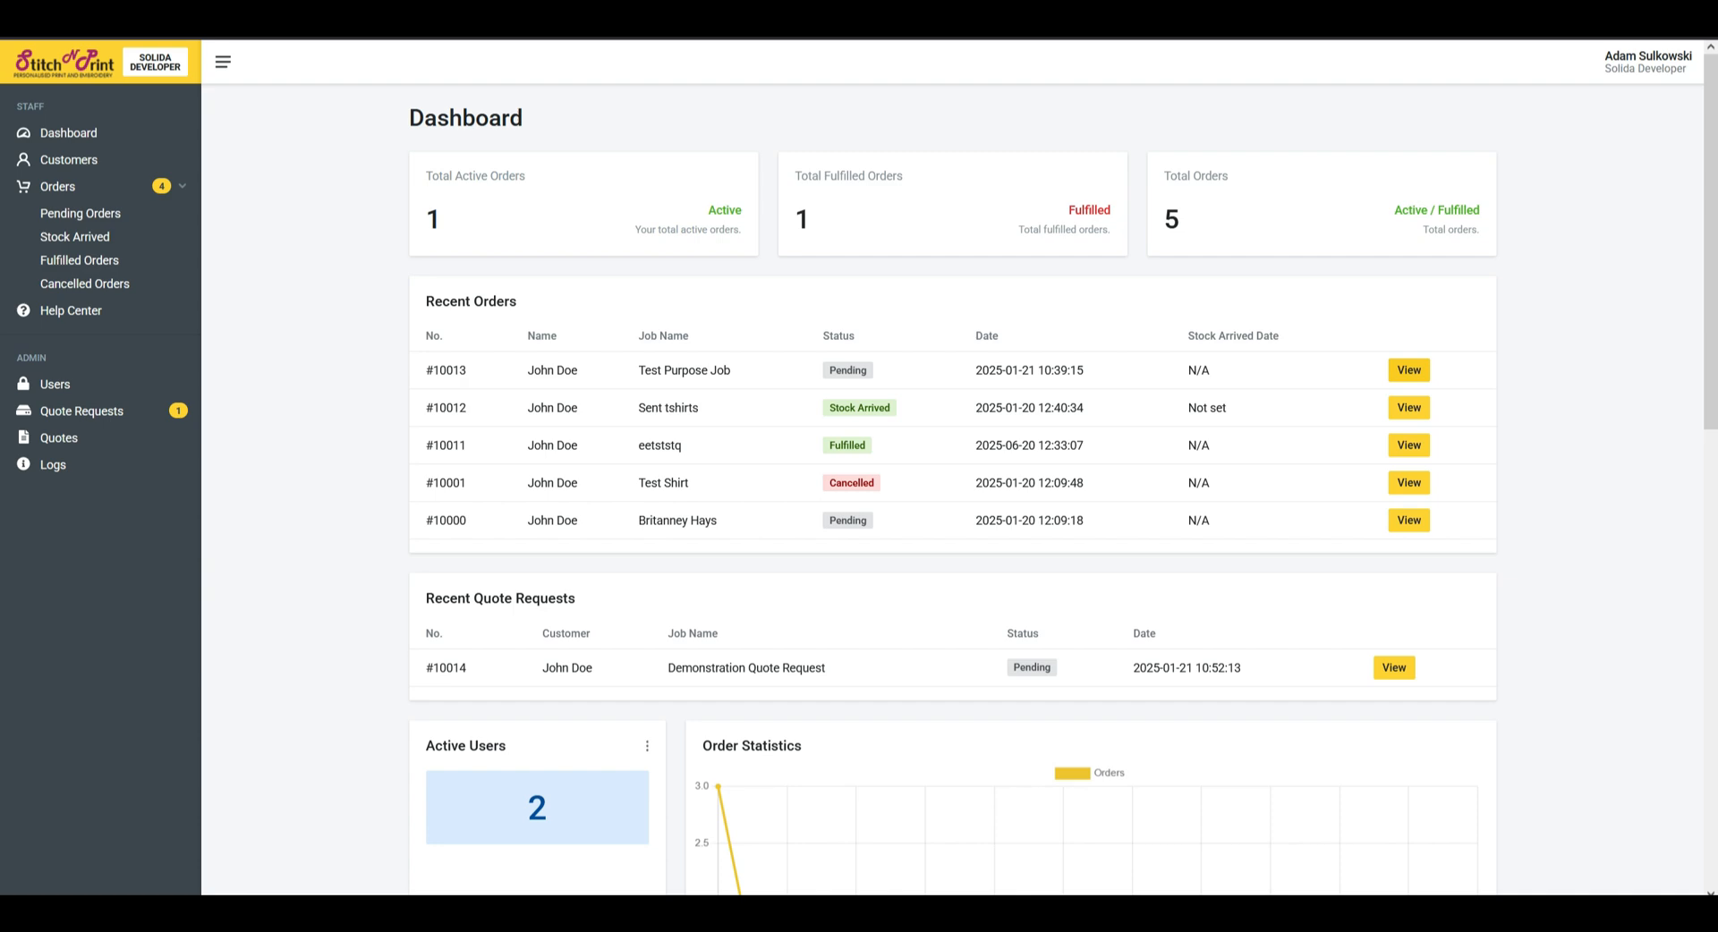
click(1409, 369)
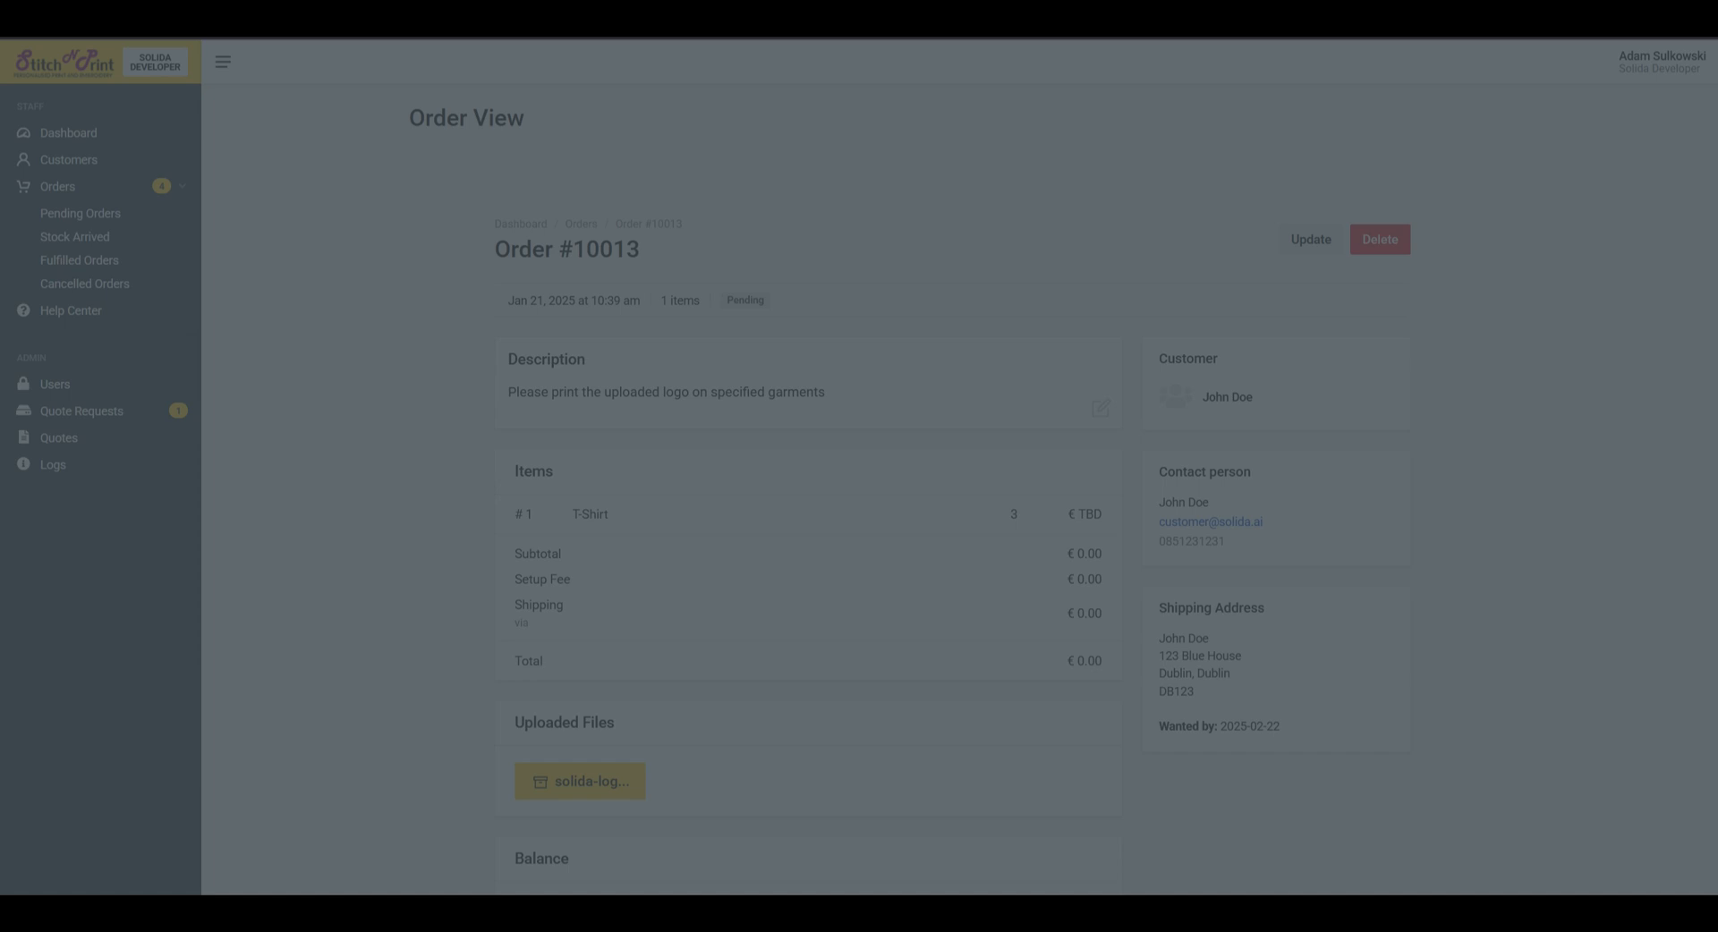
Show the Customers list with John Doe and Sample Account.
click(589, 513)
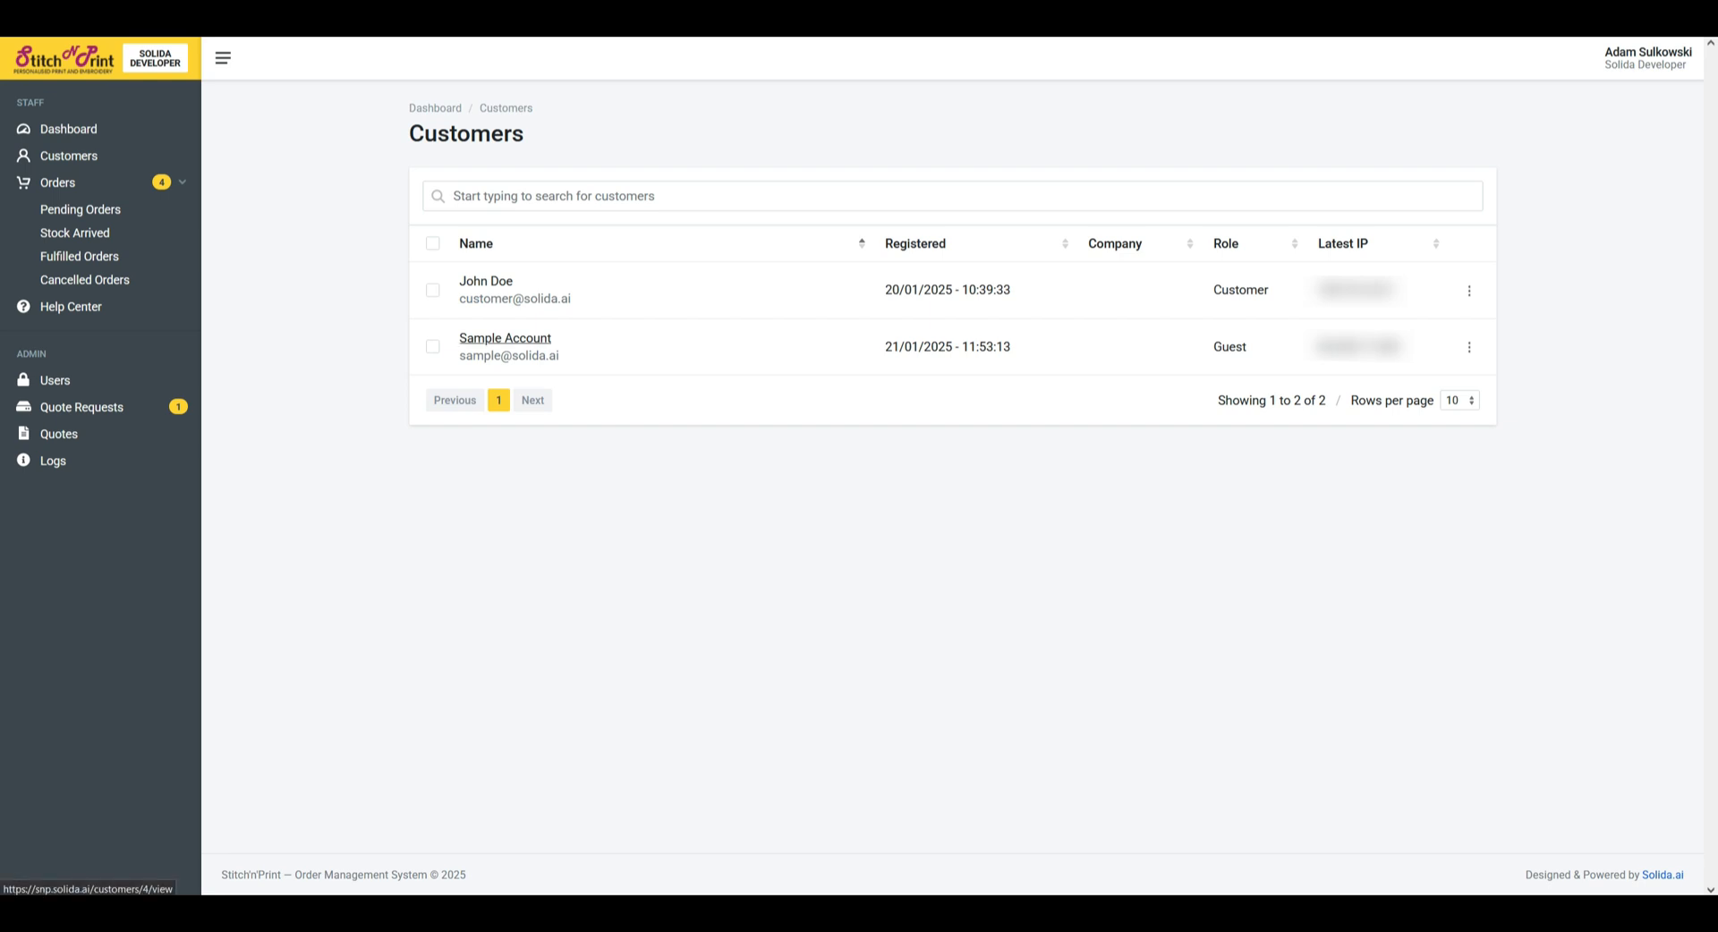
Return to the Order View for order #10013.
click(504, 338)
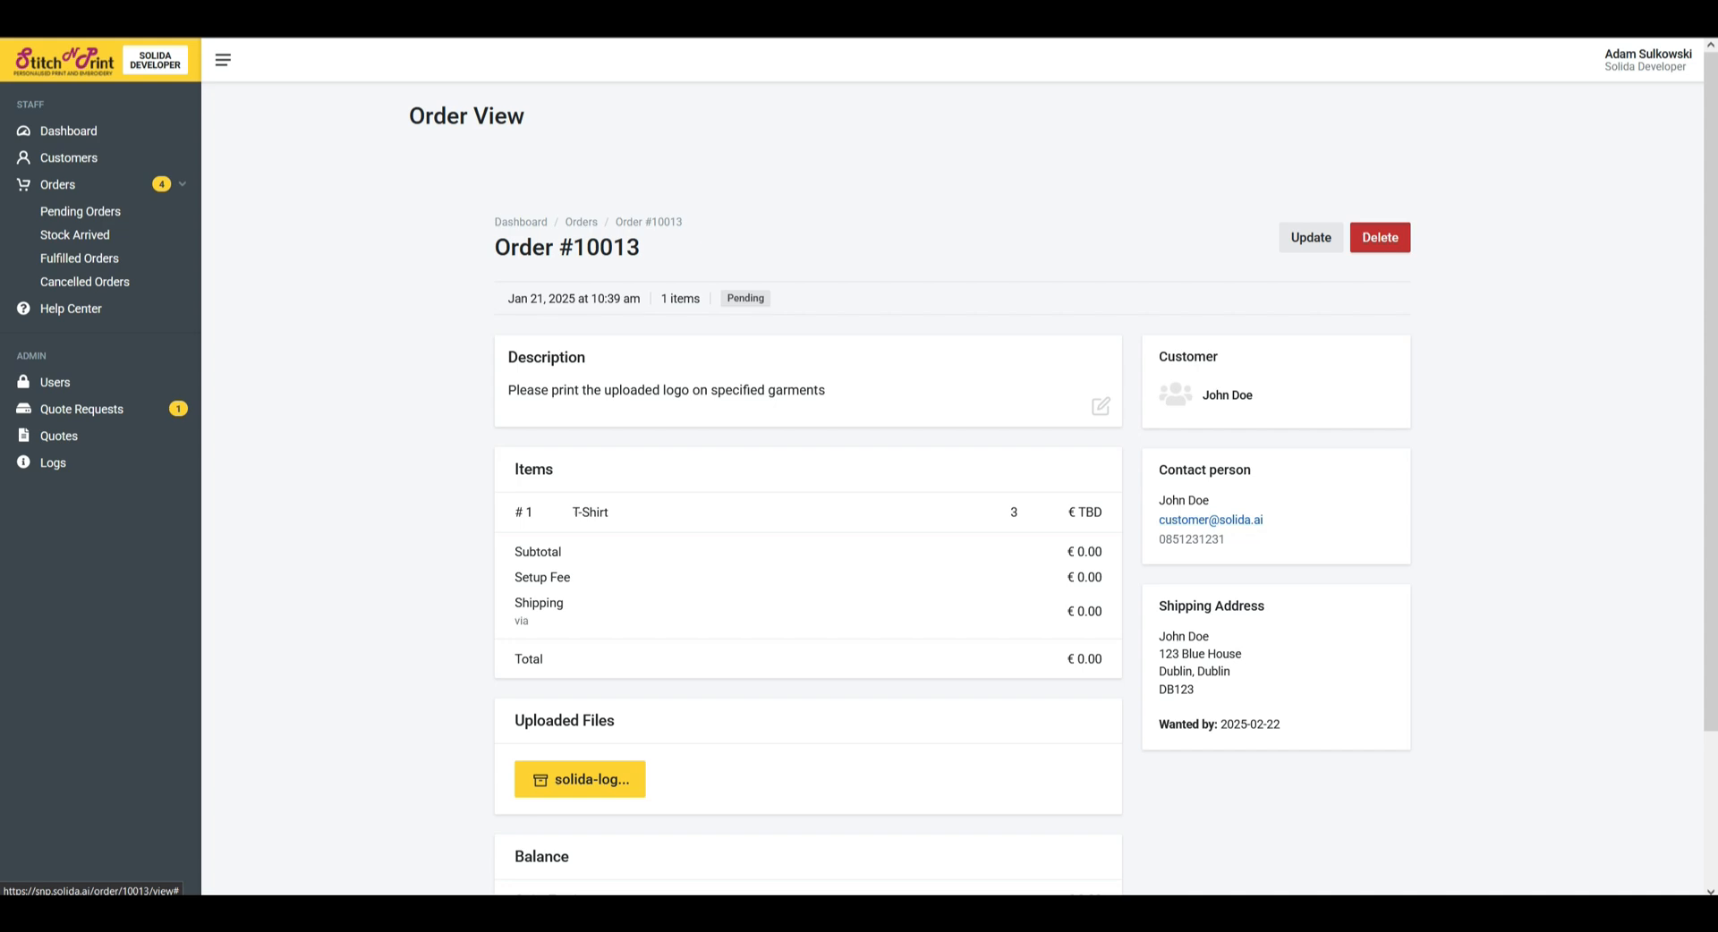
Check the T-shirt item's settings dialog, then show Fulfilled Orders containing only #10011.
click(588, 511)
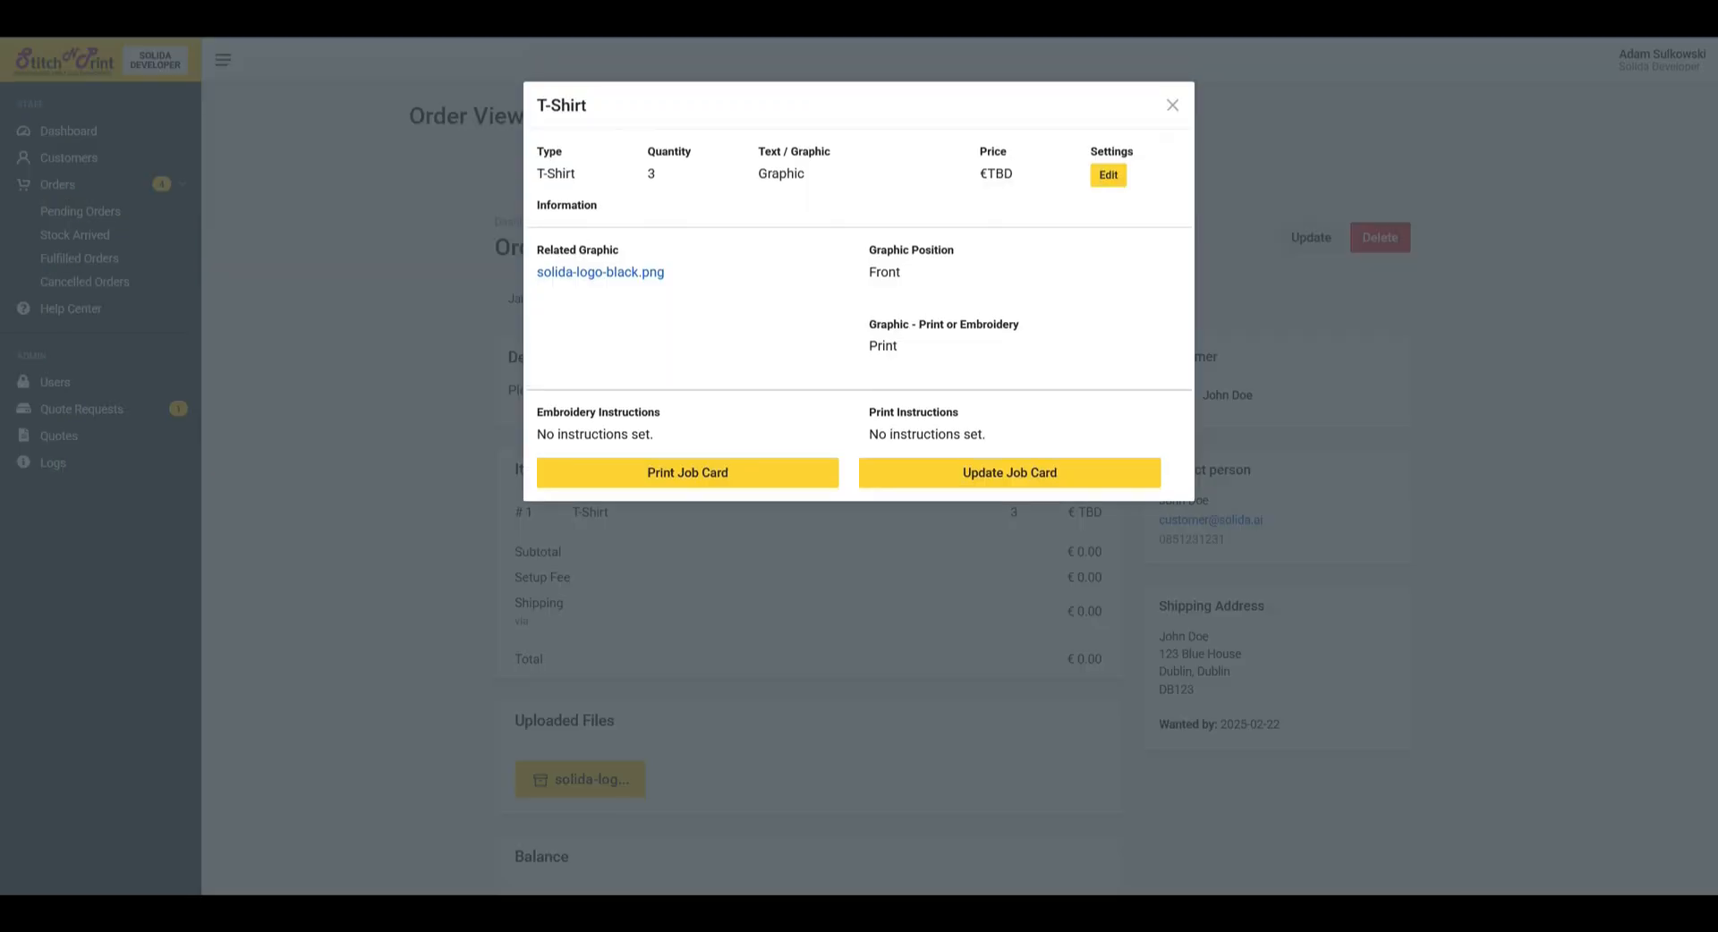
click(1108, 175)
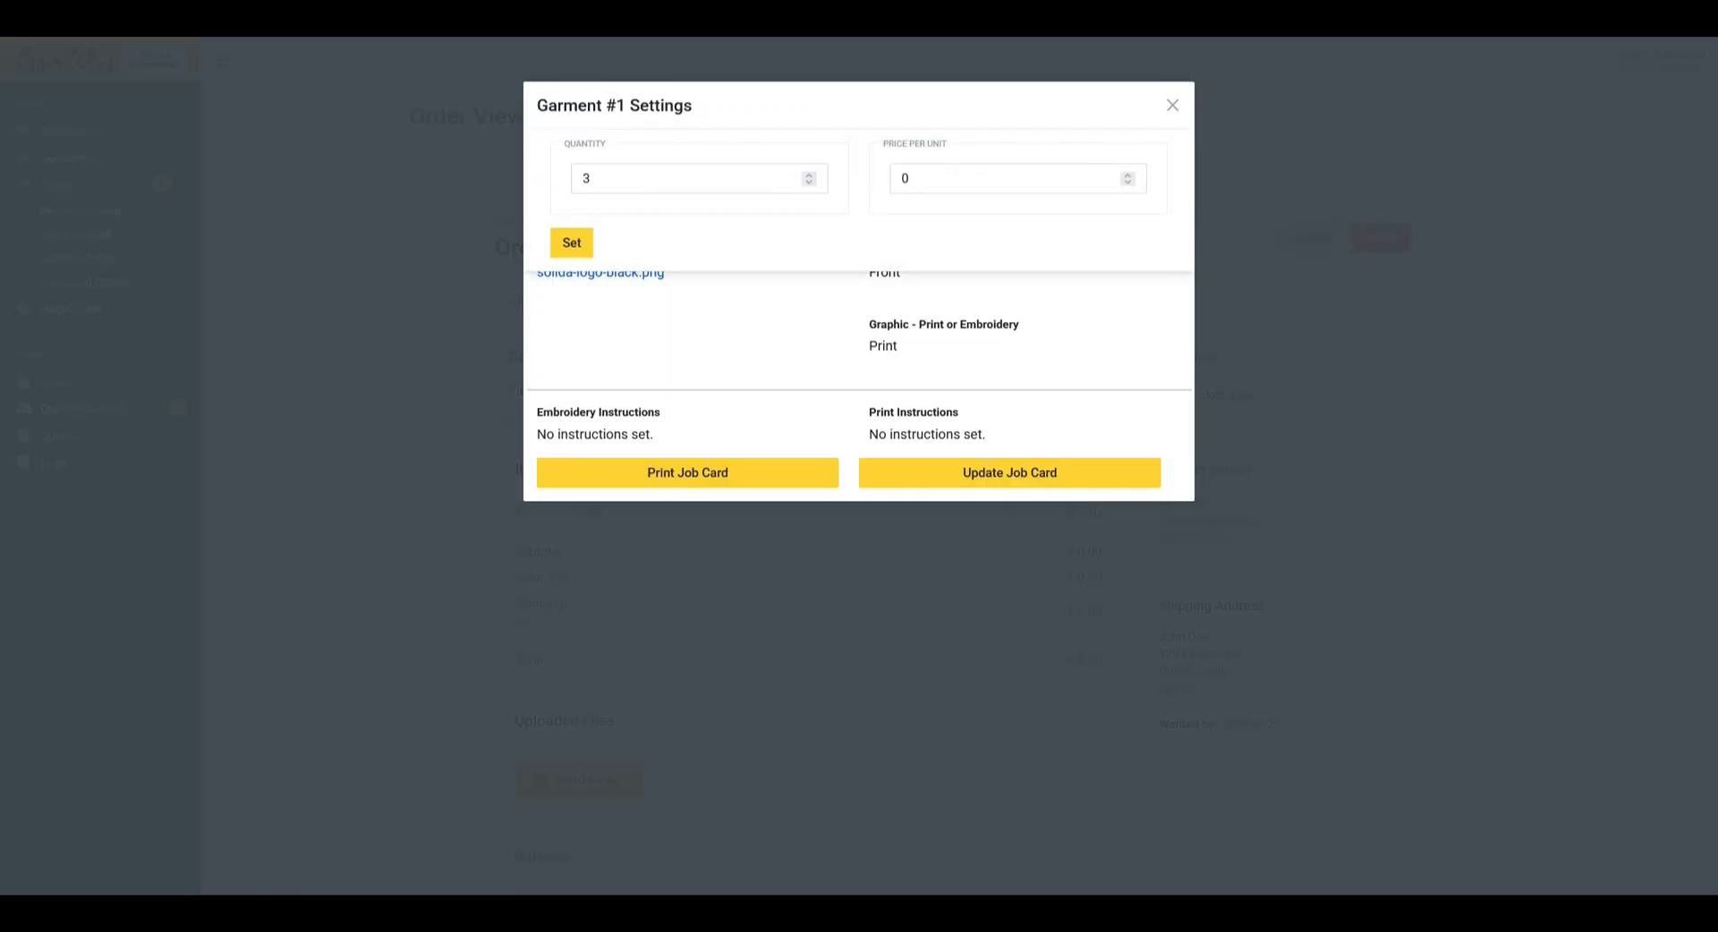
click(1170, 105)
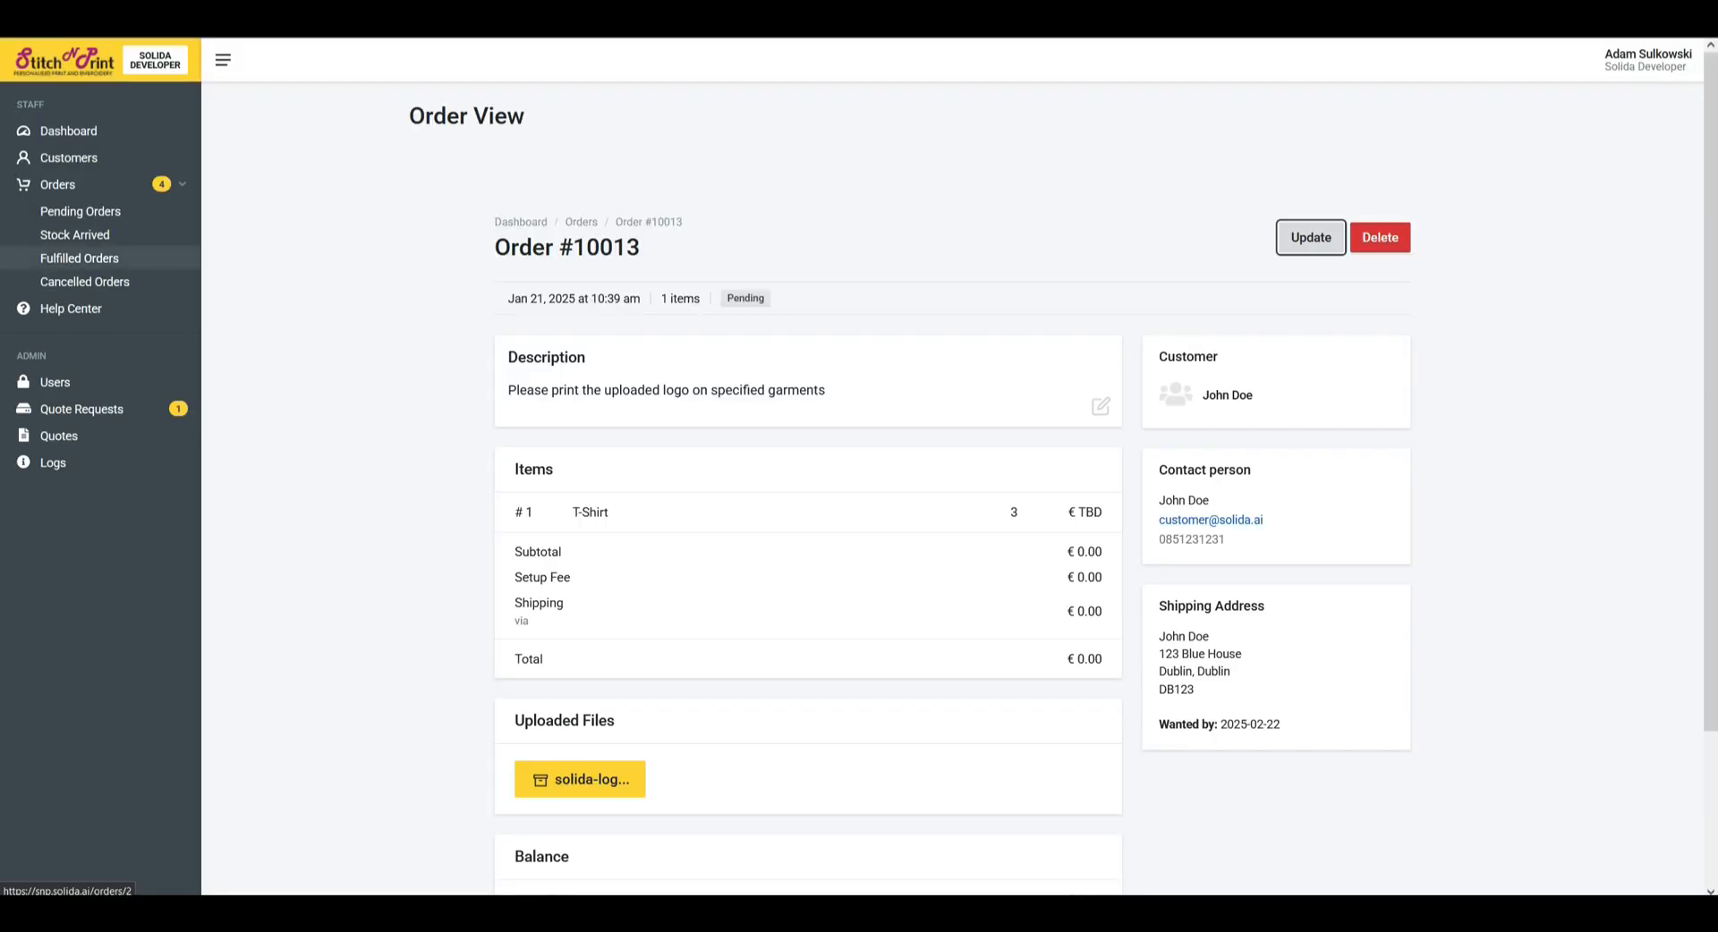
click(75, 235)
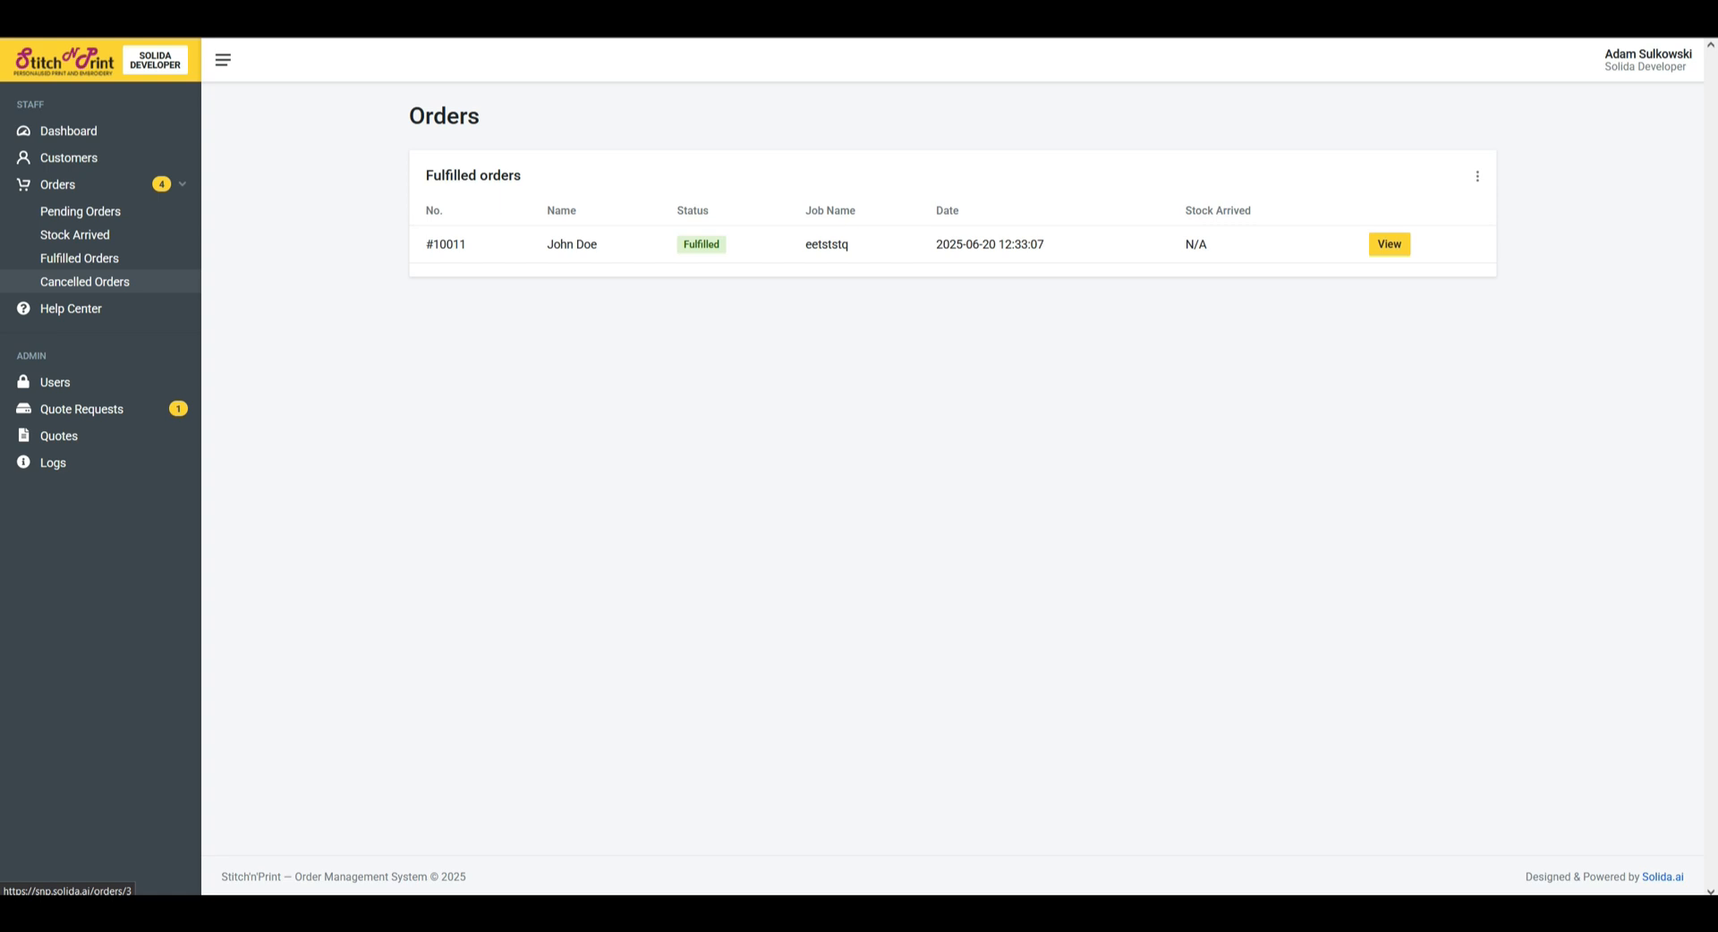
View a user profile under Users, then show Quote Requests with pending #10014.
click(54, 383)
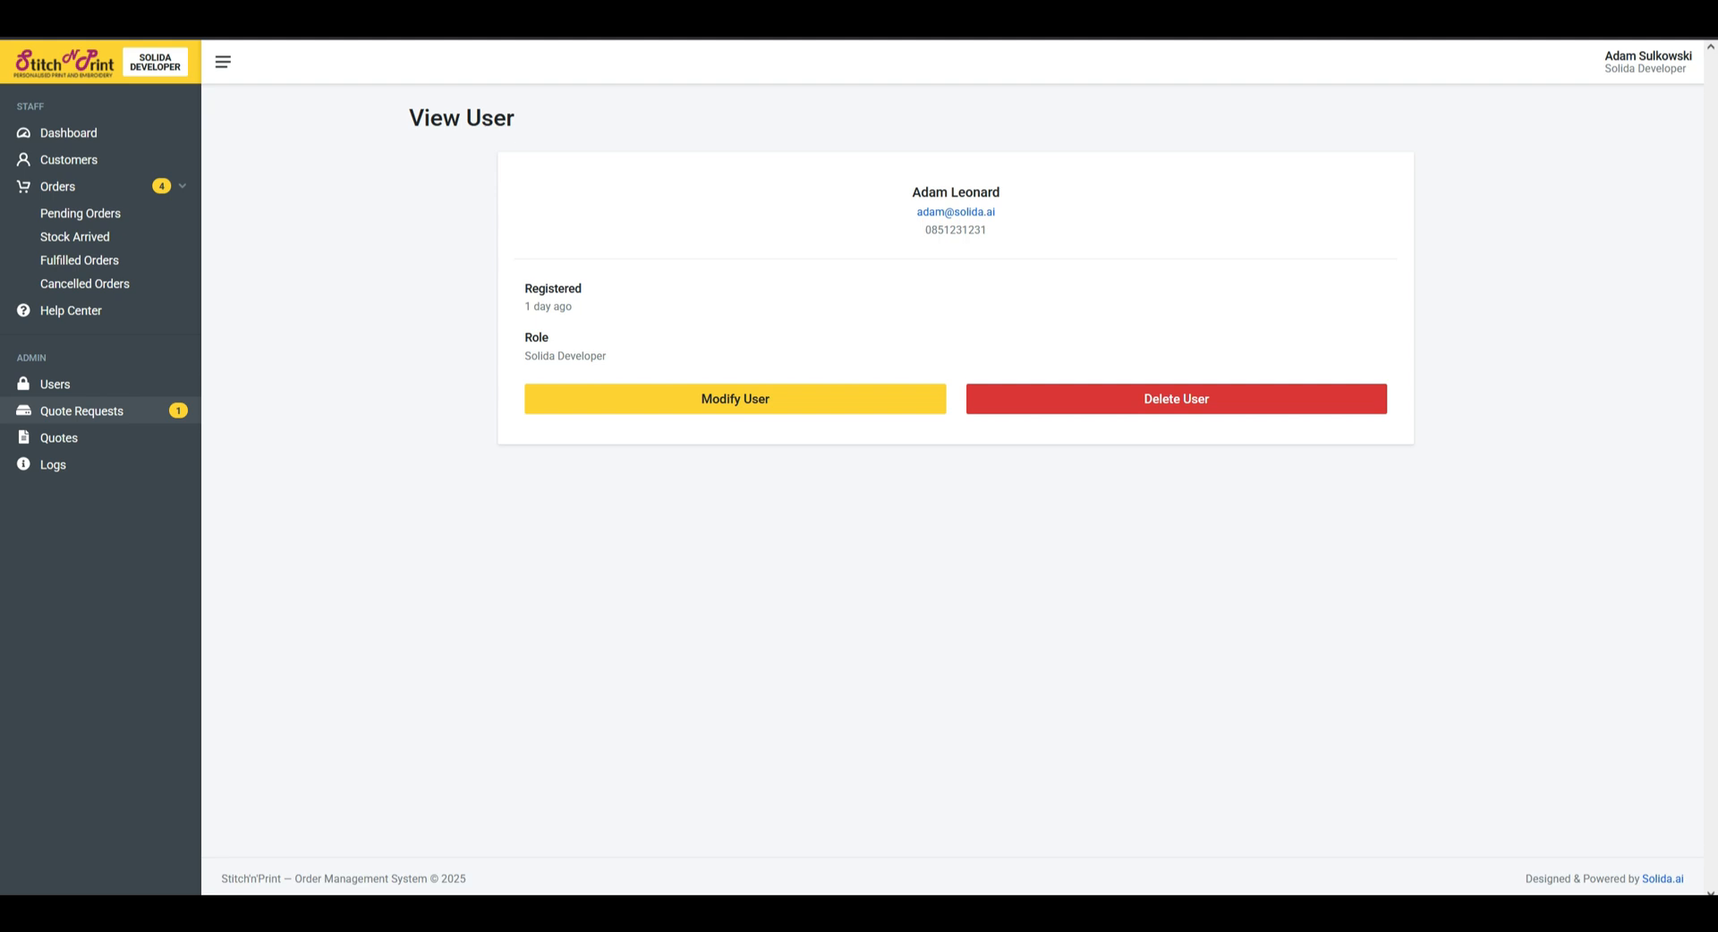
click(81, 411)
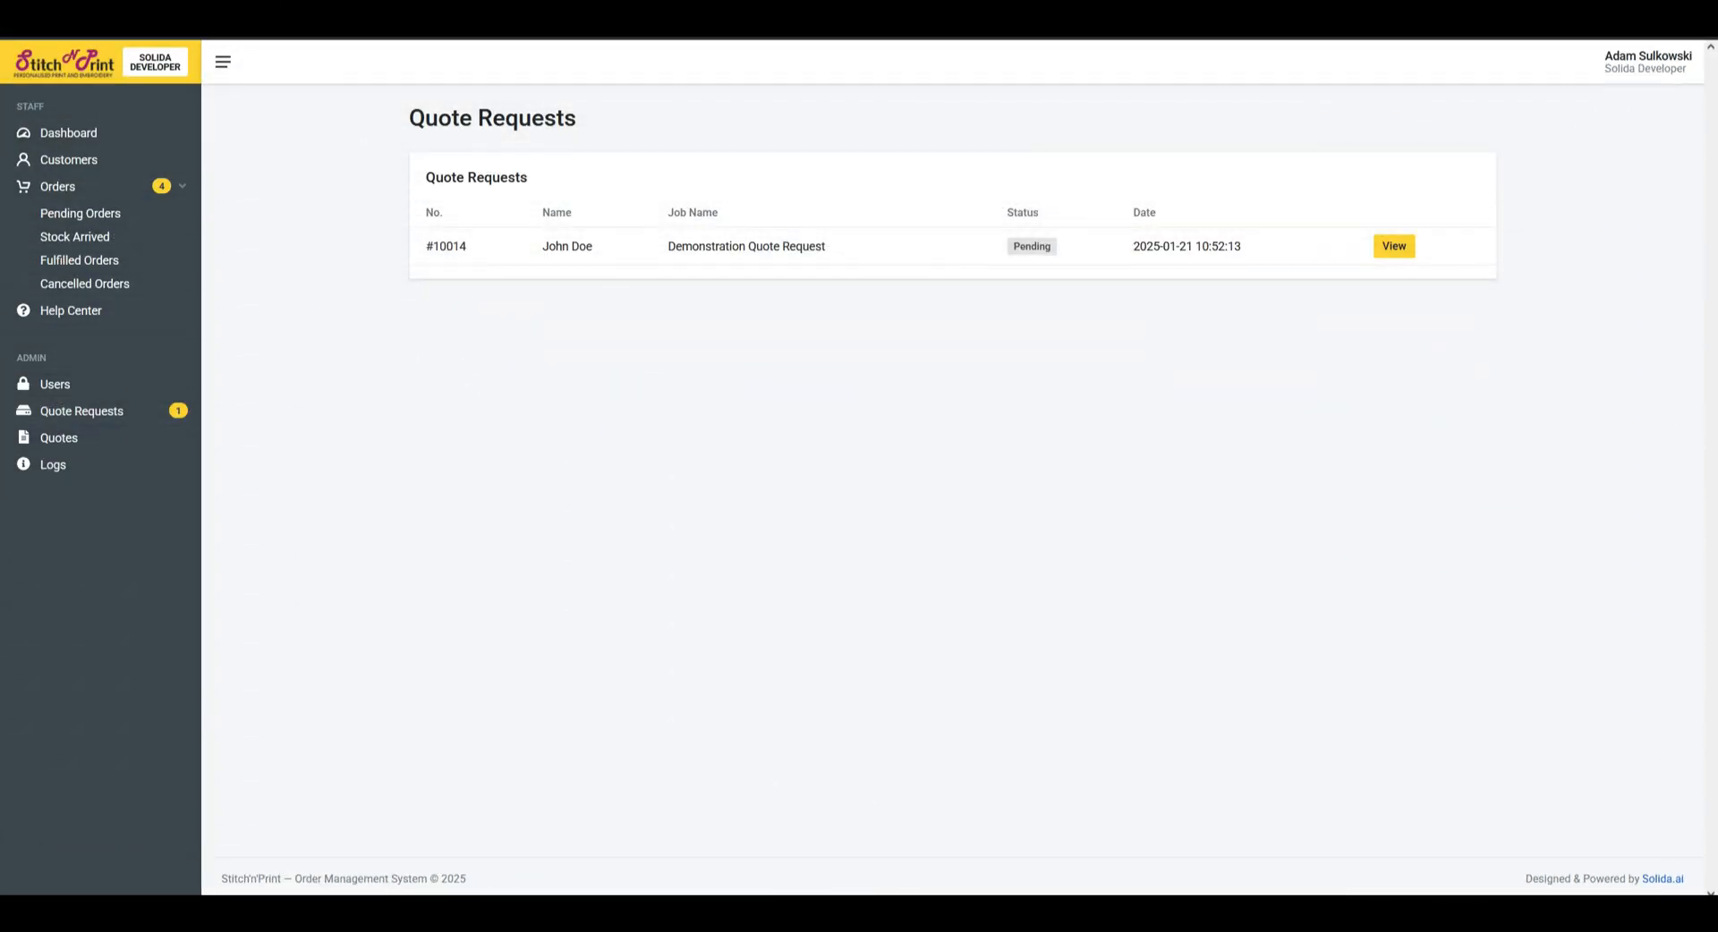
Review quote request #10014 without changes, then return to the Quote Manager listing accepted quote #10000.
click(1392, 245)
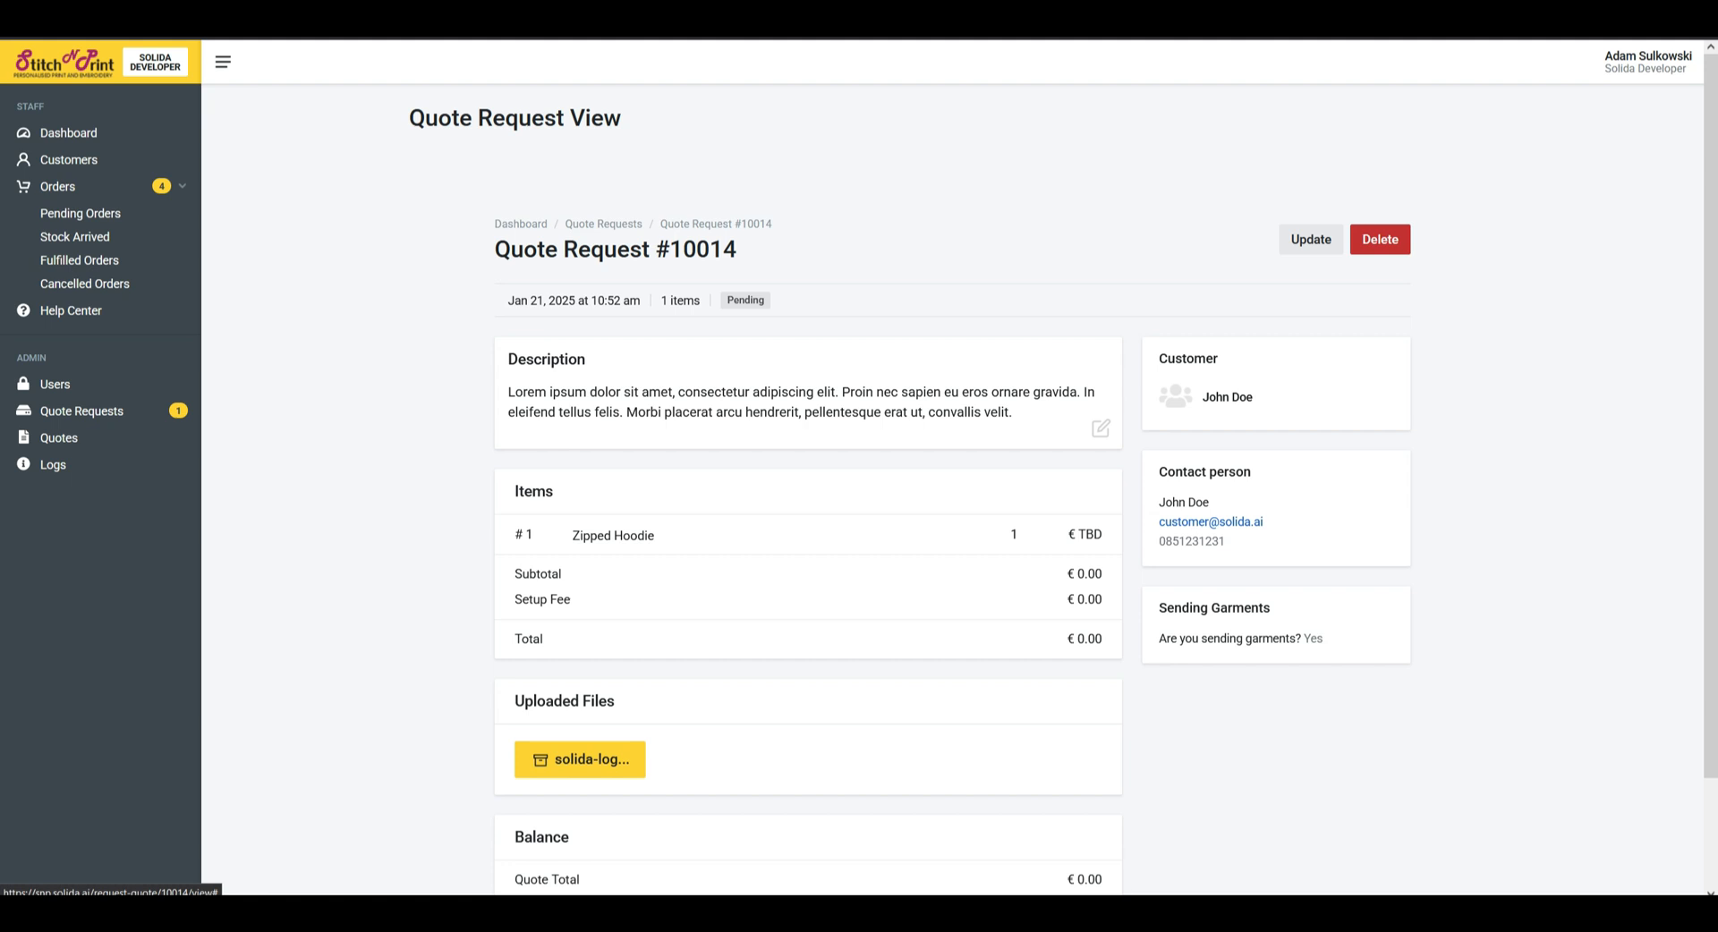
scroll(down, 3)
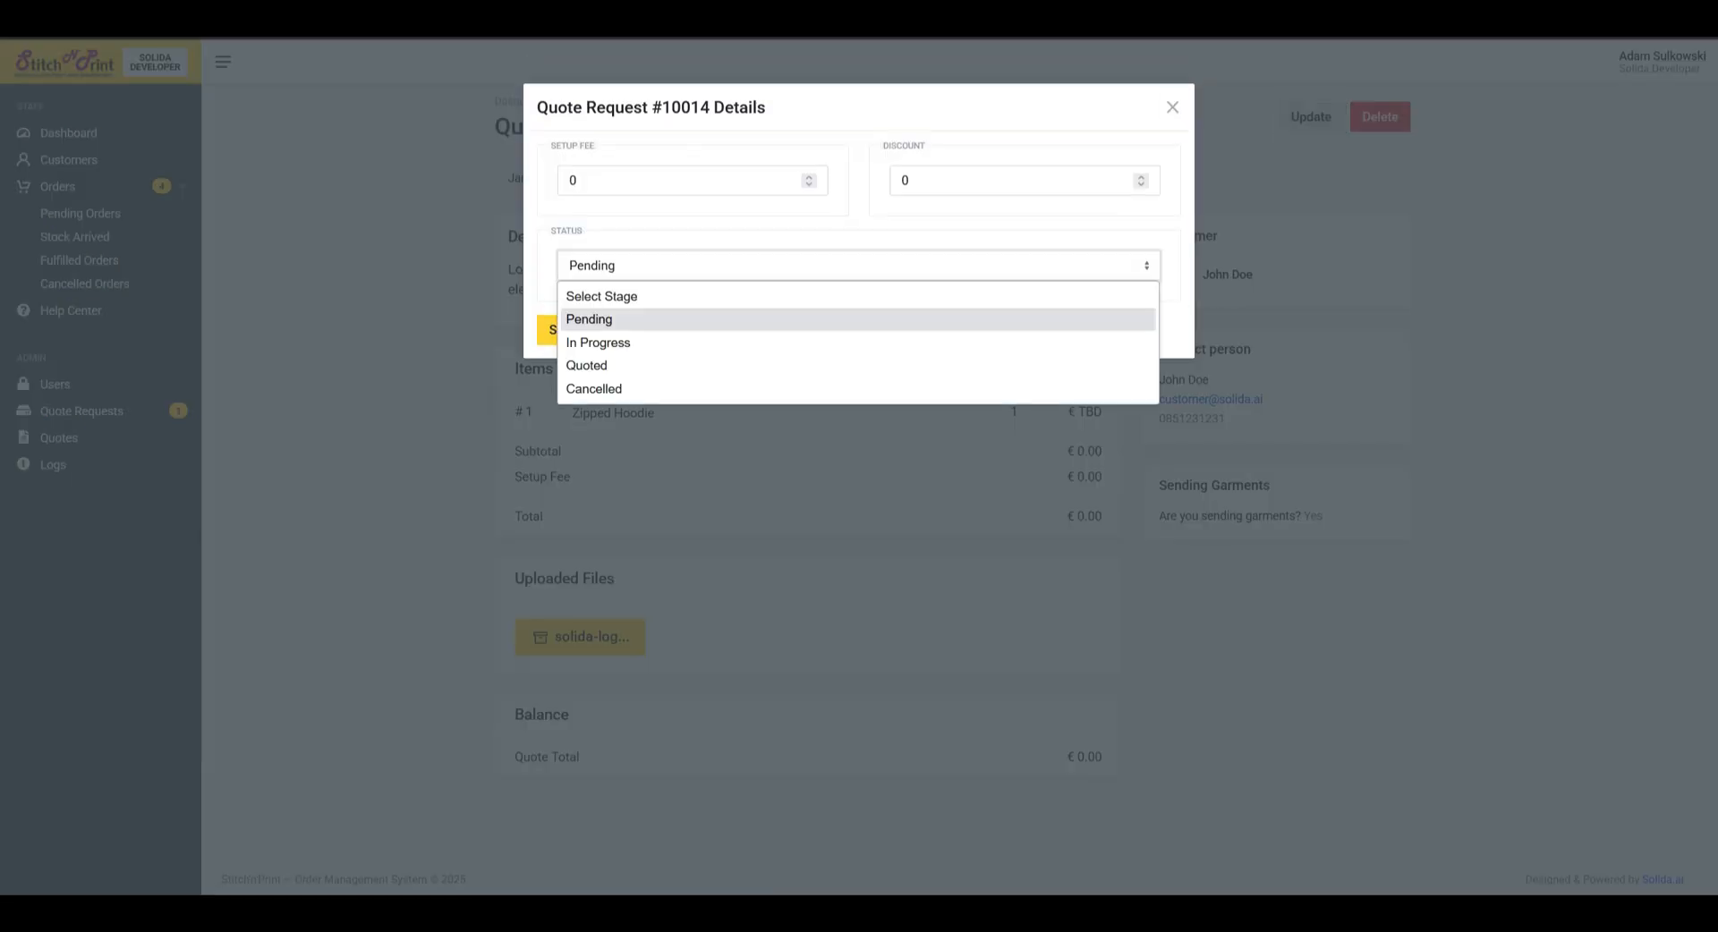
click(589, 319)
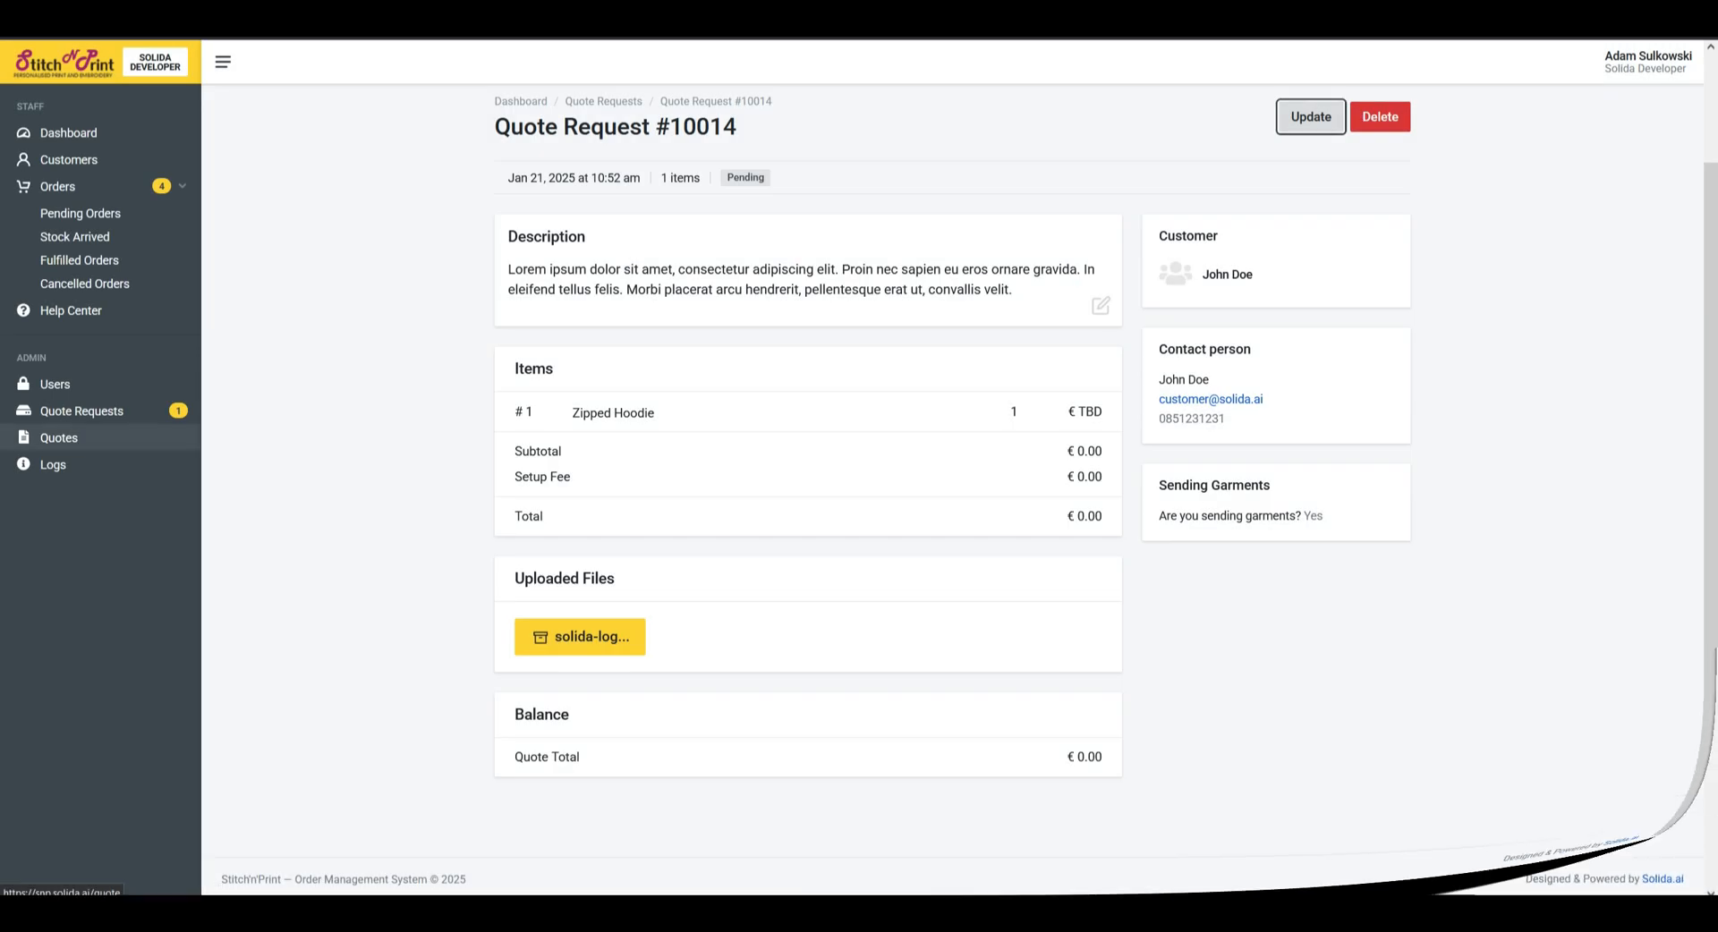
click(57, 437)
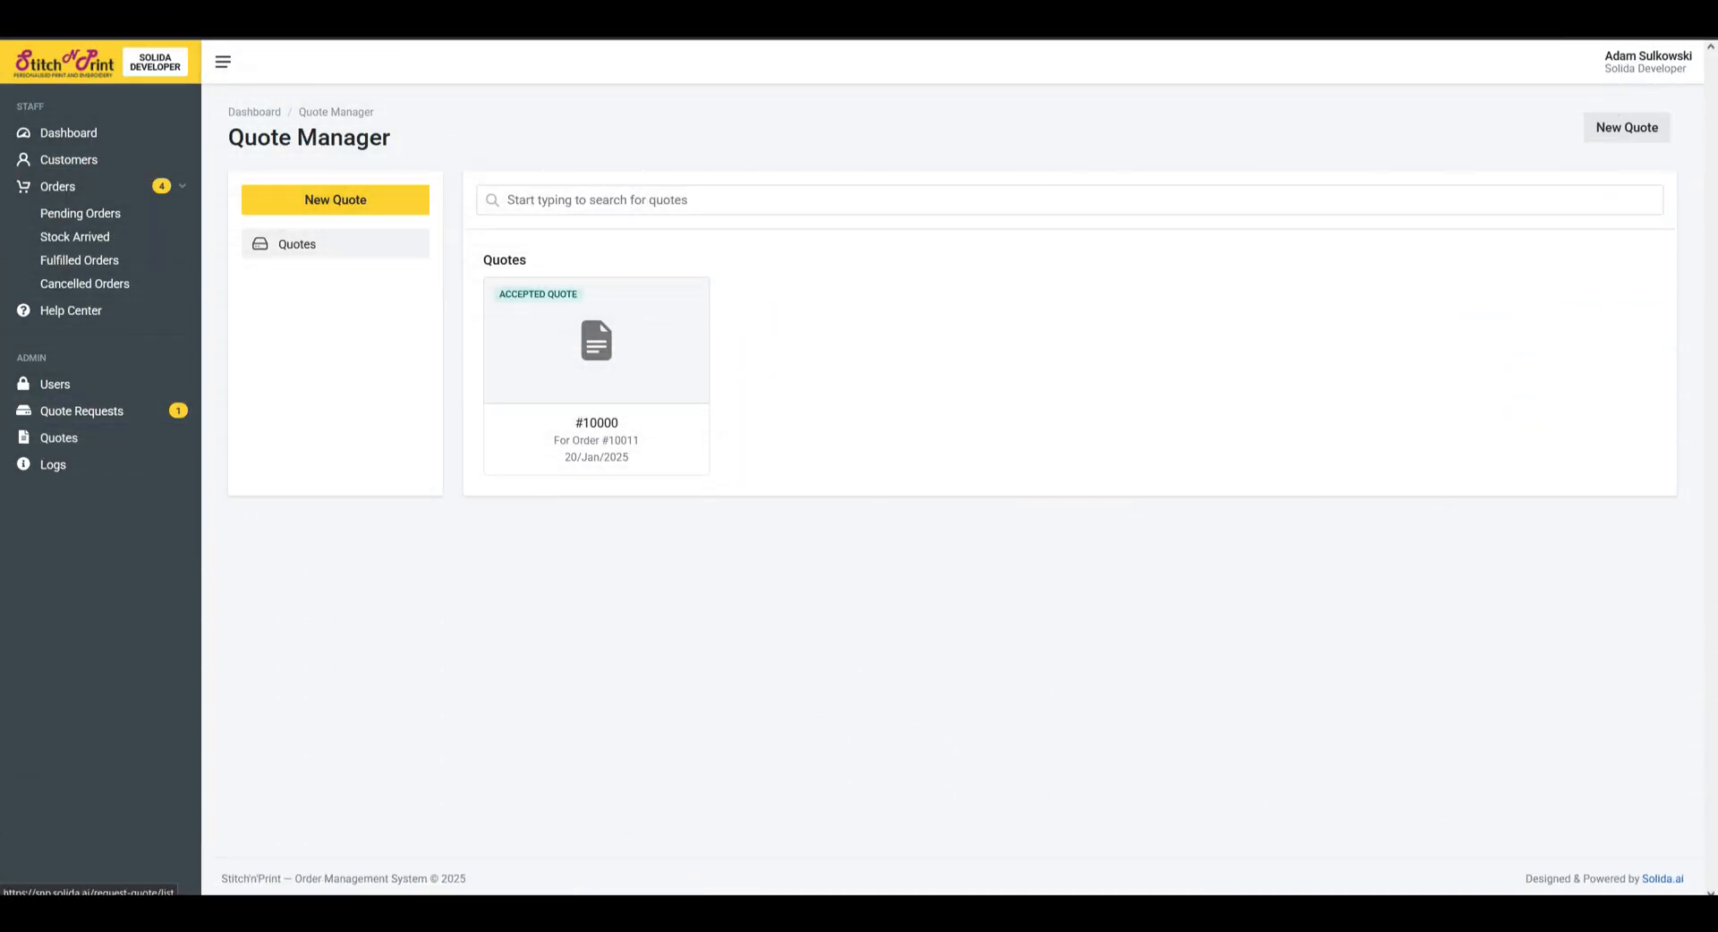
Dismiss the New Quote dialog and view invoice SNP-10000 for John Doe, €195.00 for 15 T-shirts plus setup fee.
click(335, 199)
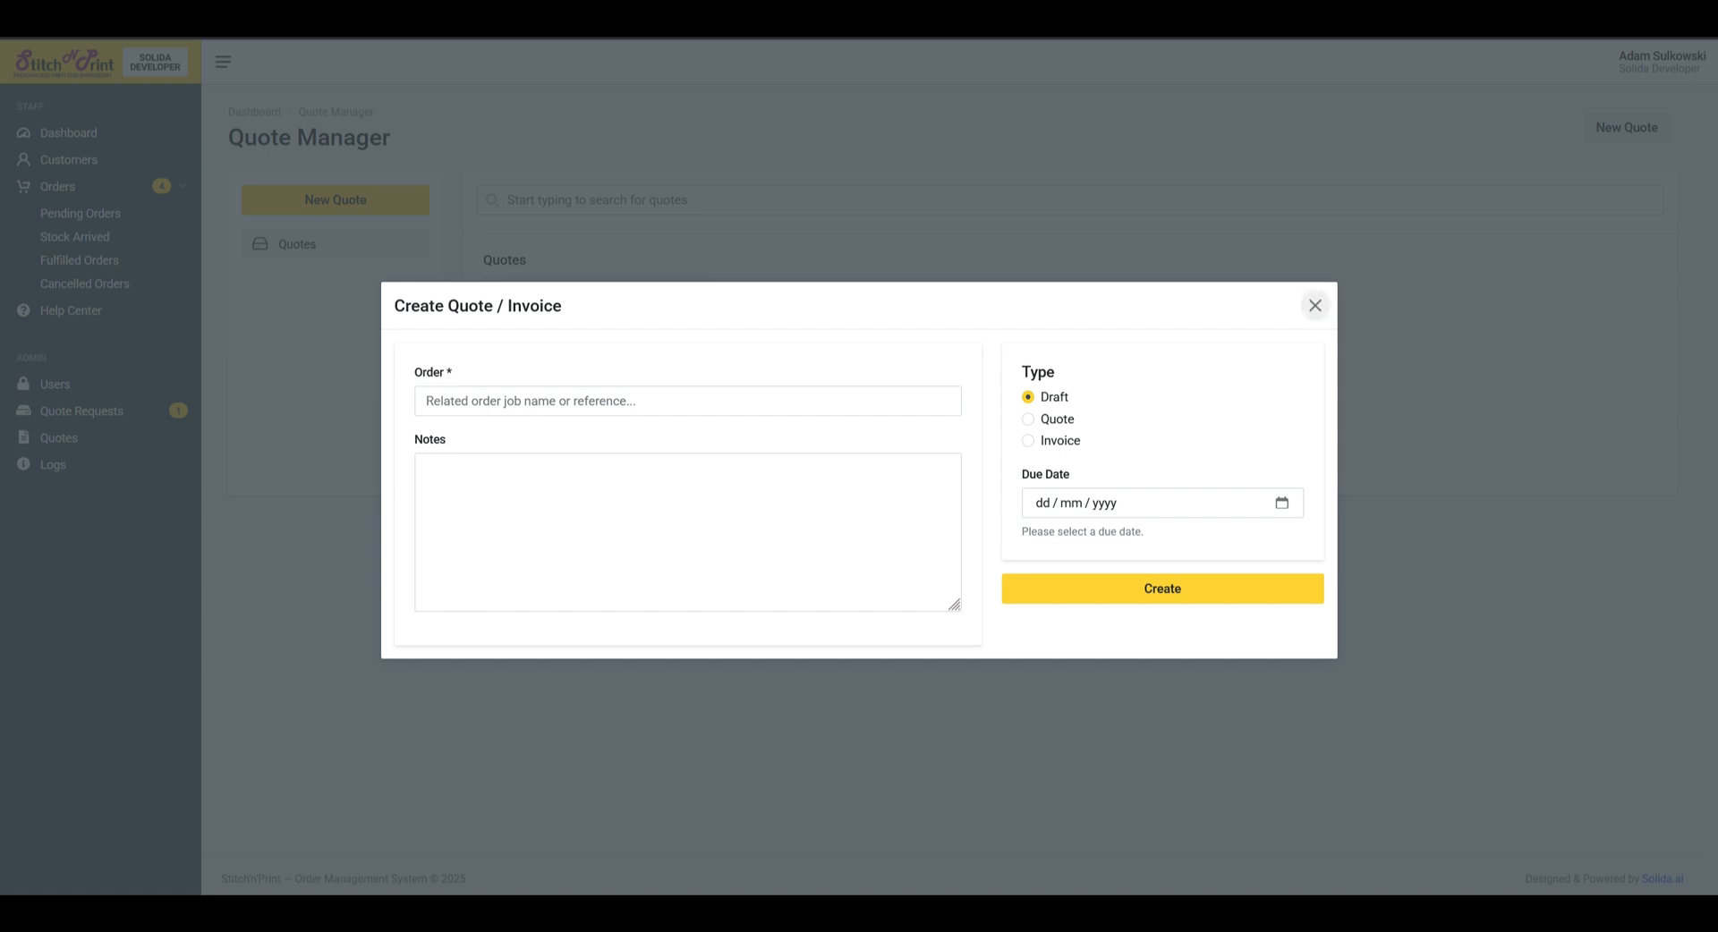
click(1314, 306)
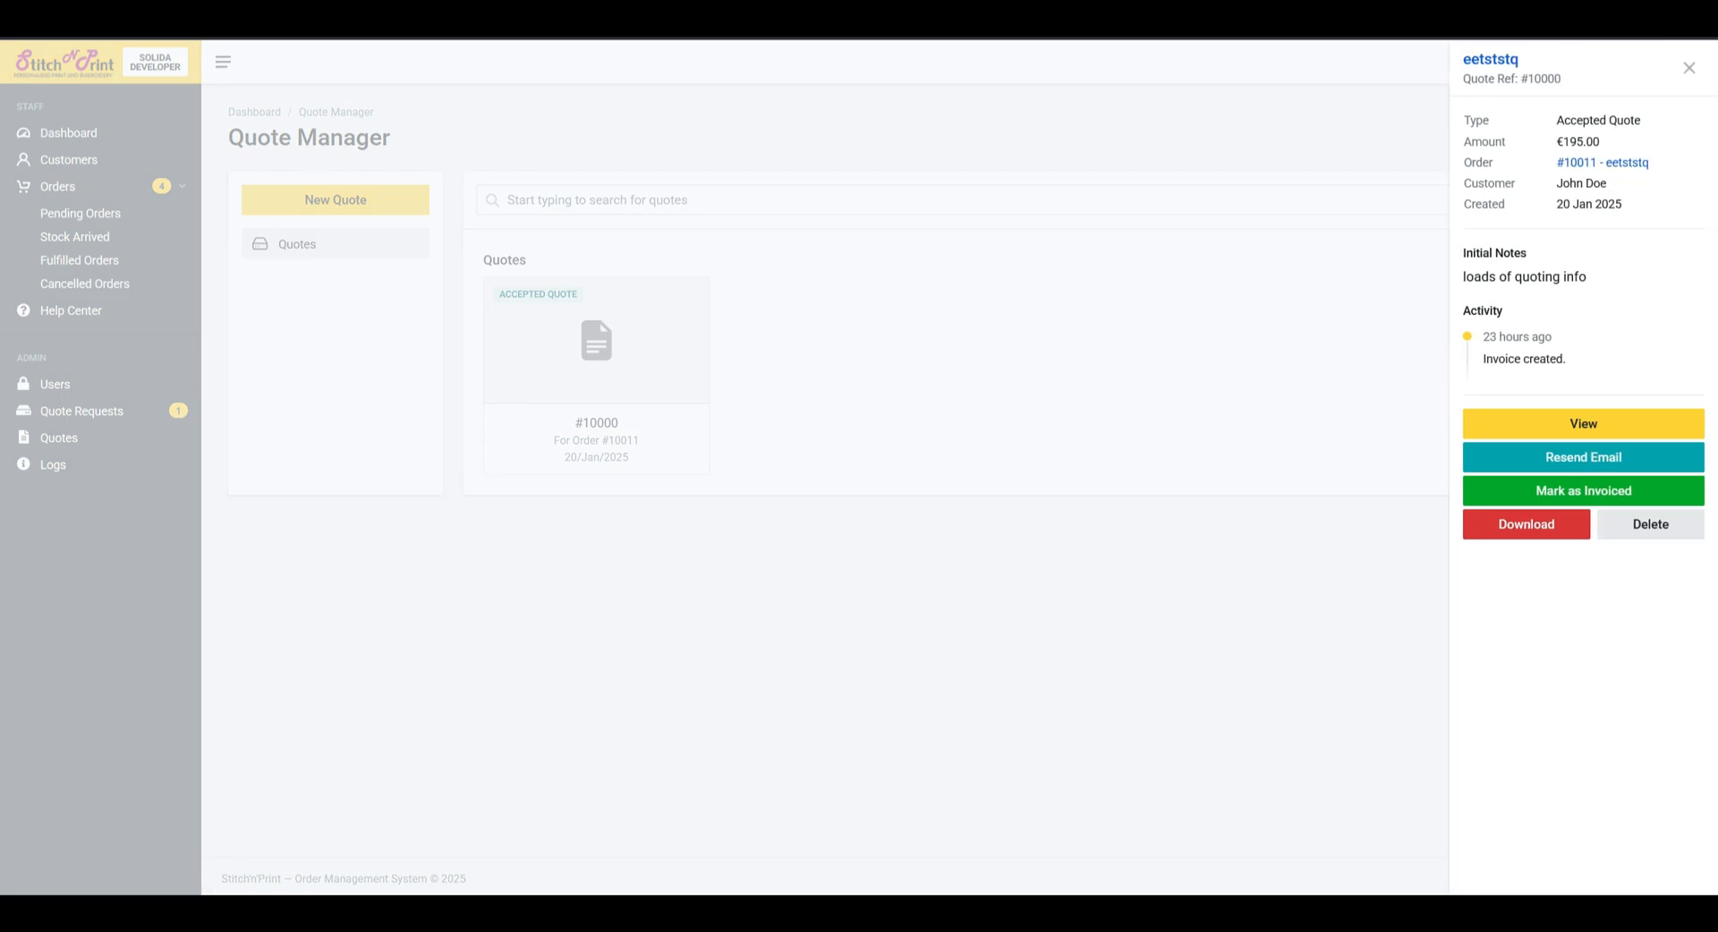
click(1582, 424)
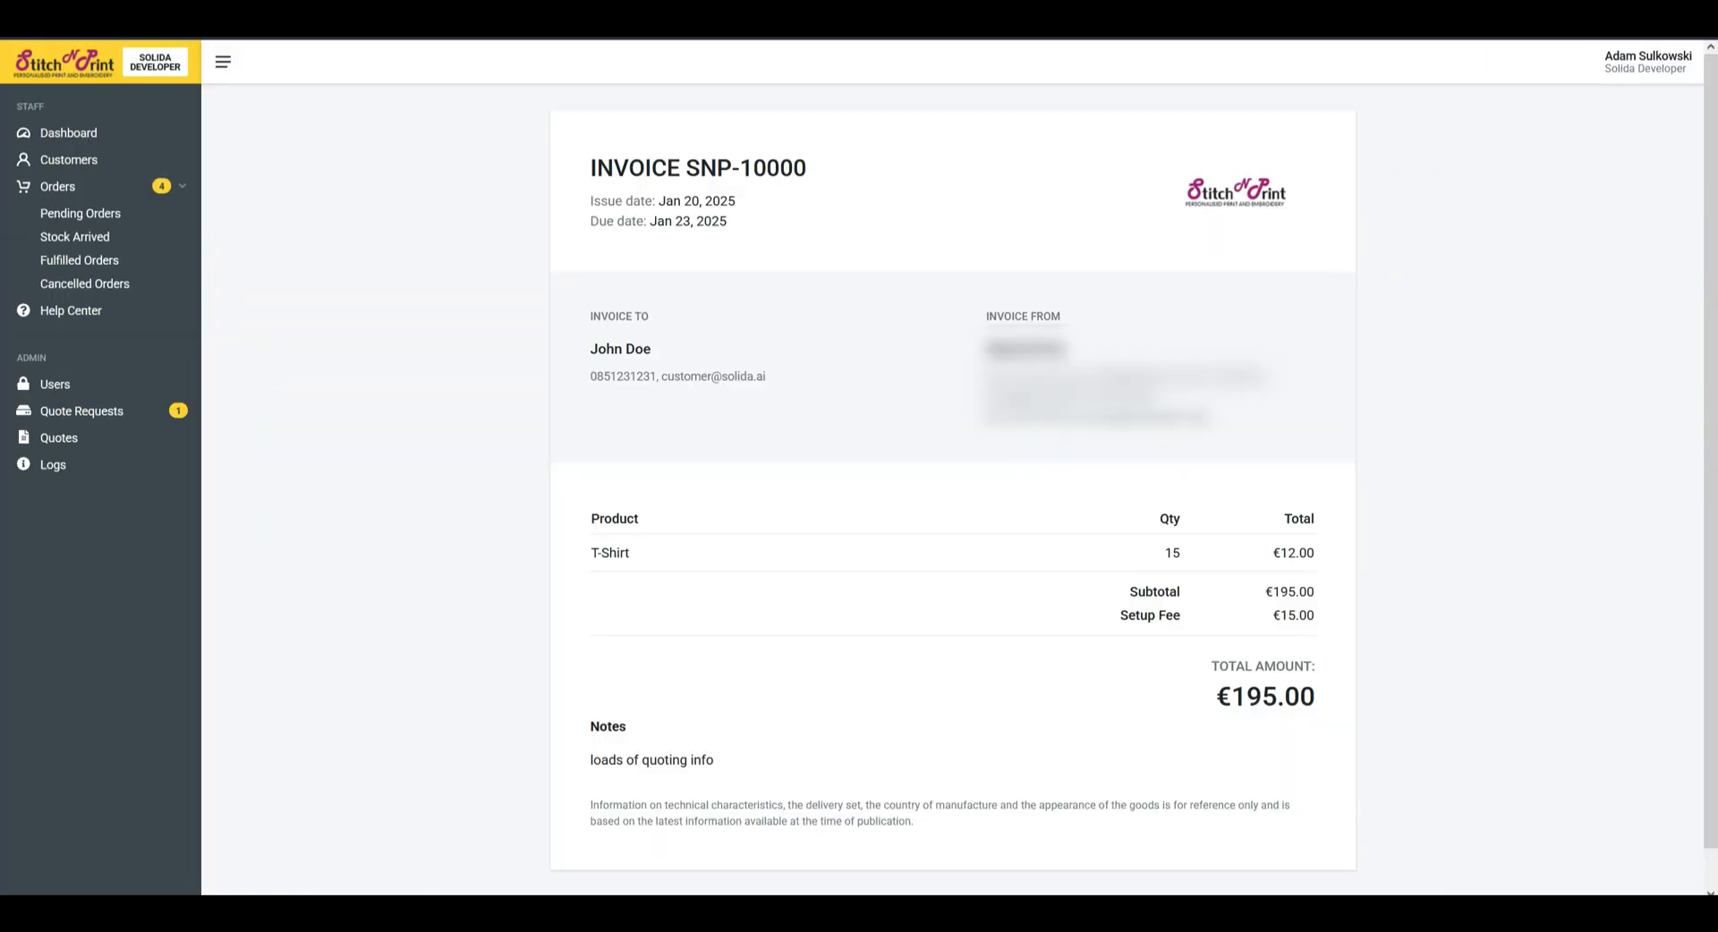